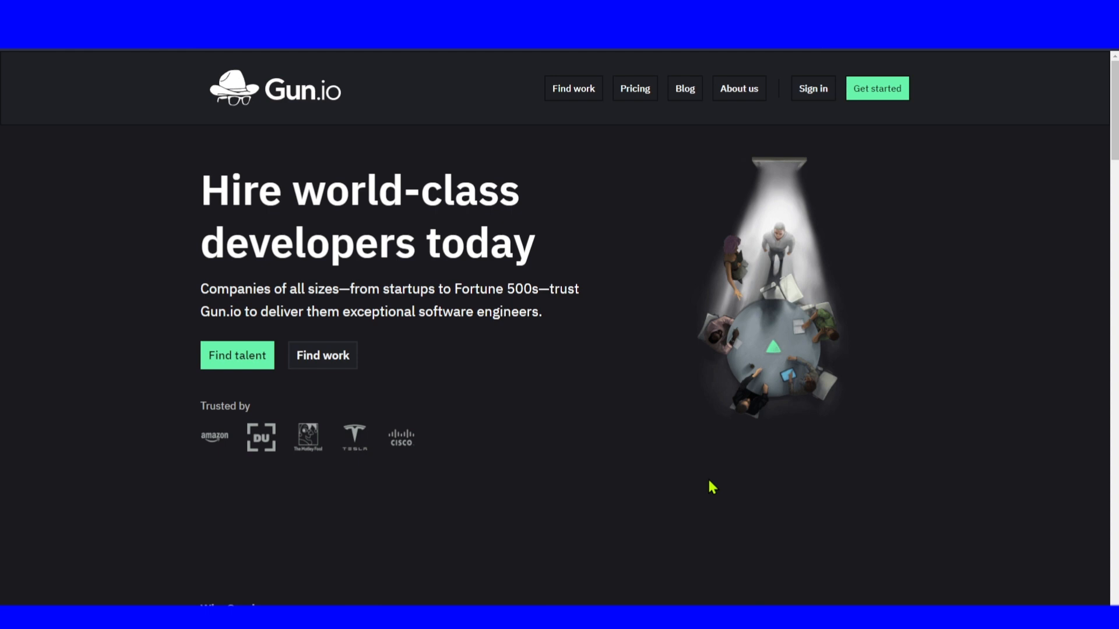
mouse_move(618, 417)
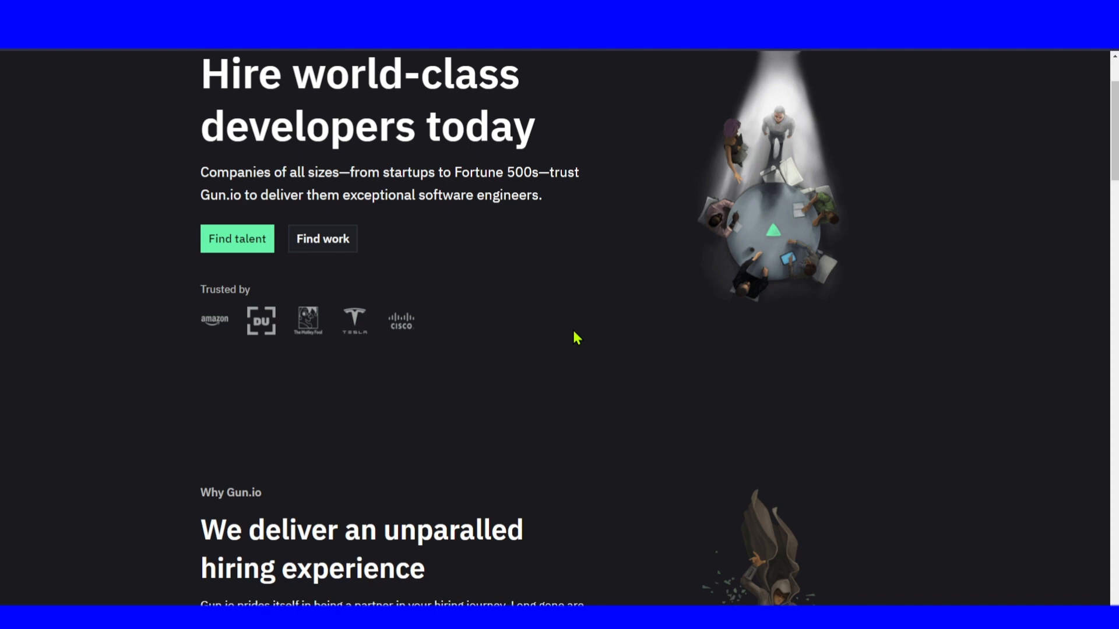
- Scroll through the Gun.io page down to the sign-up form
scroll("down", 3)
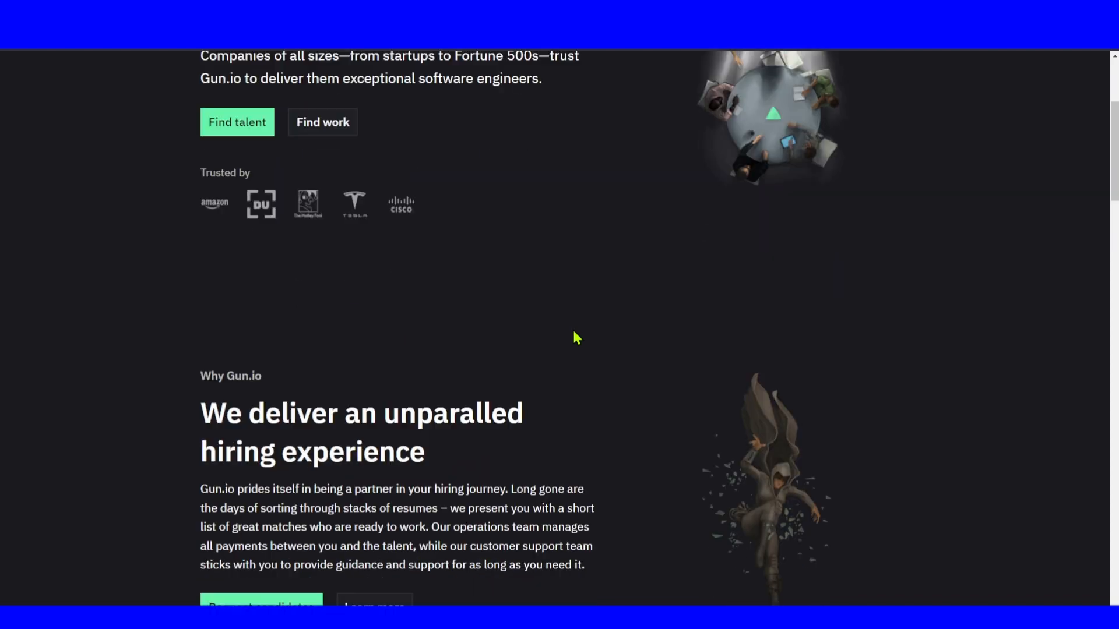
scroll("down", 3)
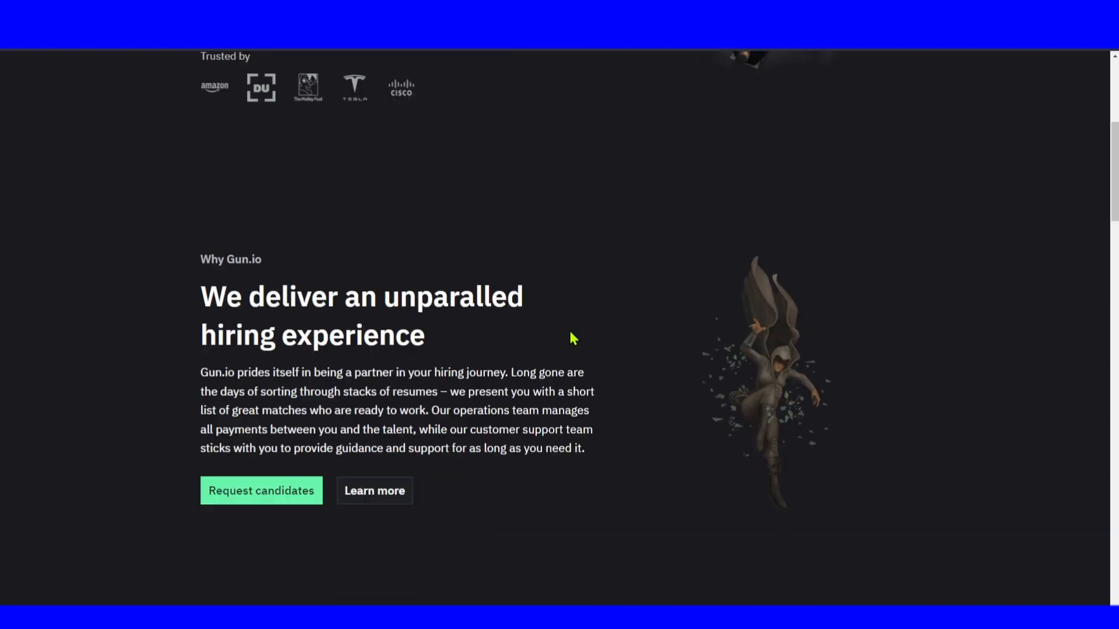
scroll("down", 3)
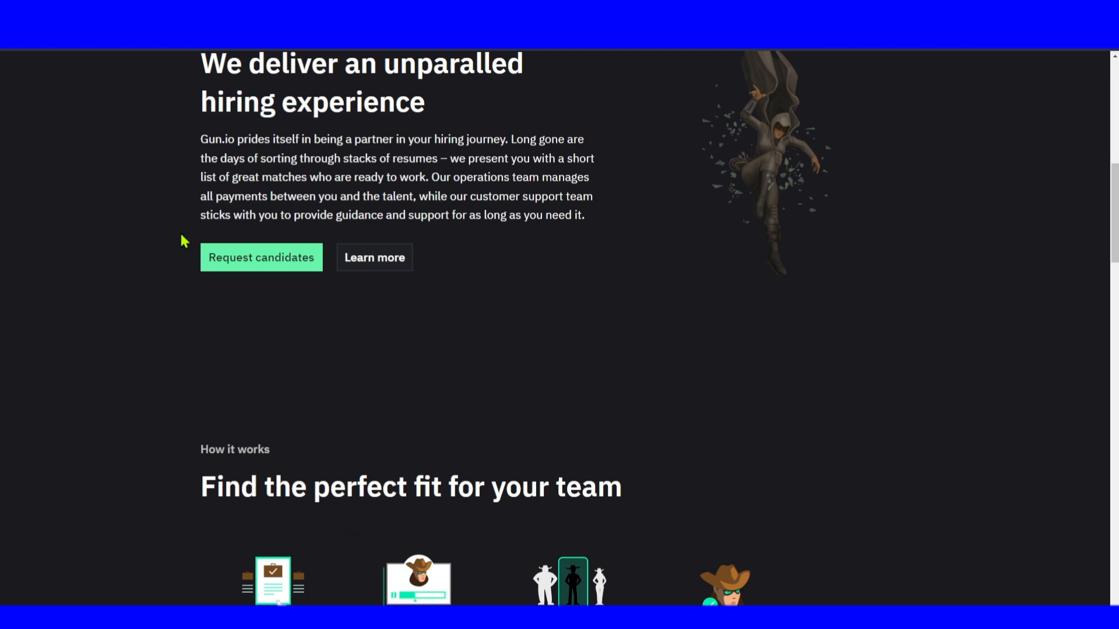
mouse_move(352, 392)
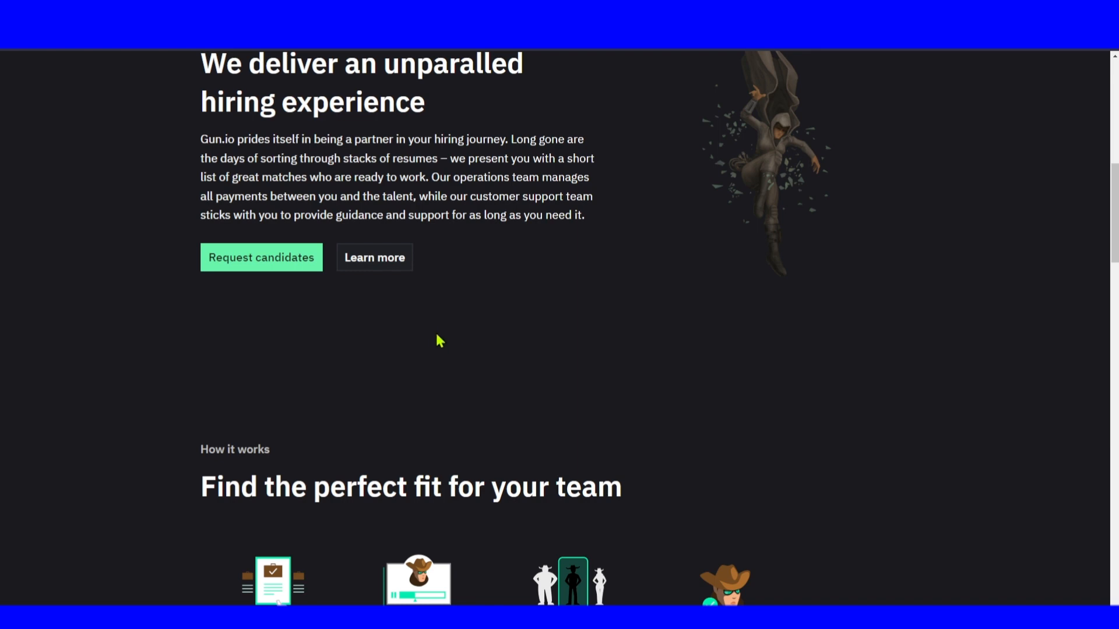
scroll("down", 3)
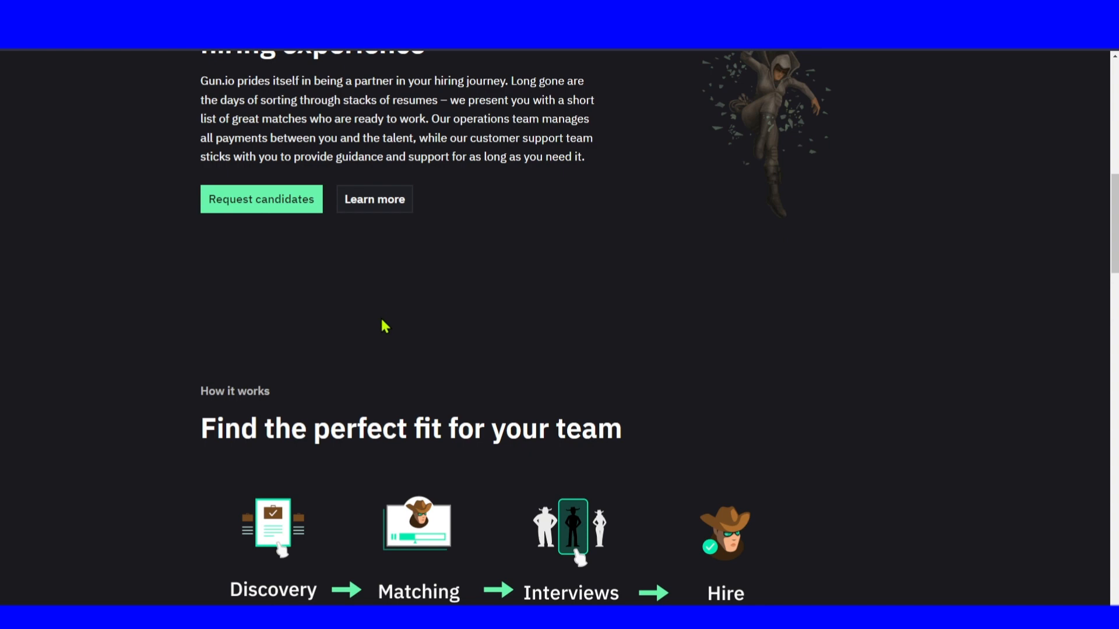
mouse_move(393, 332)
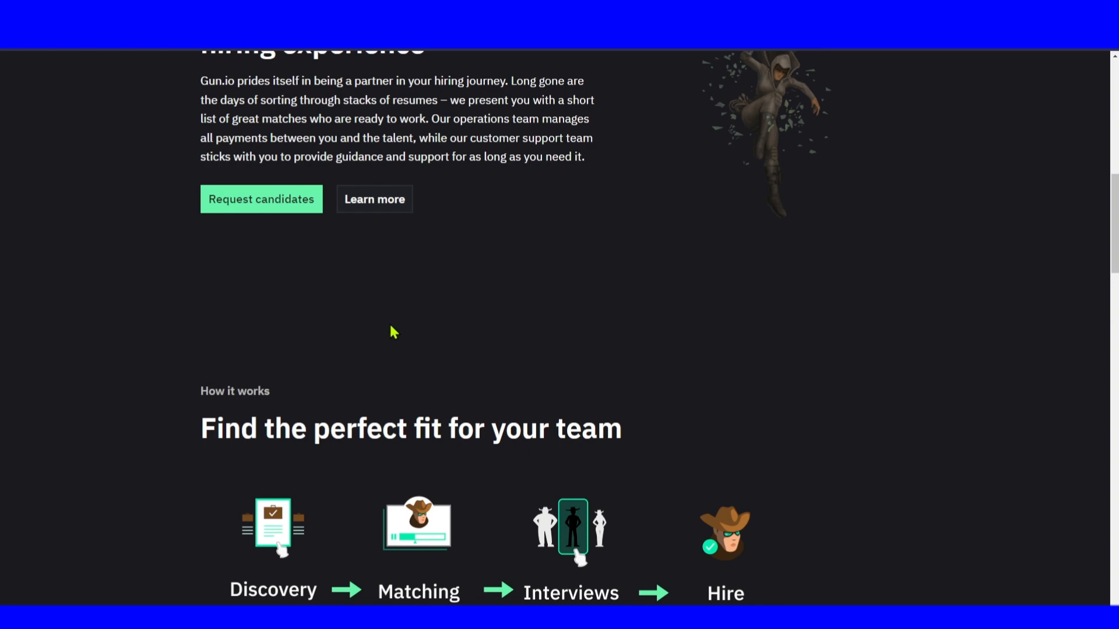
scroll("down", 3)
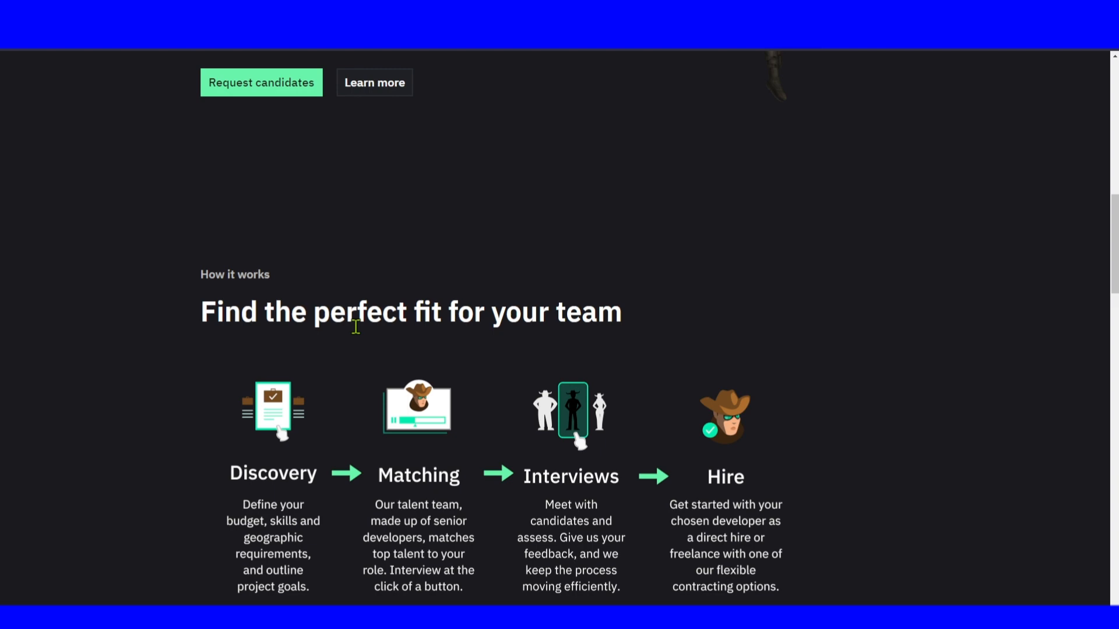
scroll("up", 3)
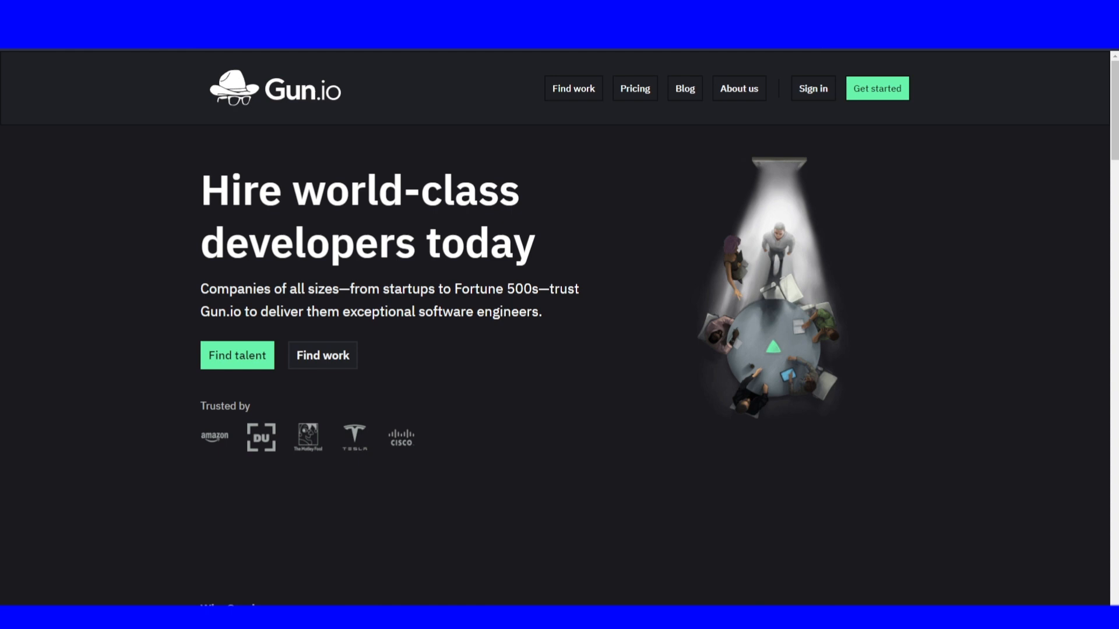
mouse_move(580, 257)
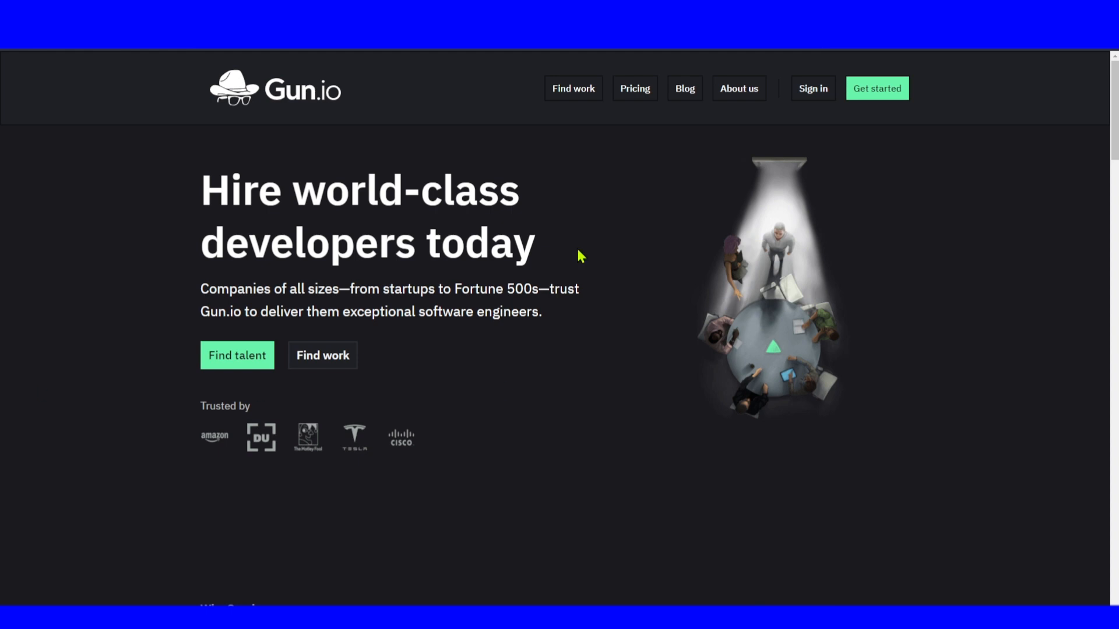
mouse_move(235, 253)
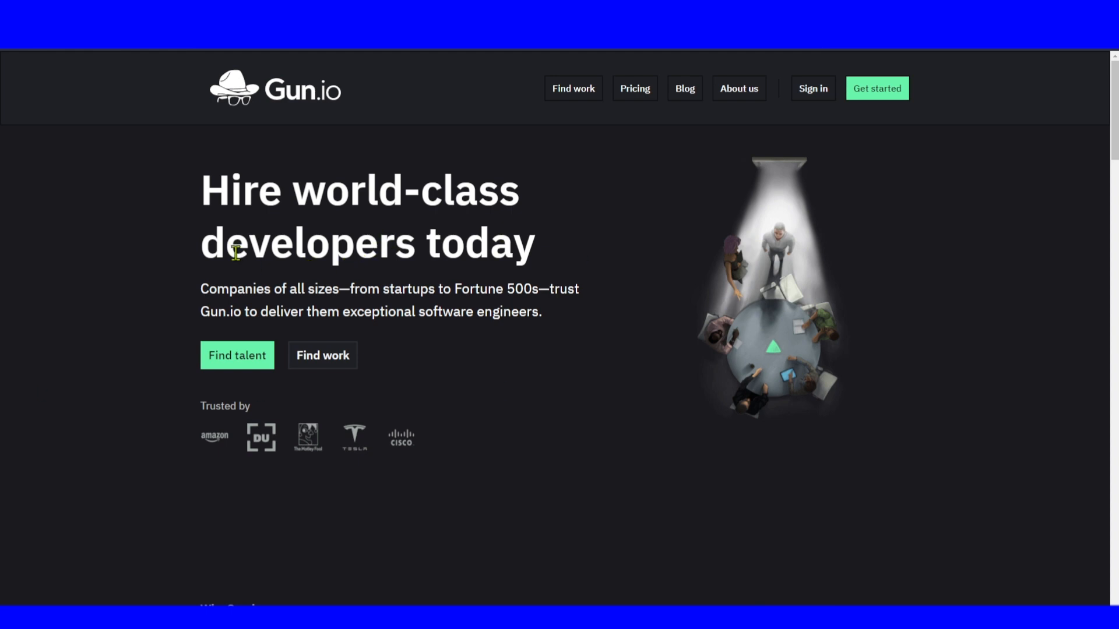
scroll("down", 3)
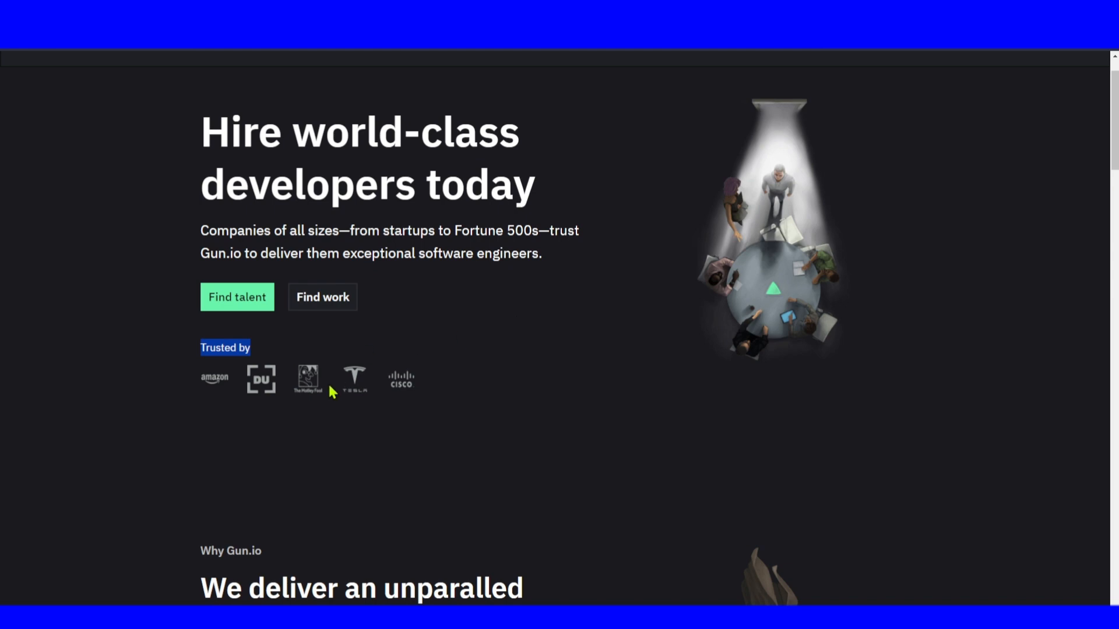
mouse_move(312, 402)
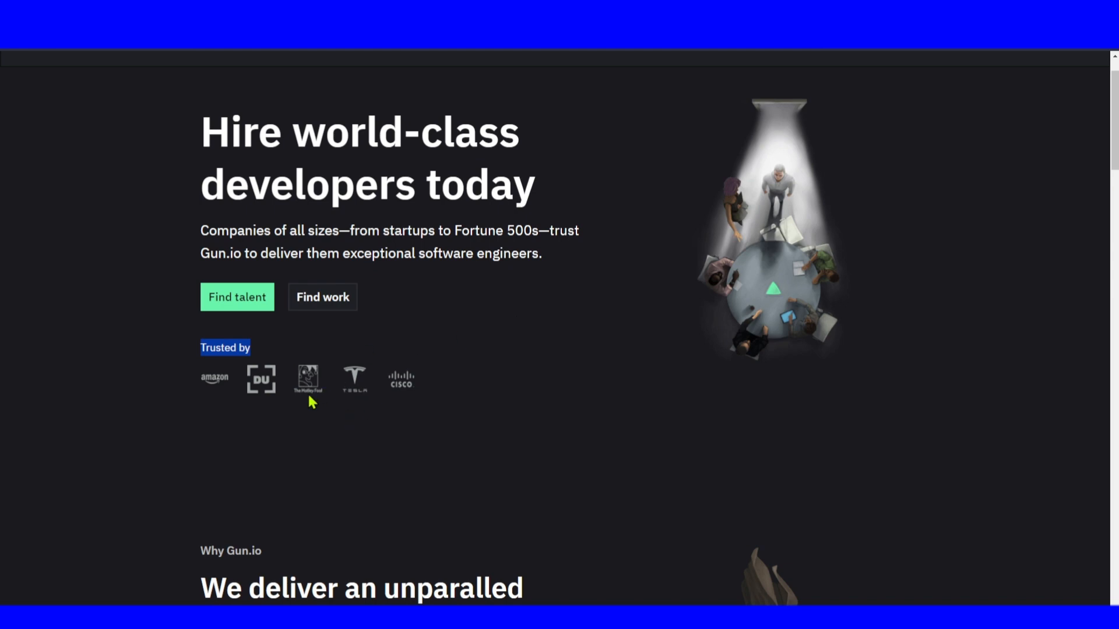
mouse_move(175, 392)
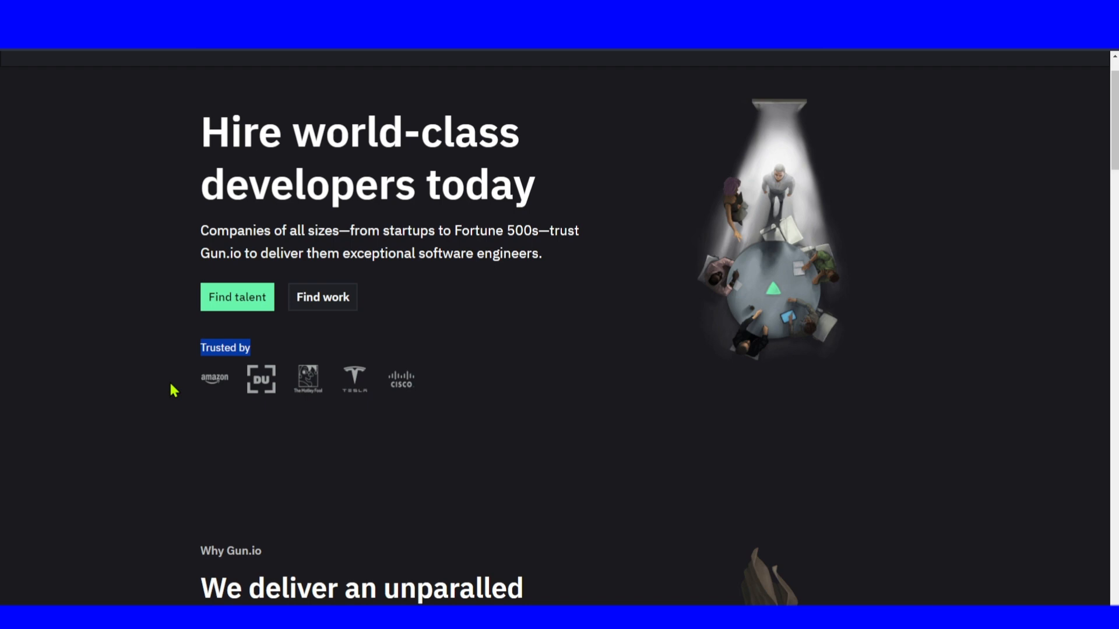
mouse_move(276, 395)
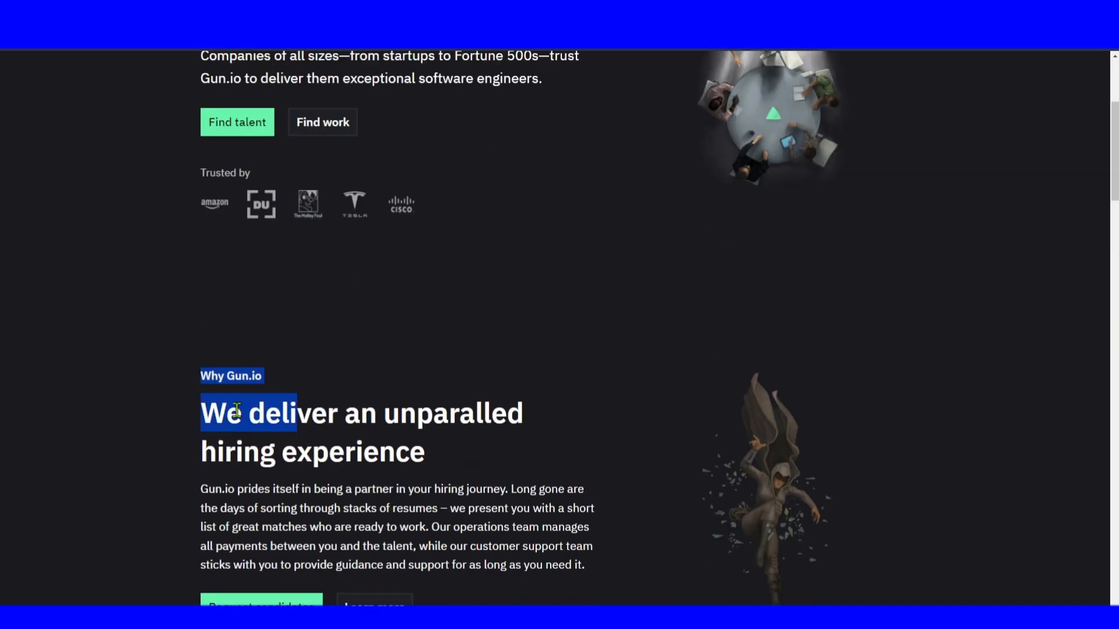
scroll("down", 3)
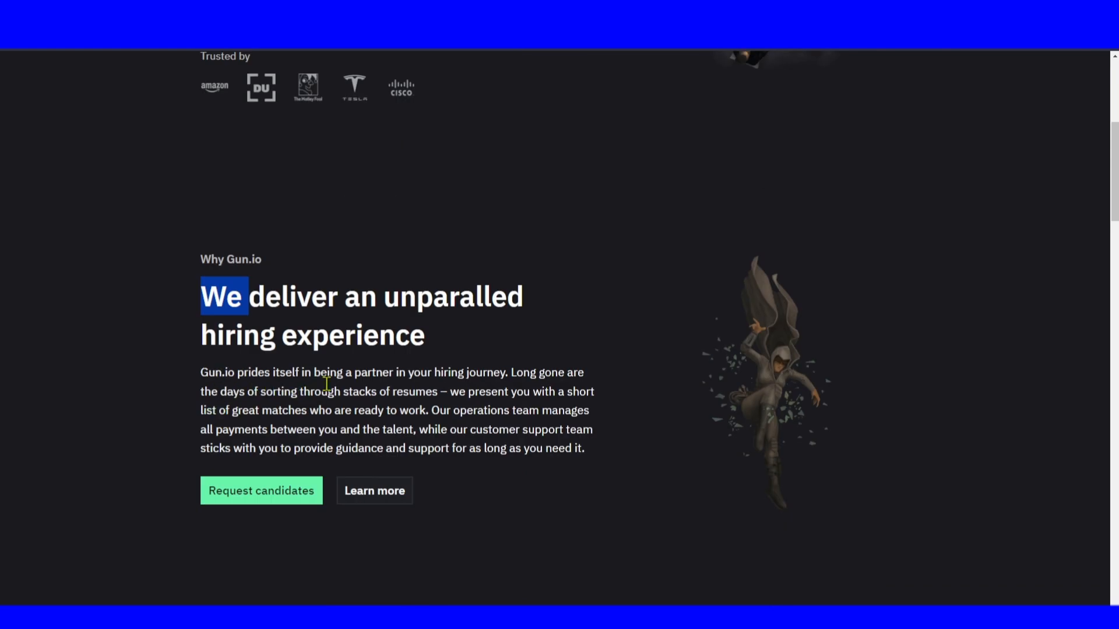
mouse_move(349, 392)
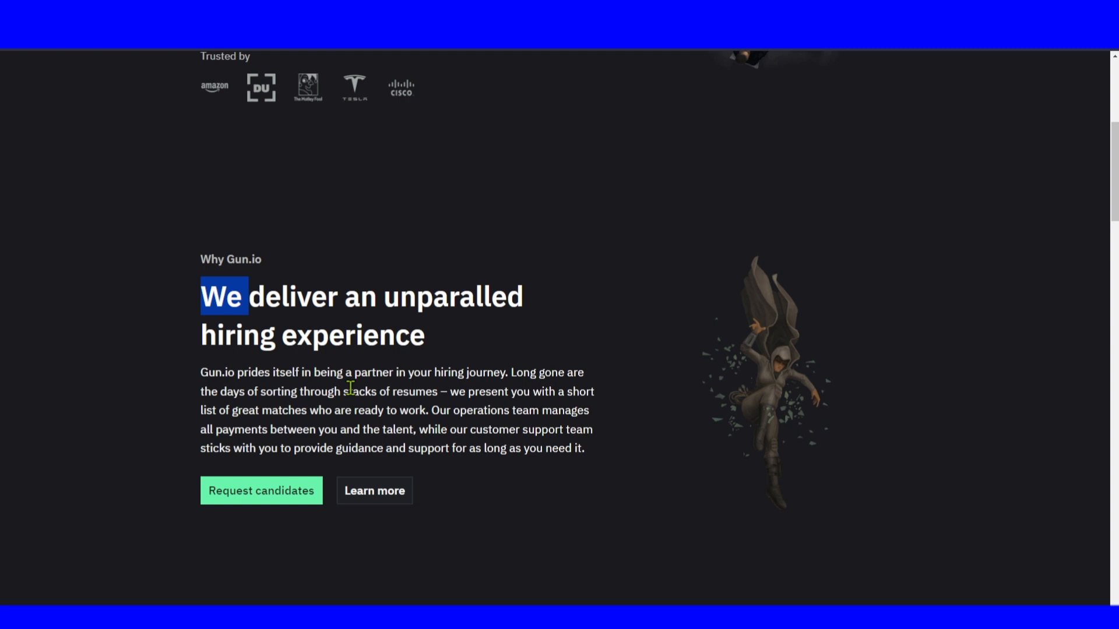
mouse_move(347, 366)
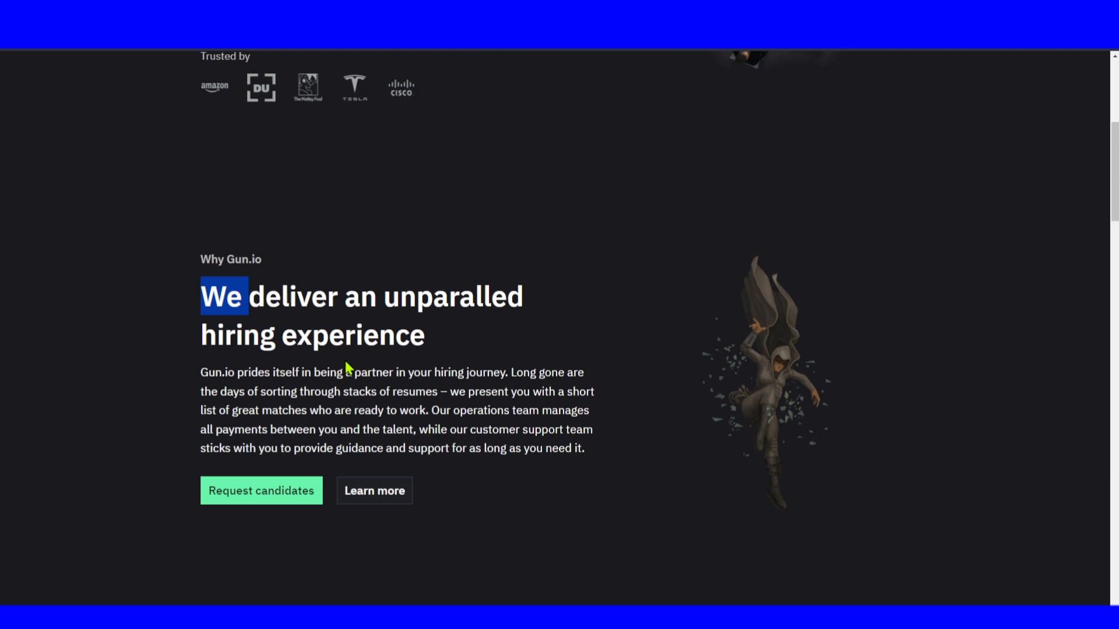
scroll("down", 3)
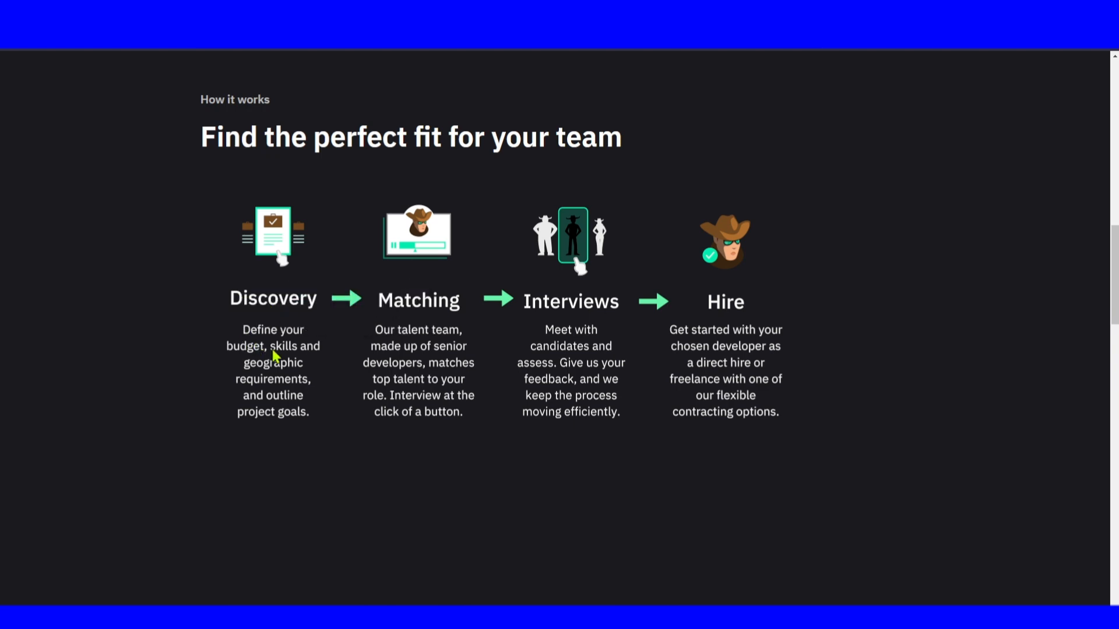
mouse_move(288, 381)
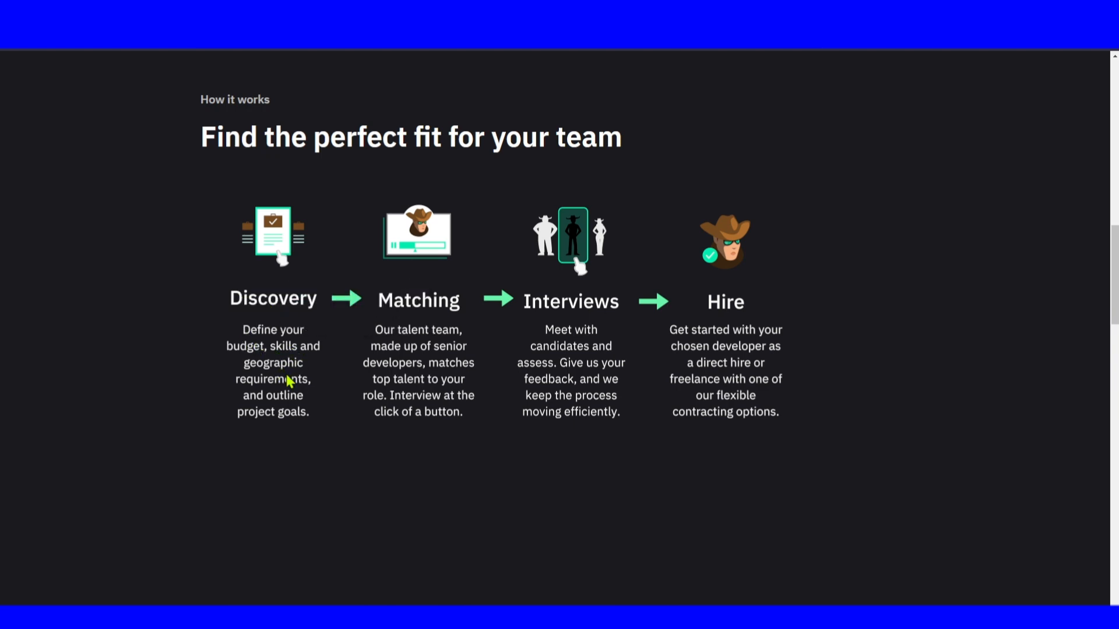
mouse_move(417, 317)
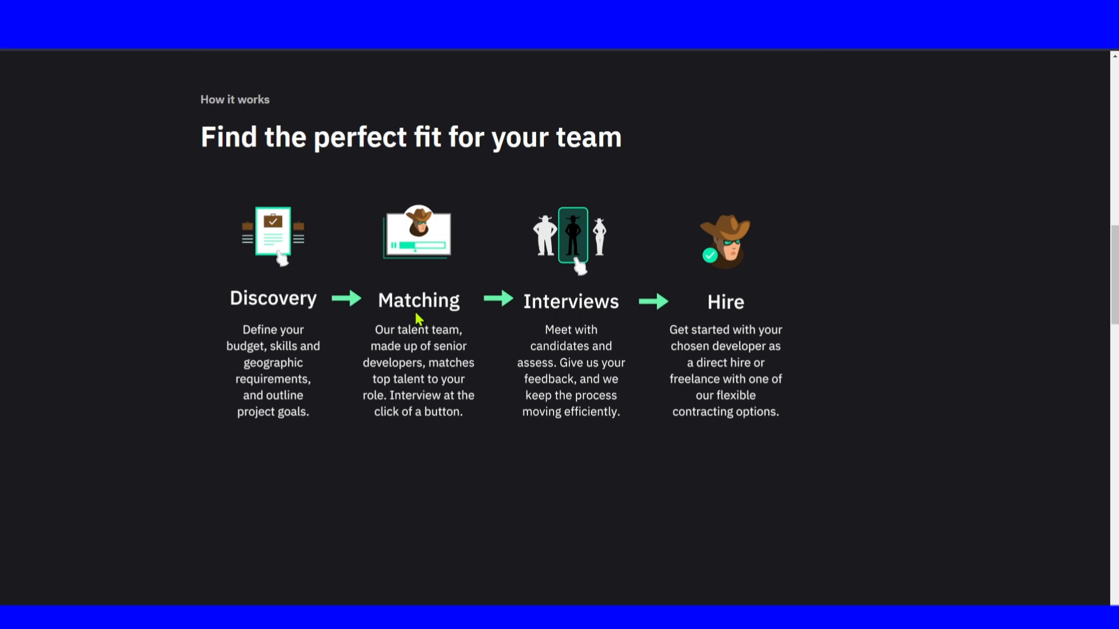
scroll("down", 3)
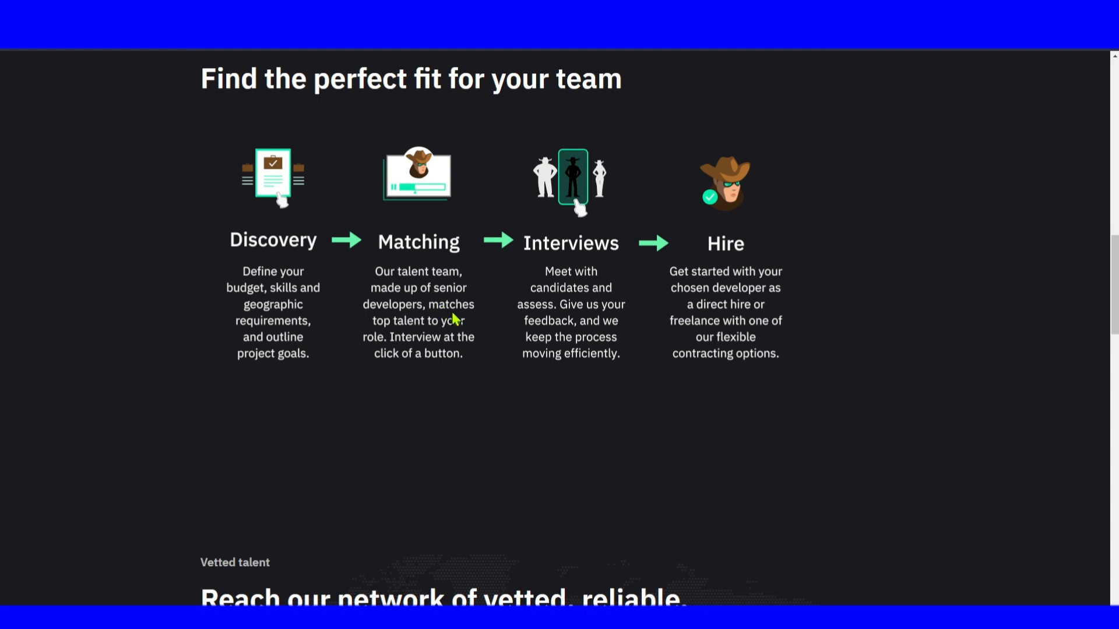
mouse_move(547, 307)
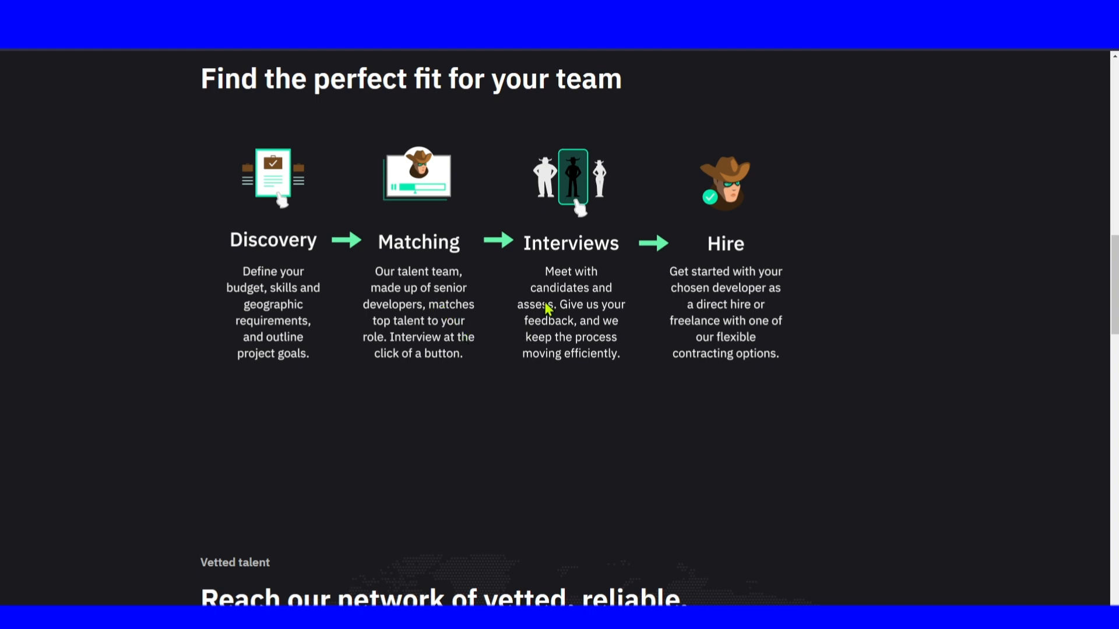
mouse_move(737, 299)
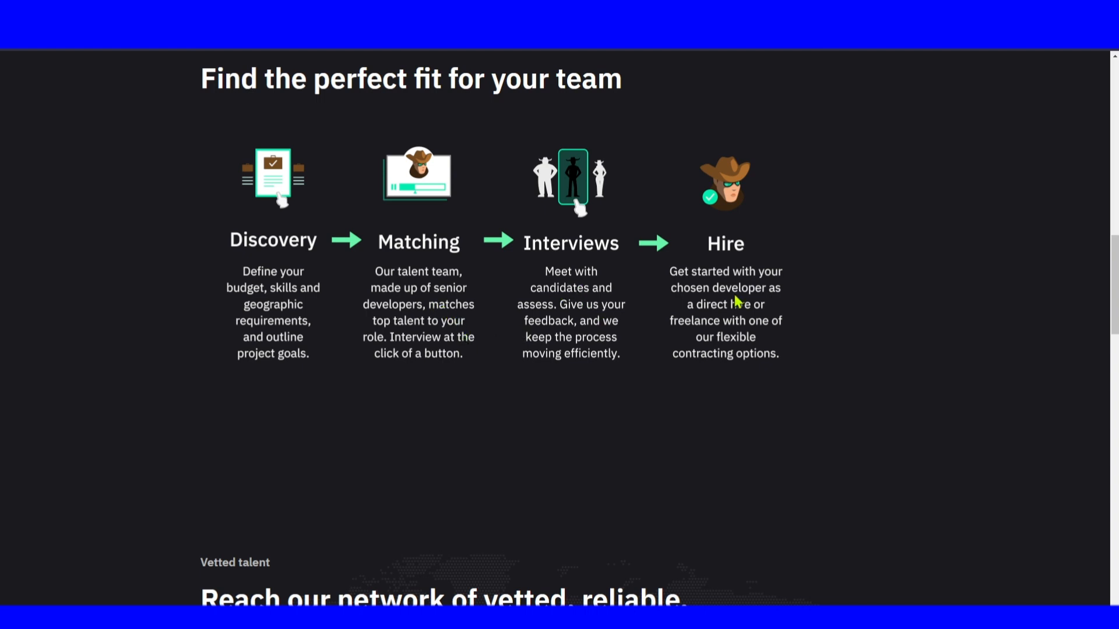
scroll("down", 3)
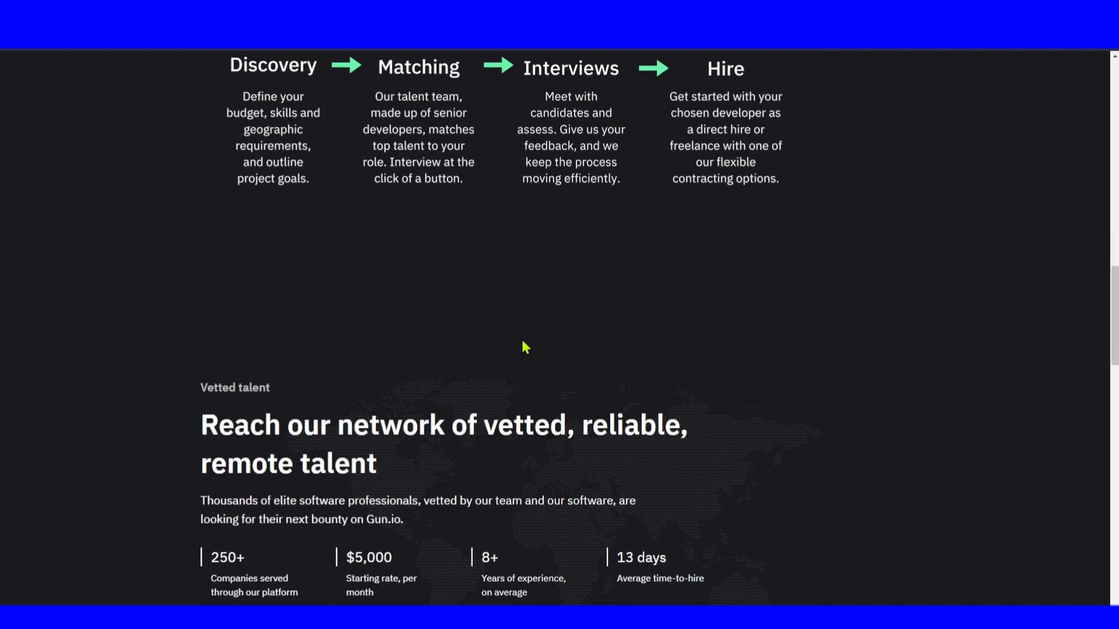
scroll("down", 3)
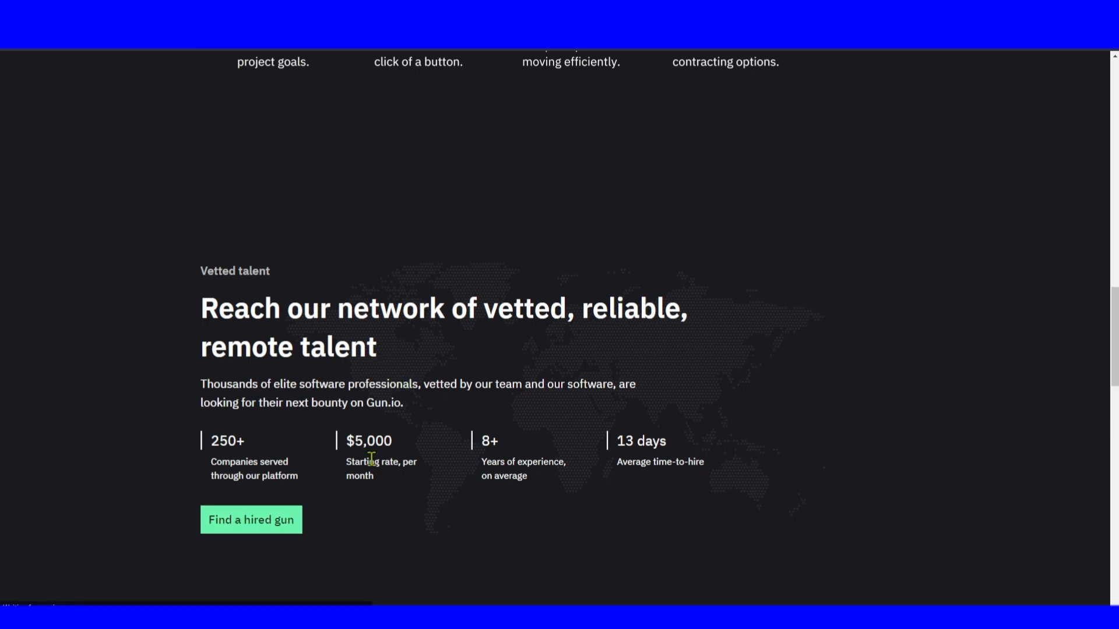
left_click(251, 519)
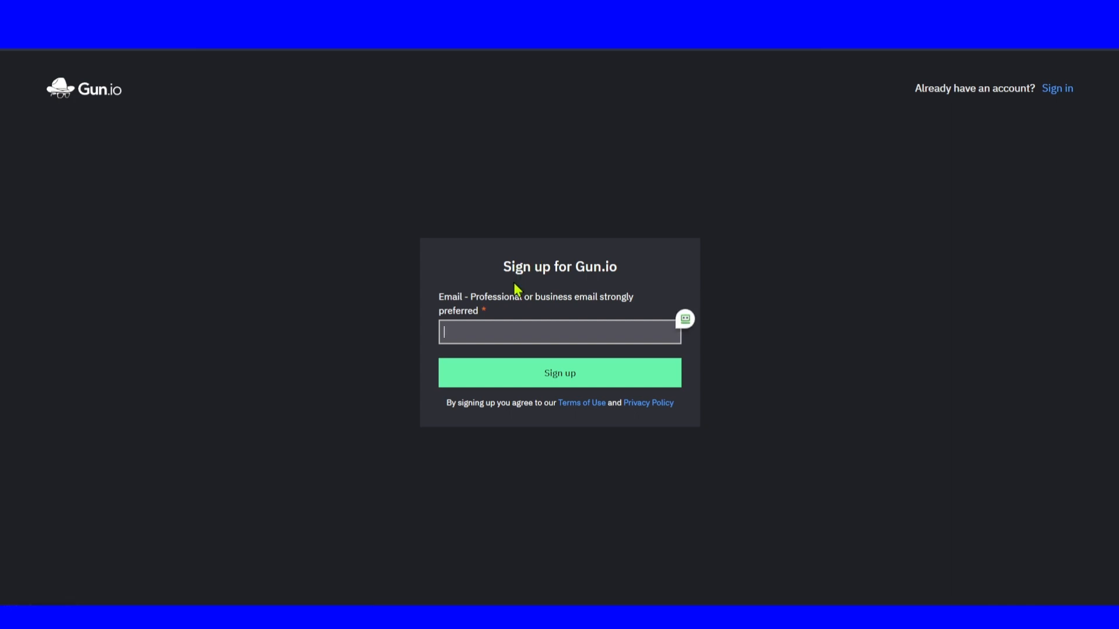
left_click(559, 373)
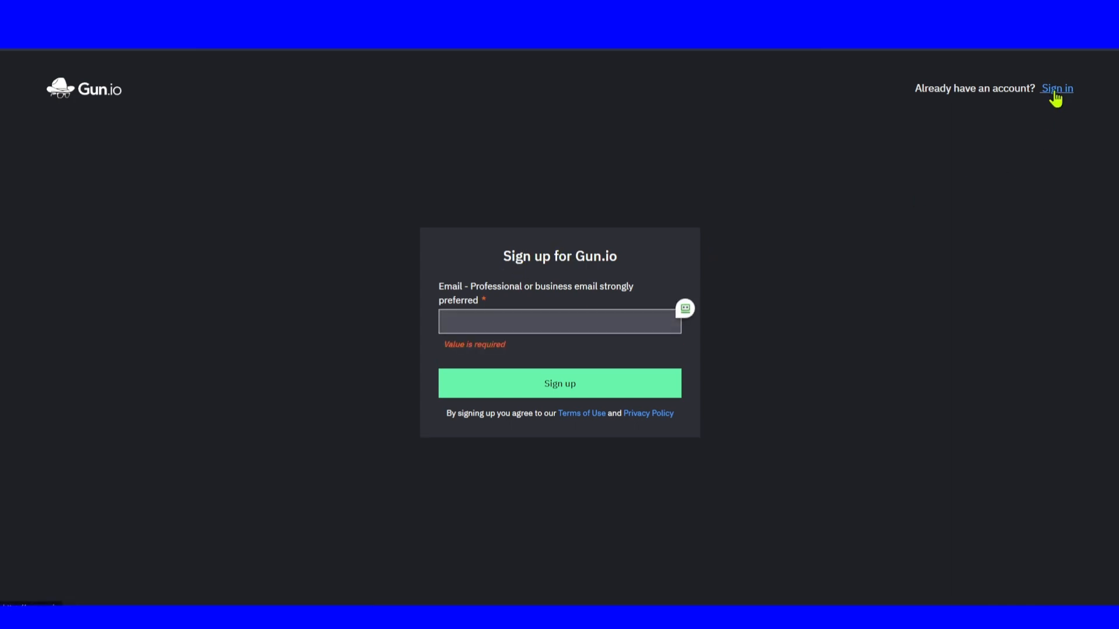
left_click(1056, 87)
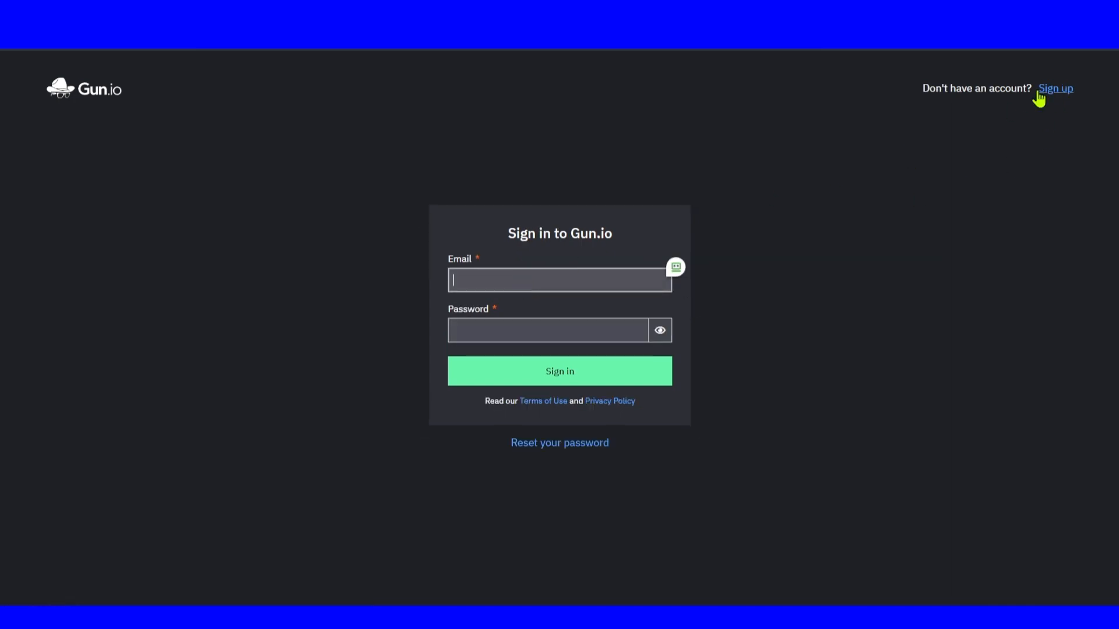
left_click(1056, 88)
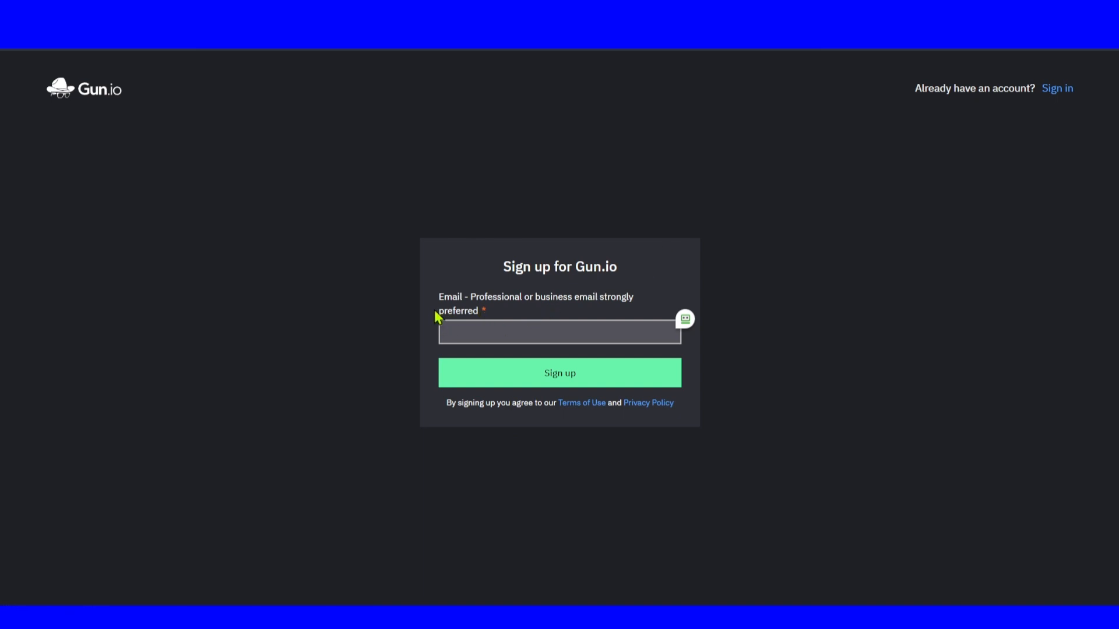
left_click(560, 332)
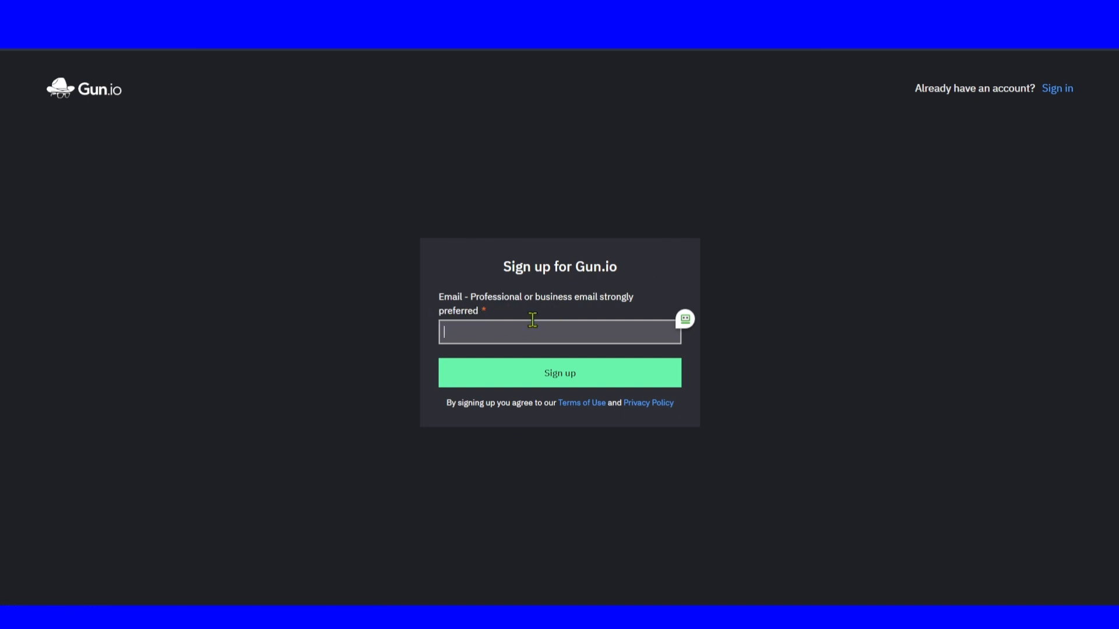
left_click(558, 373)
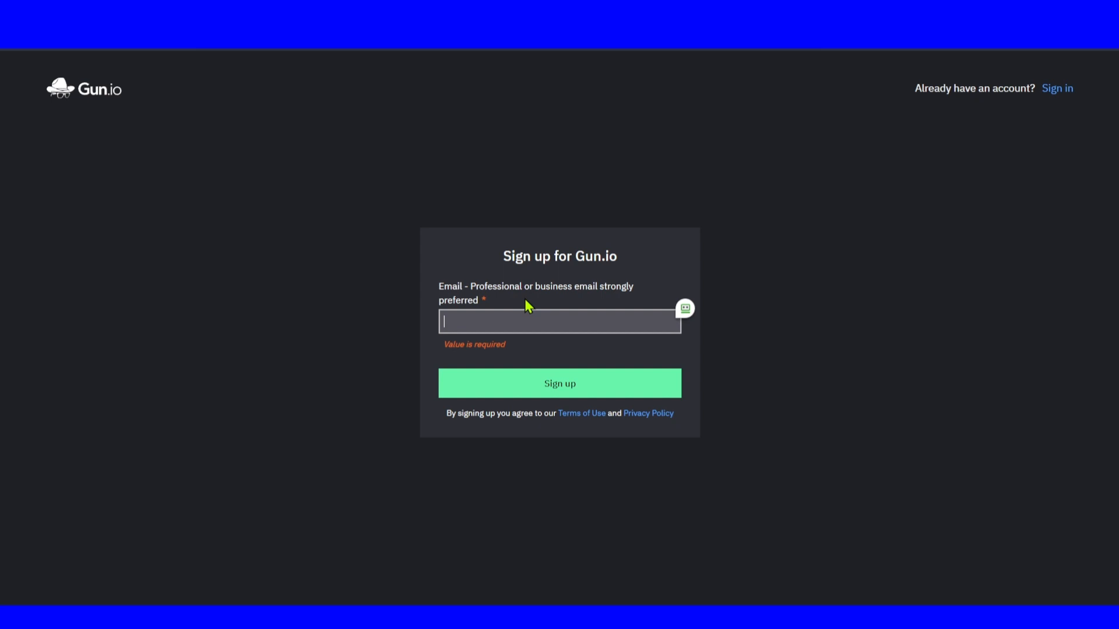
mouse_move(701, 360)
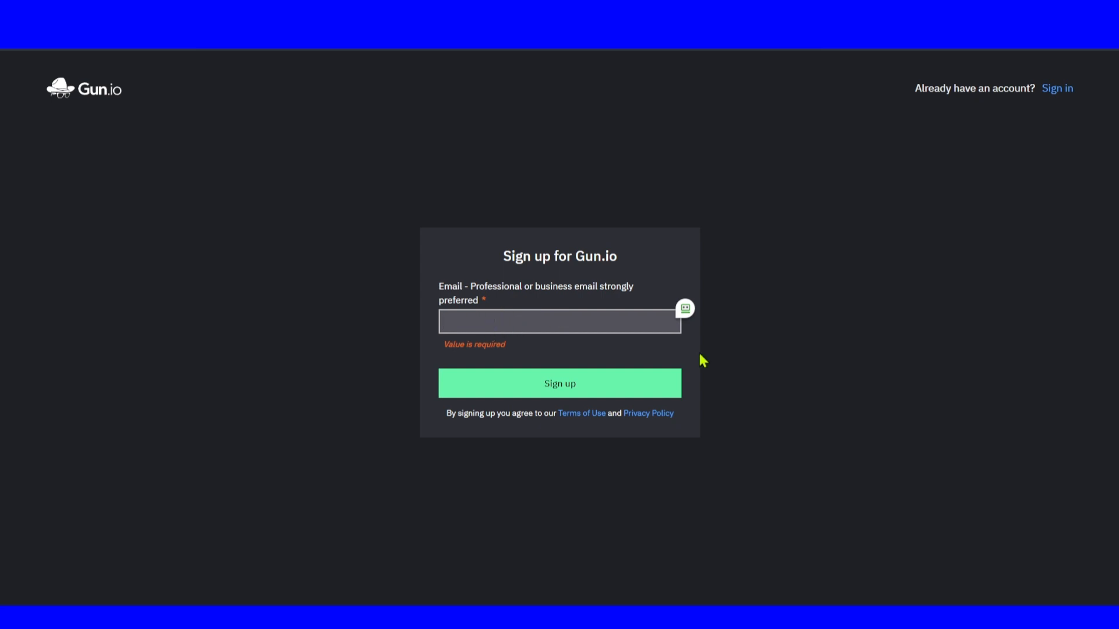
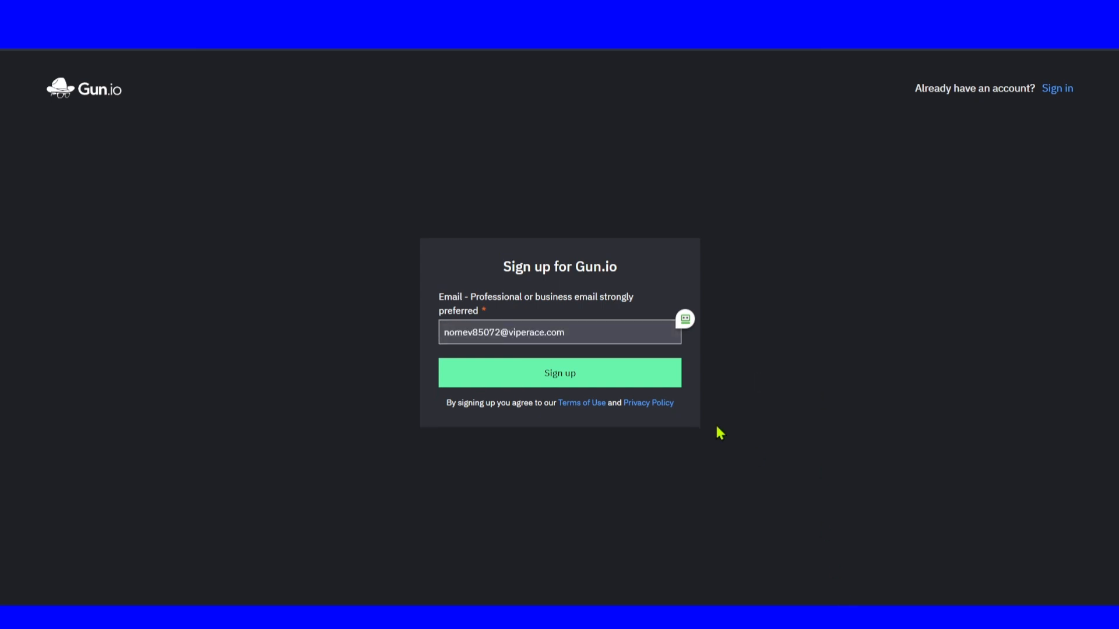
left_click(559, 373)
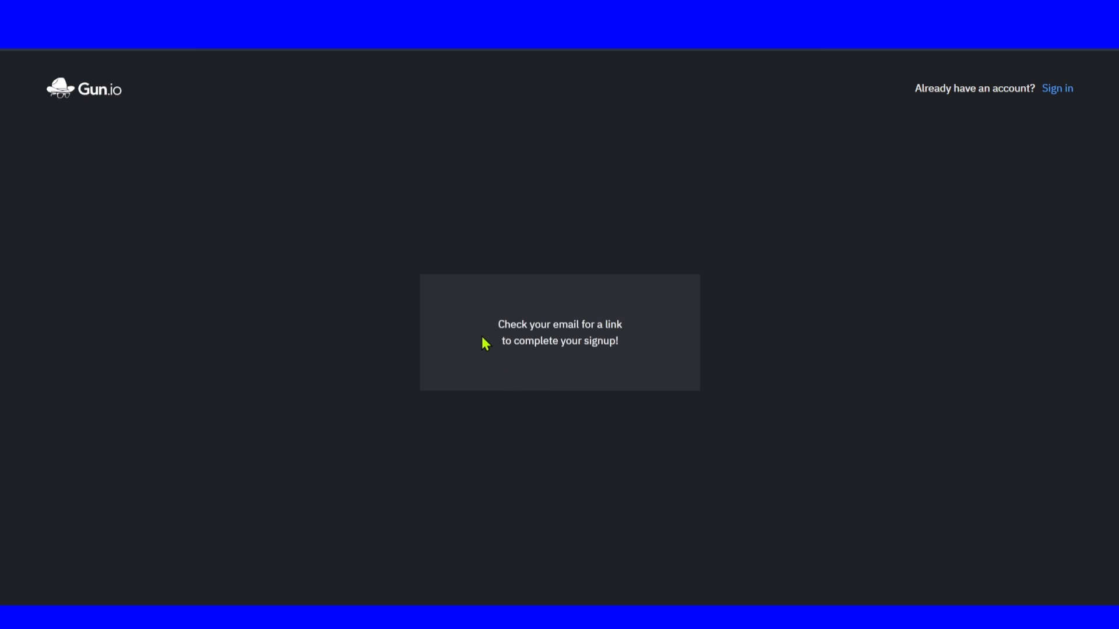
mouse_move(527, 293)
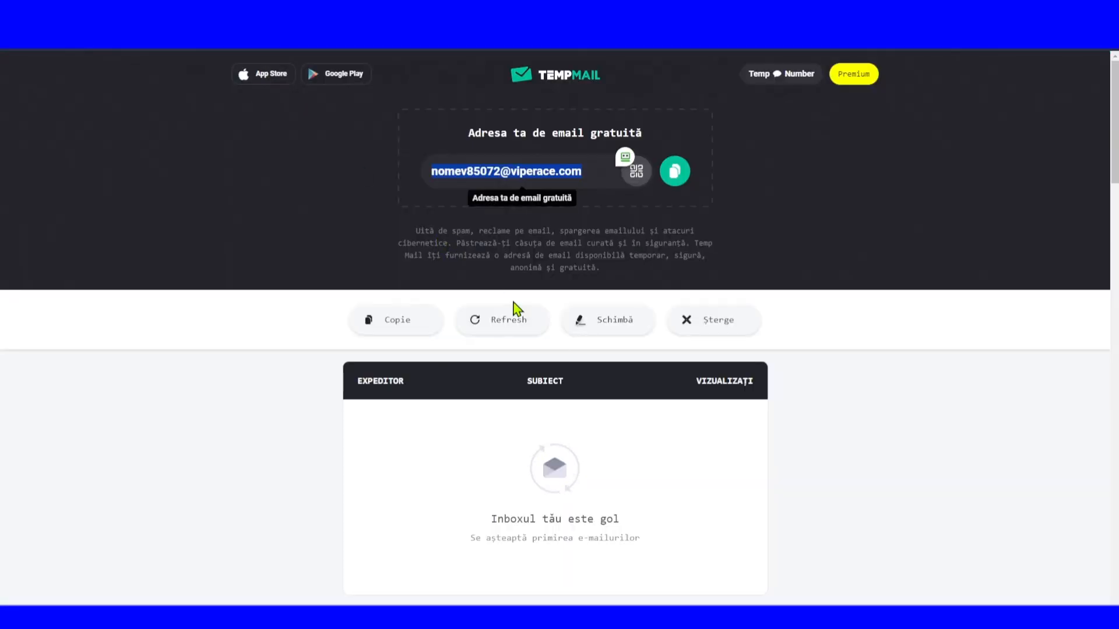
- Open the Gun.io Talent Team email in Temp Mail and confirm the email address
scroll("down", 3)
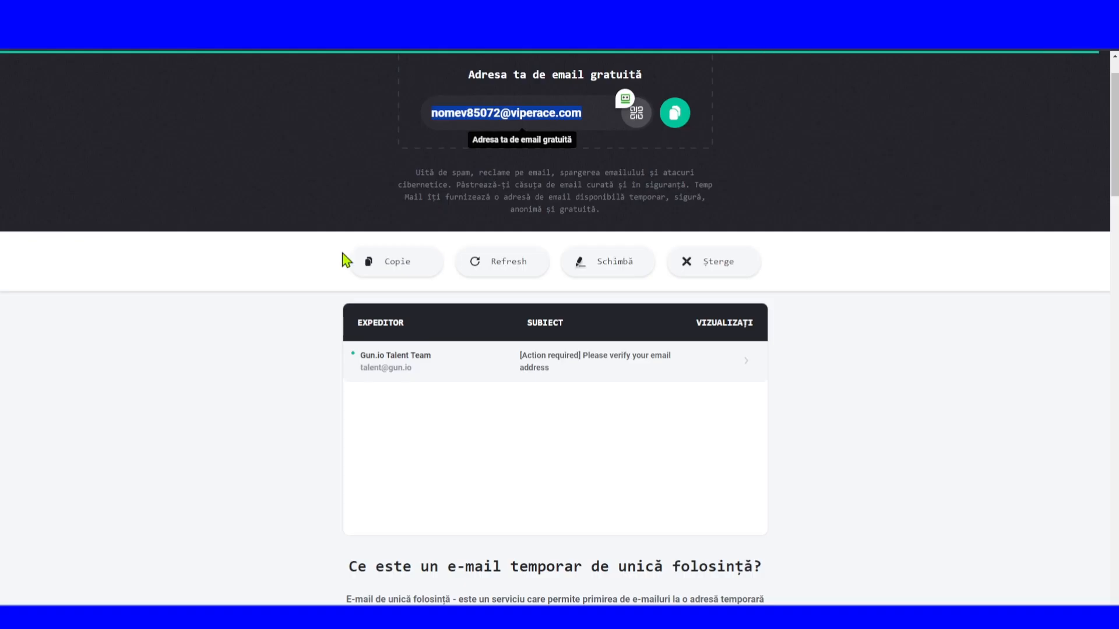
left_click(594, 361)
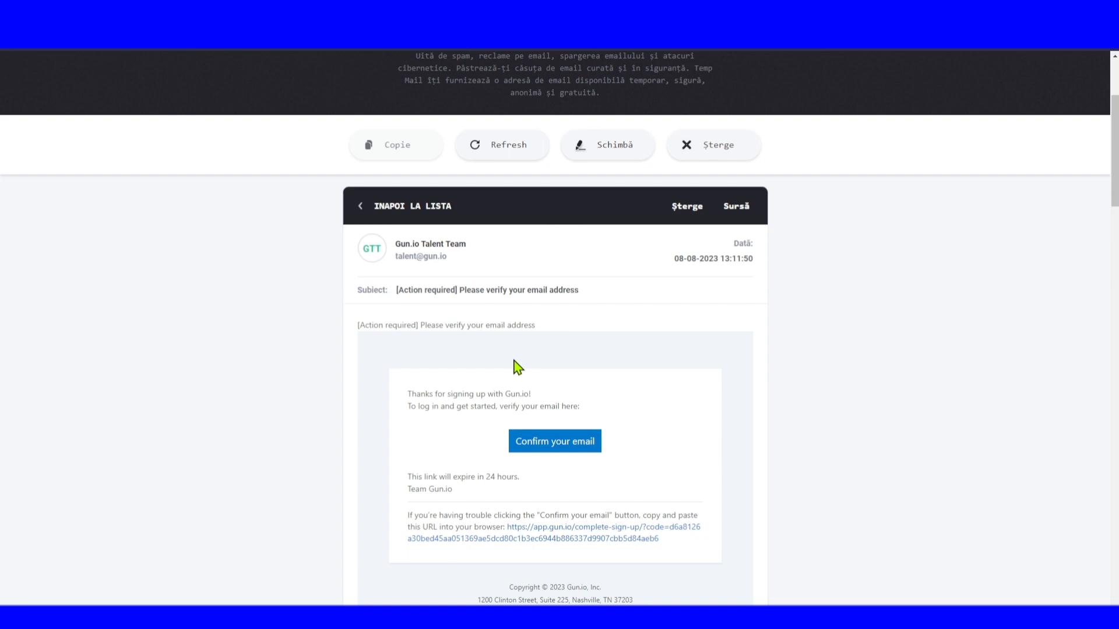
left_click(555, 441)
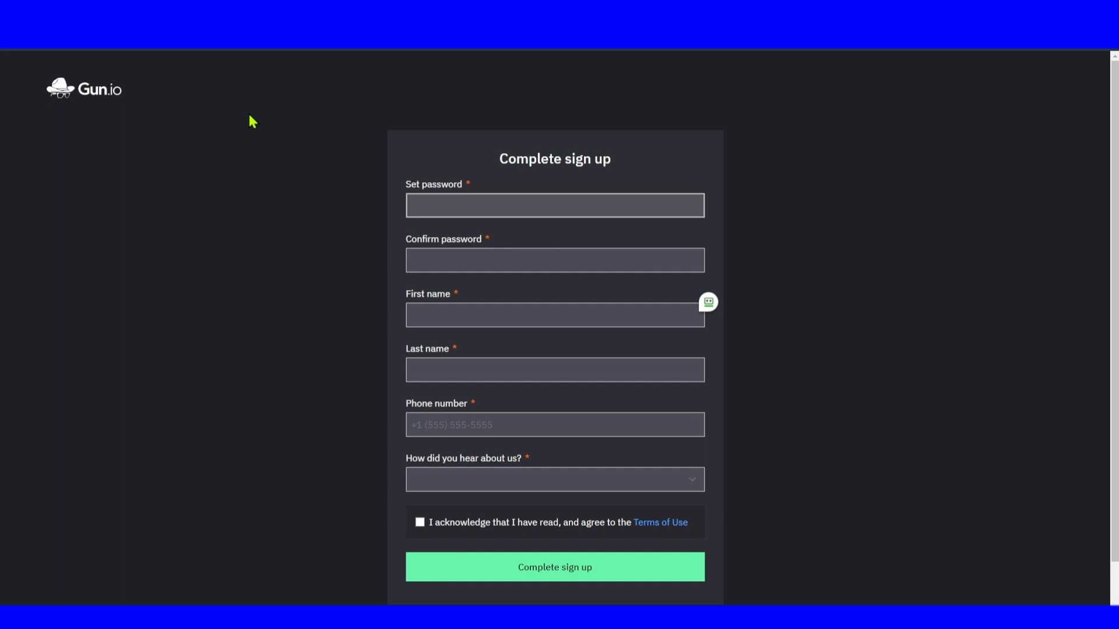
mouse_move(251, 131)
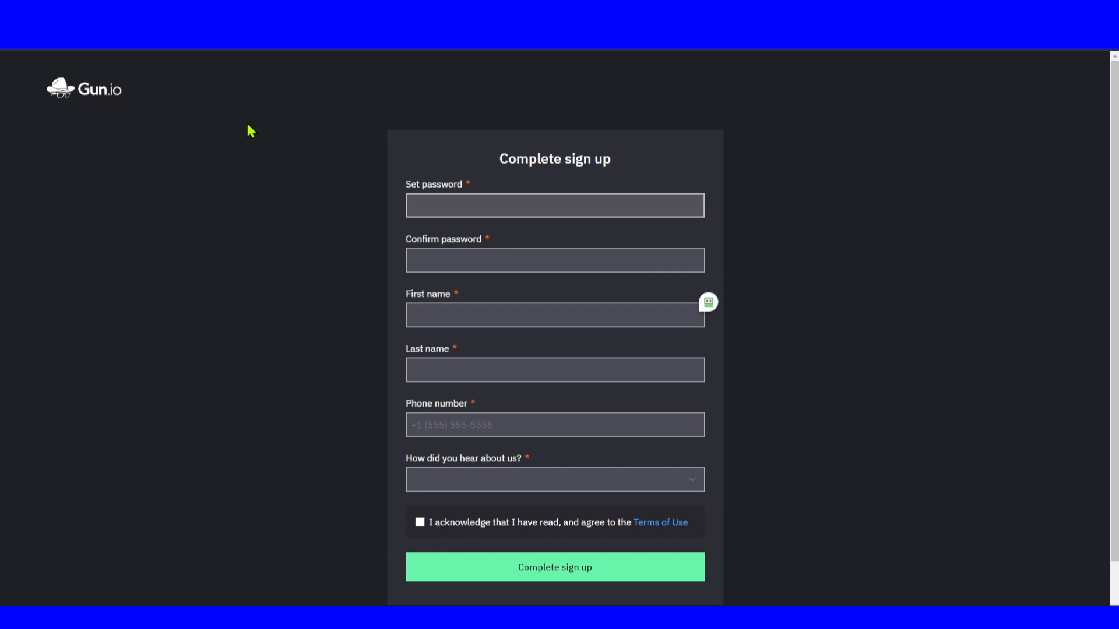
mouse_move(260, 152)
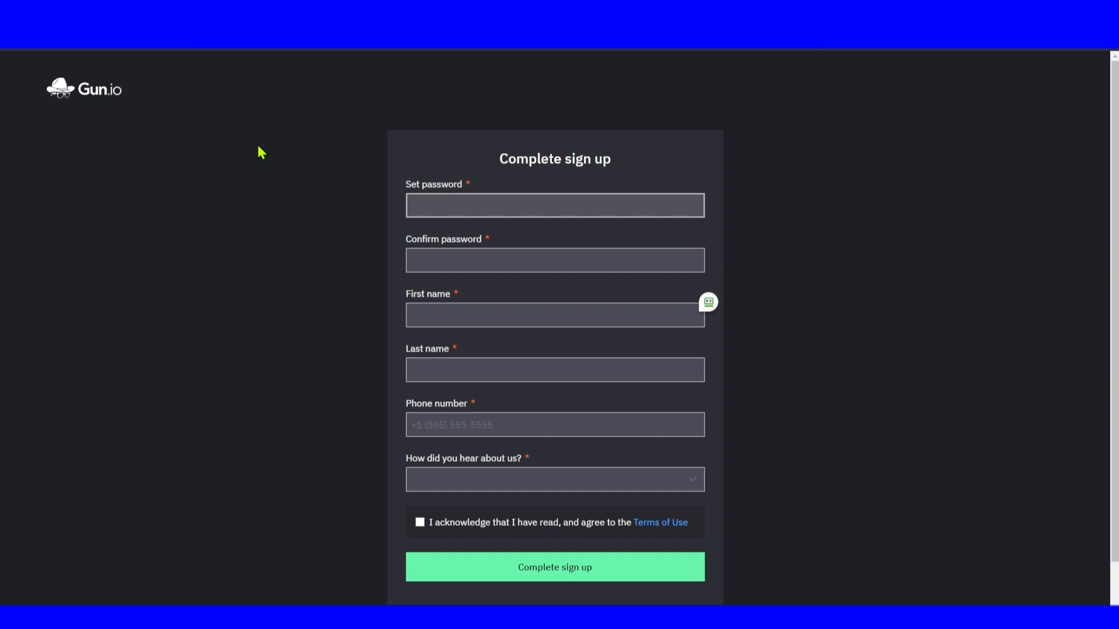
- Submit the complete-sign-up form with Microsoft for Startups as referral, ending on the sign-in page
left_click(554, 205)
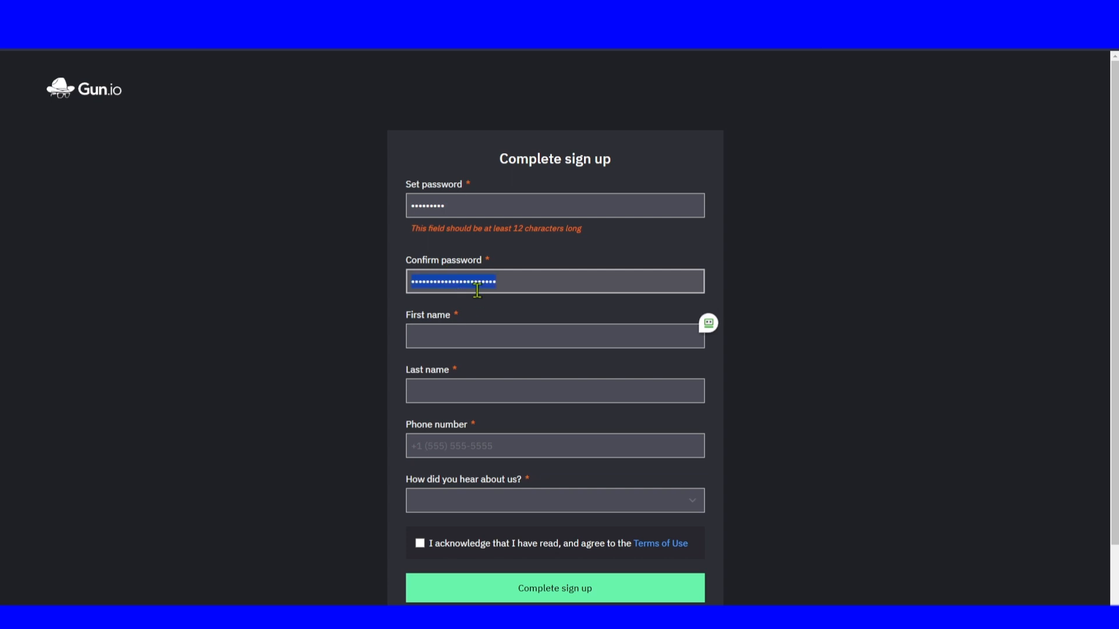
left_click(554, 205)
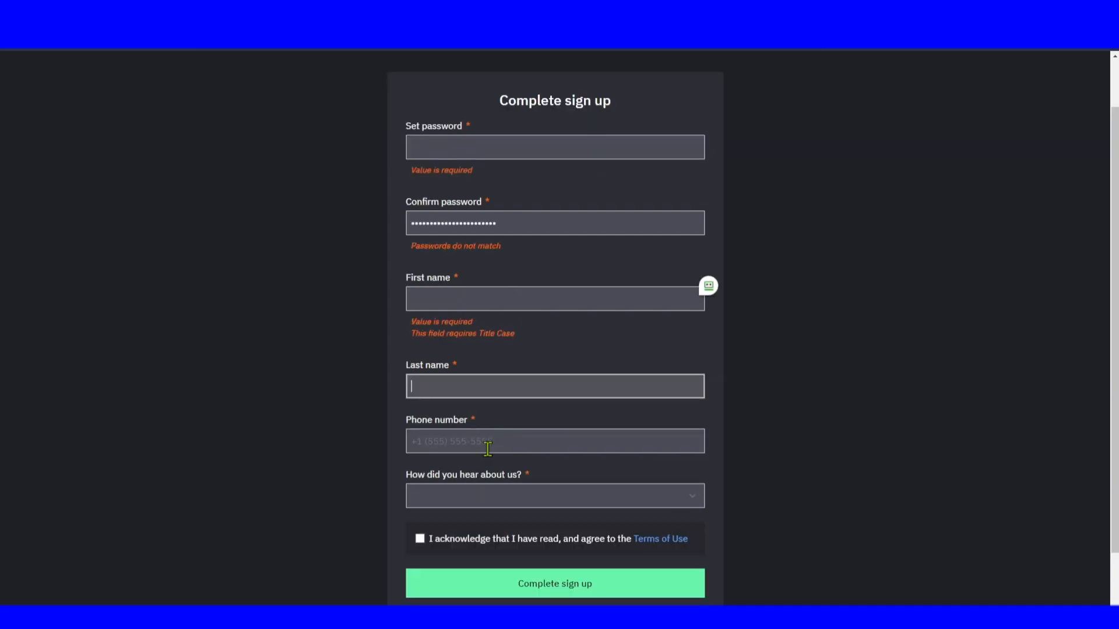
left_click(555, 453)
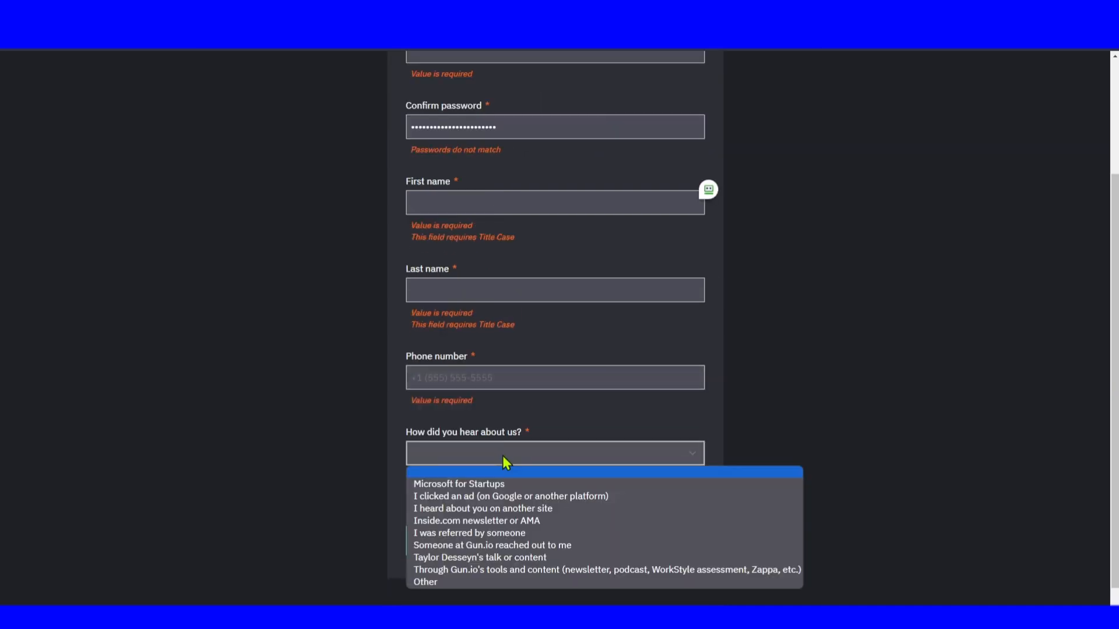
left_click(459, 483)
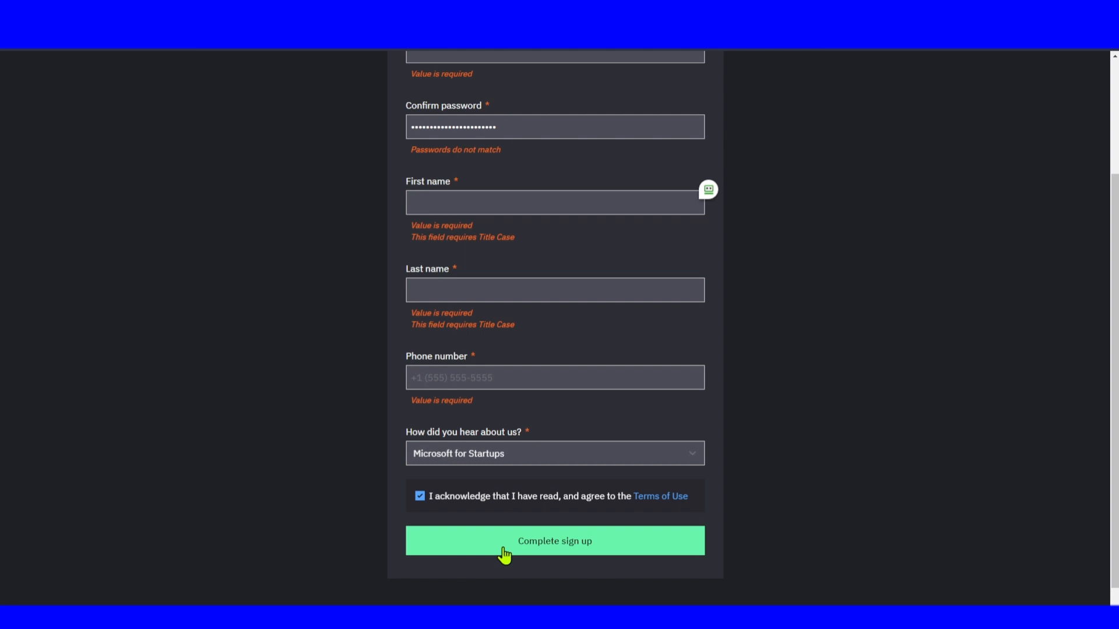
left_click(555, 541)
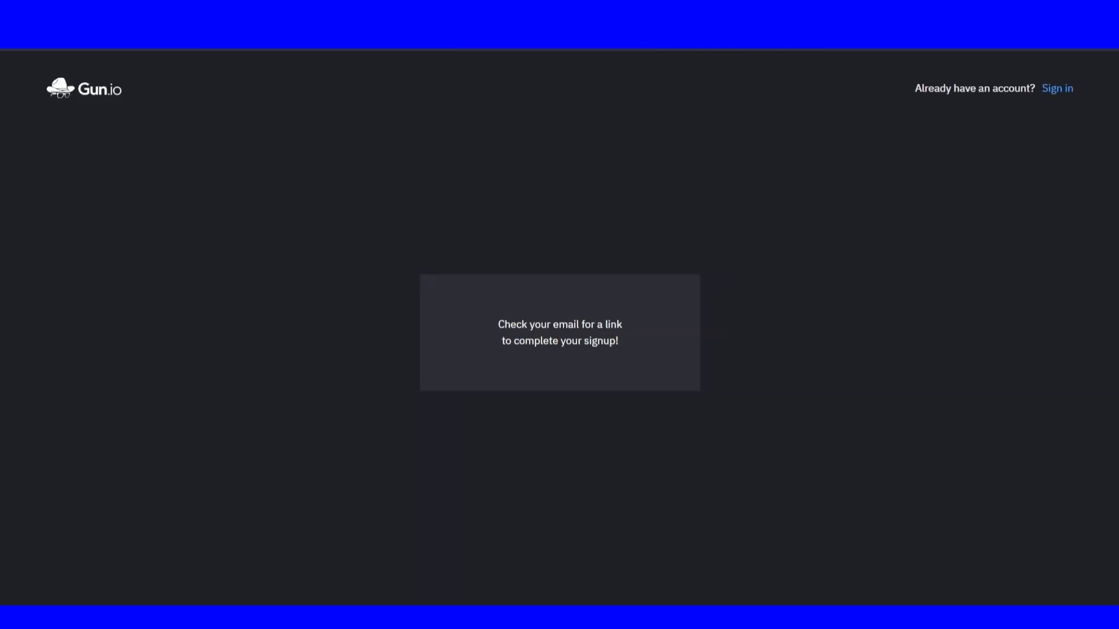
left_click(1056, 87)
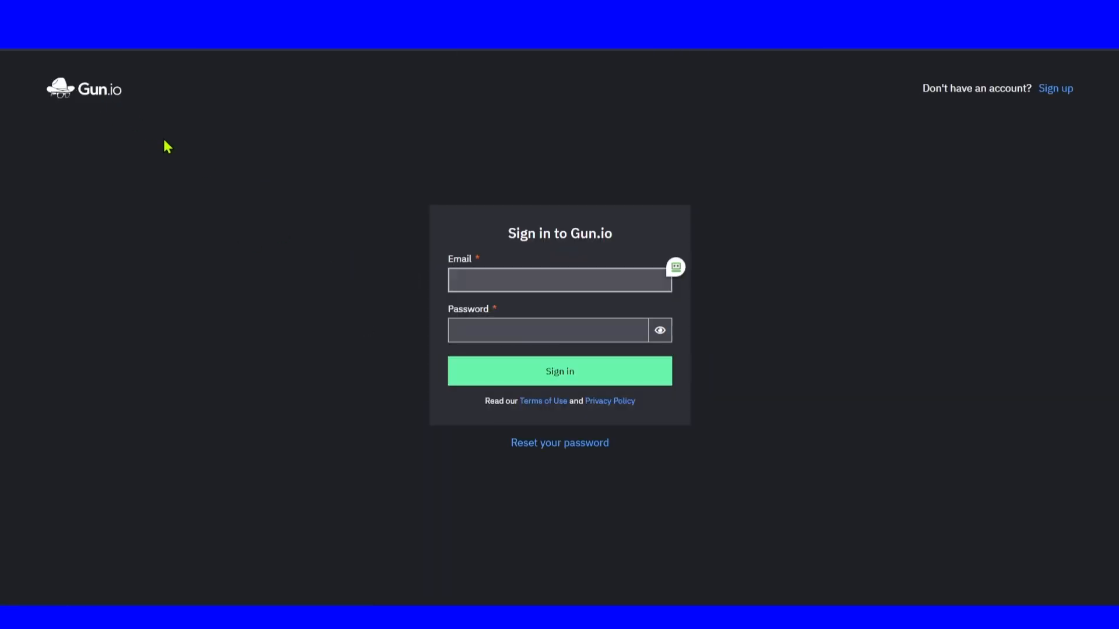
left_click(1056, 87)
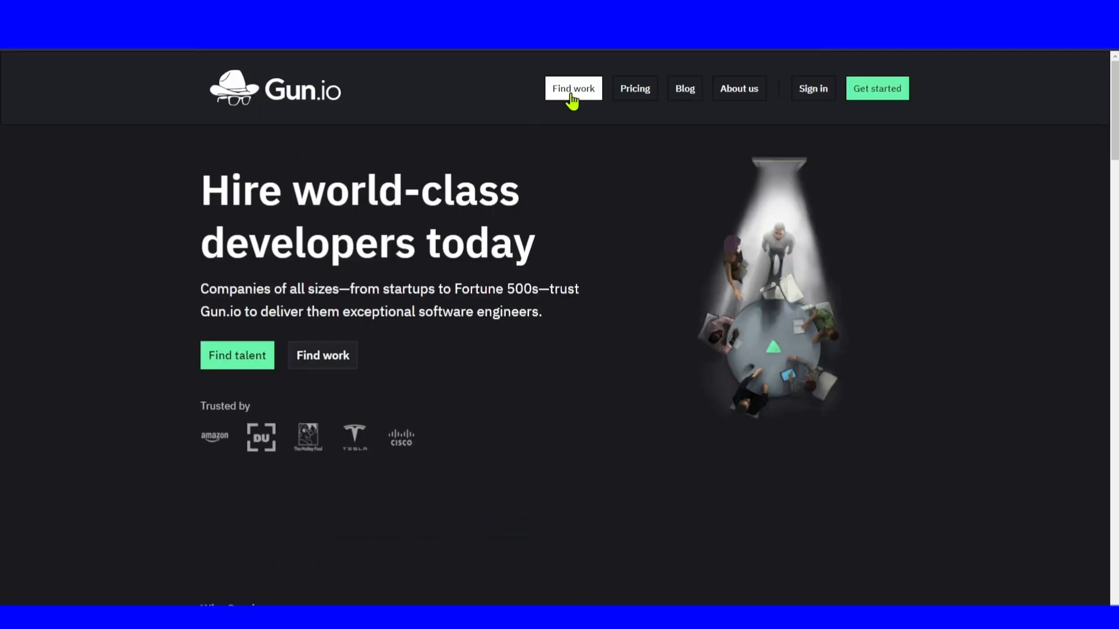
left_click(574, 88)
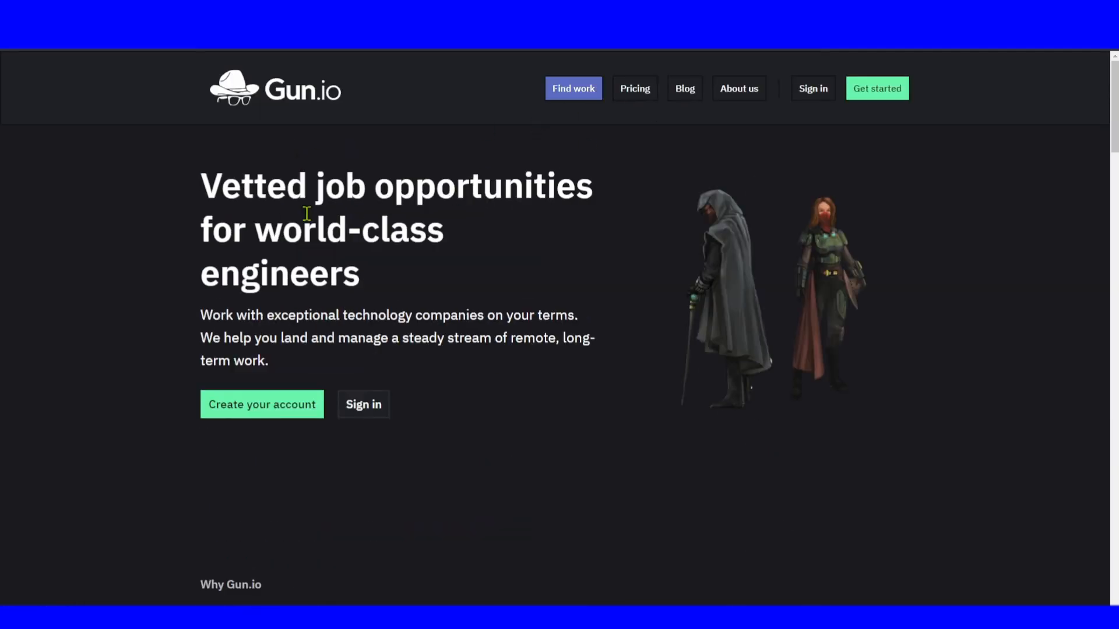
scroll("down", 3)
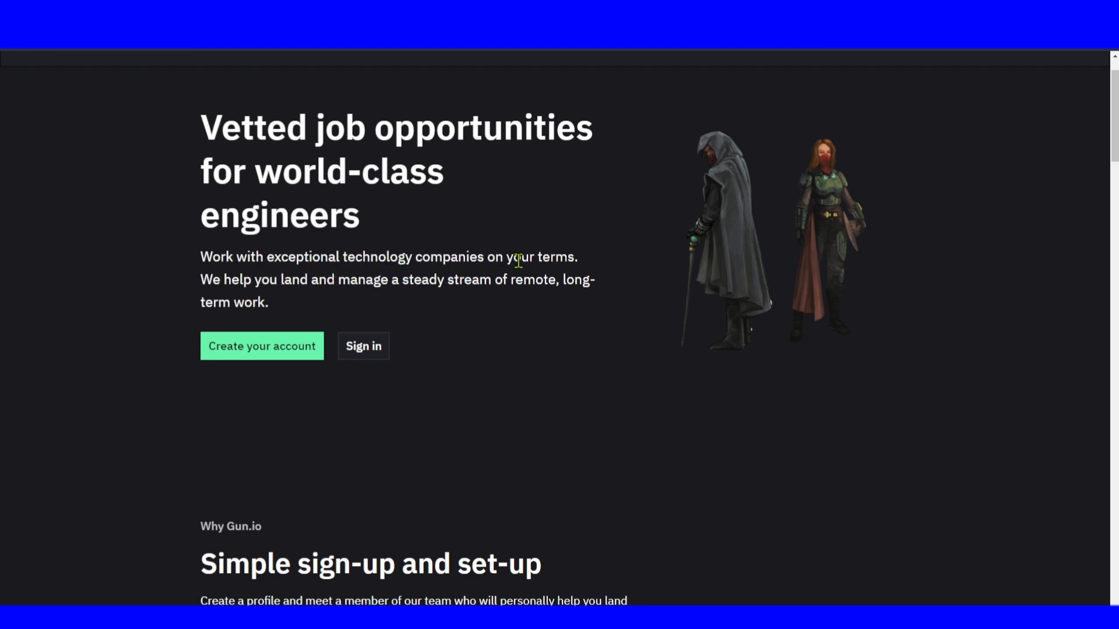
mouse_move(316, 289)
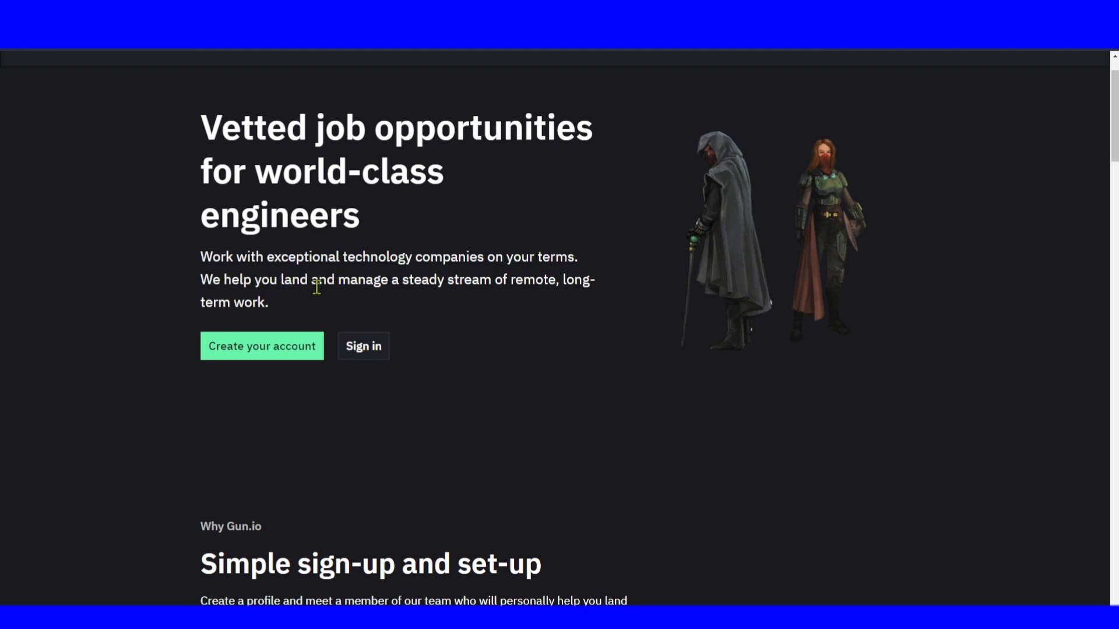
mouse_move(521, 286)
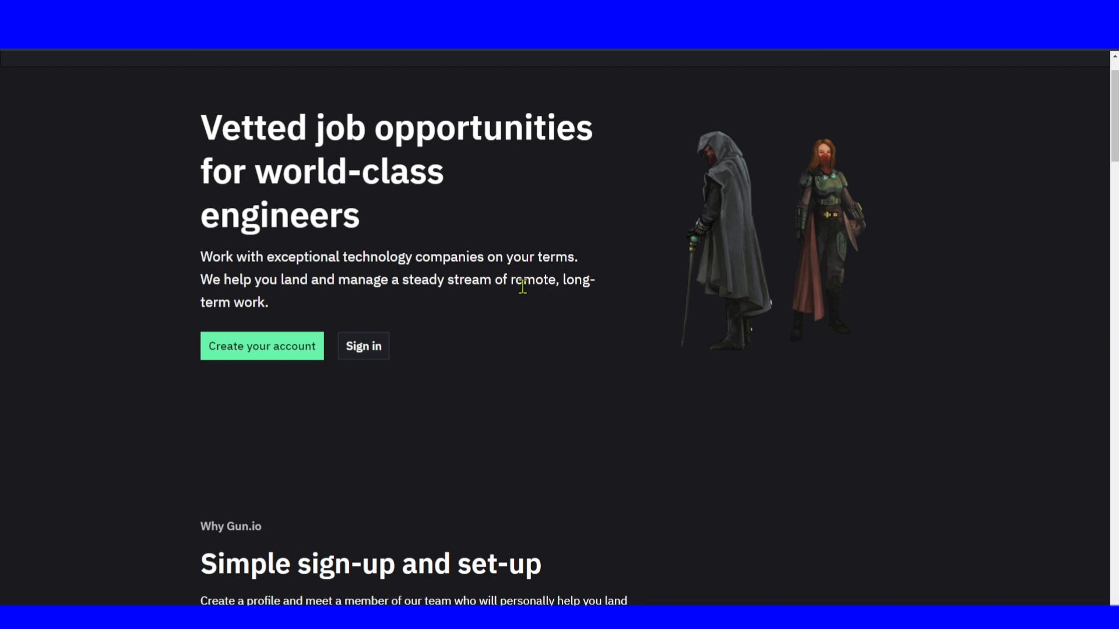
scroll("down", 3)
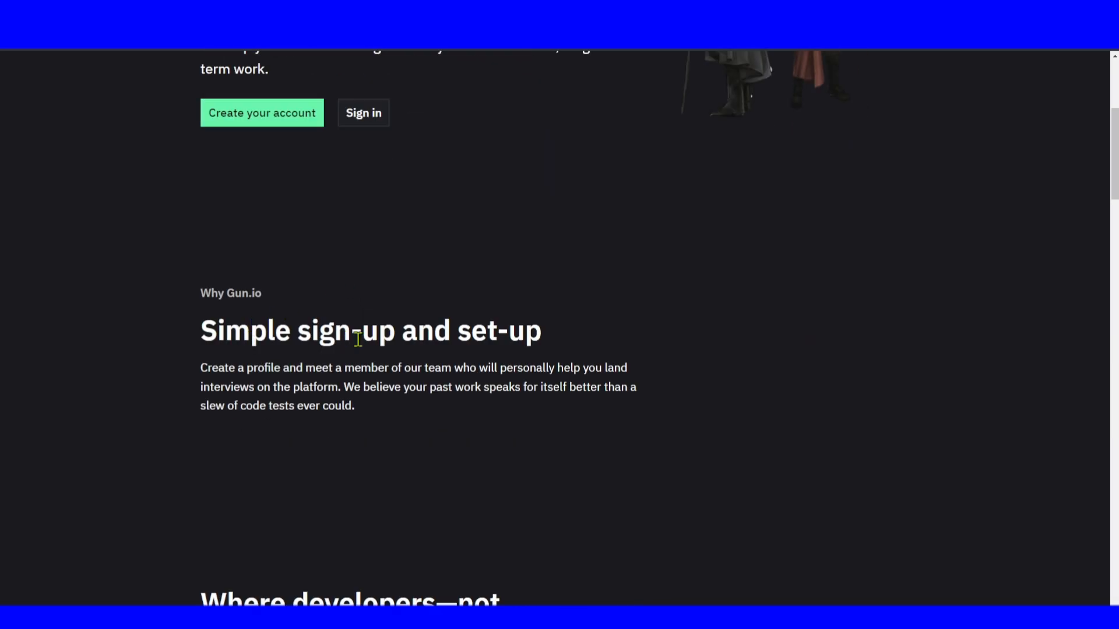
mouse_move(443, 345)
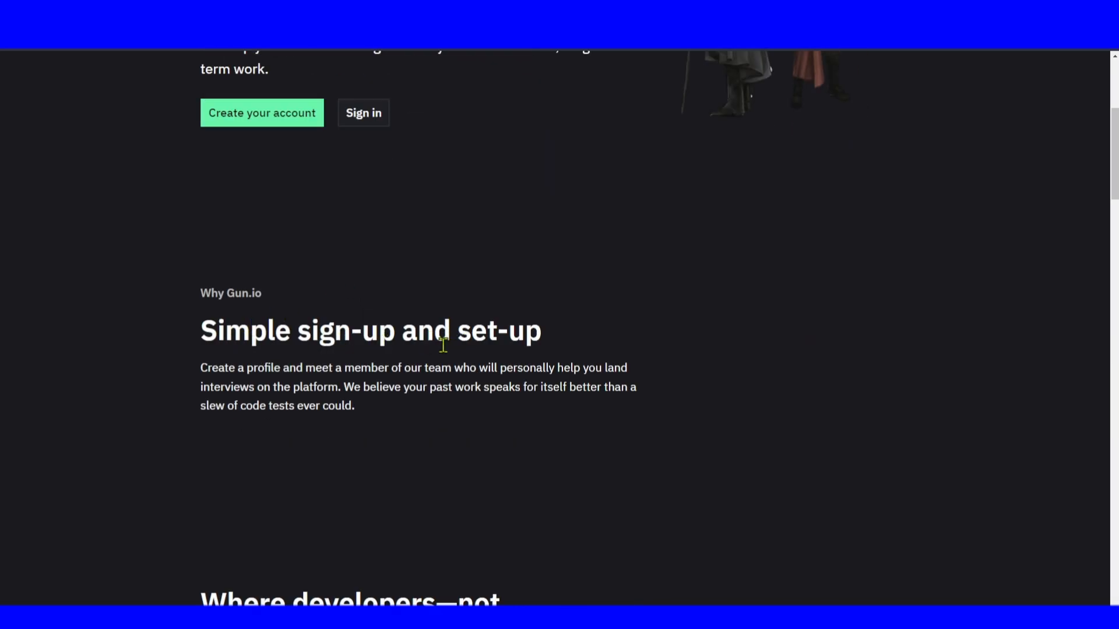
scroll("down", 3)
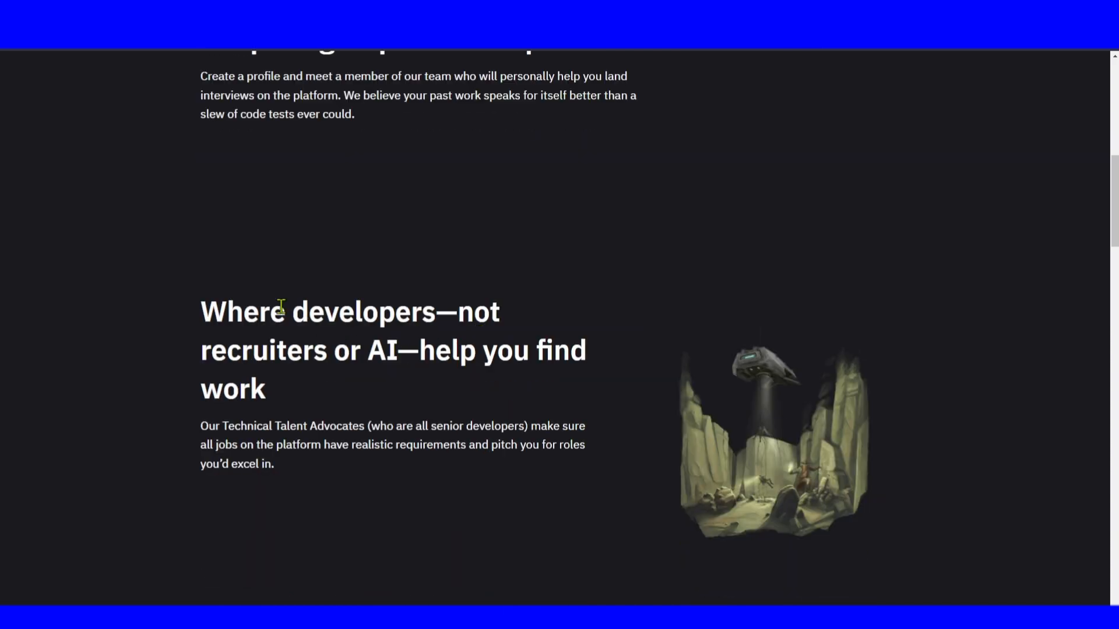
mouse_move(325, 351)
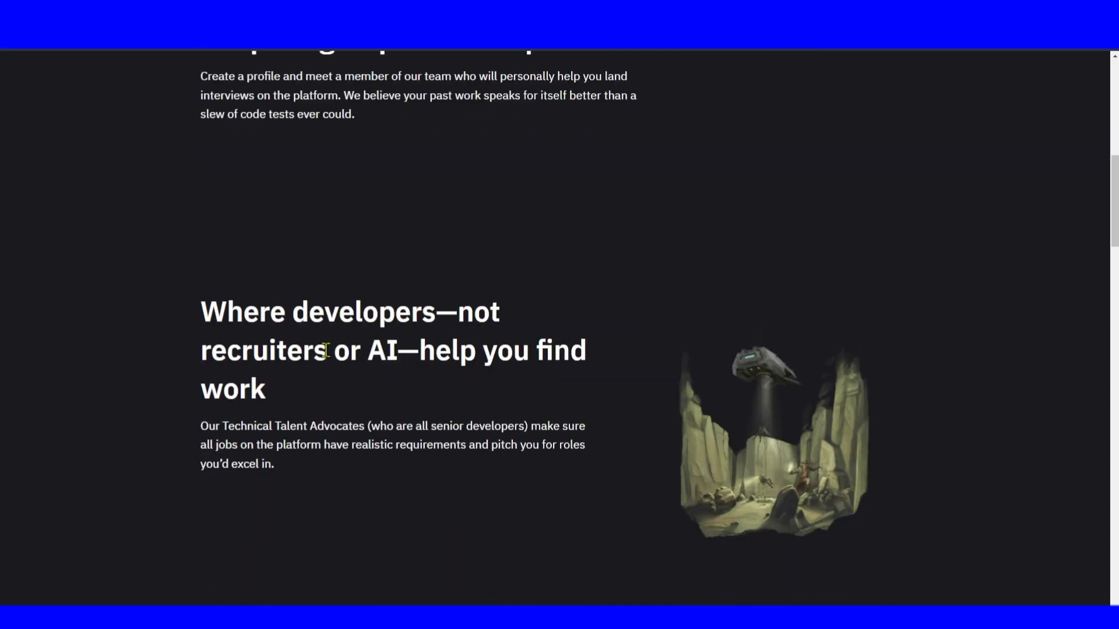
scroll("down", 3)
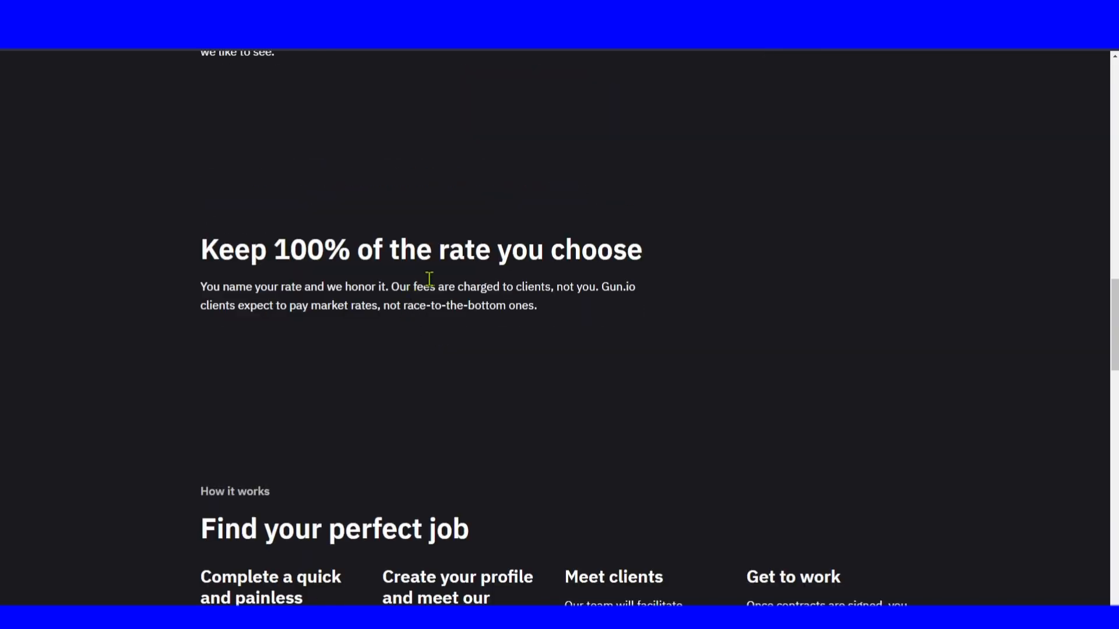
scroll("down", 3)
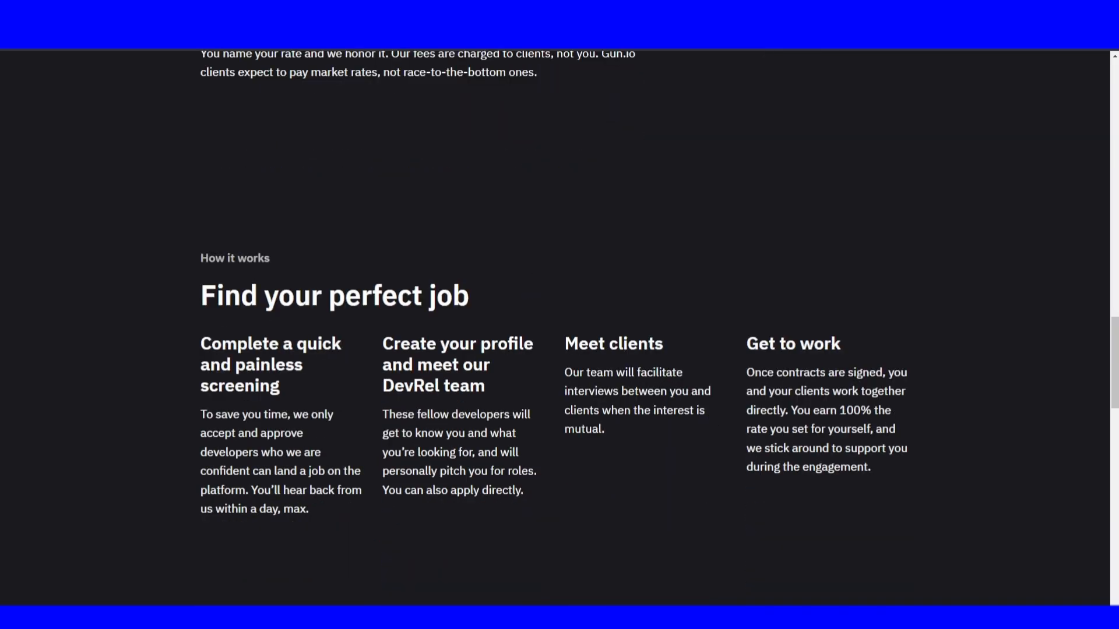
mouse_move(376, 168)
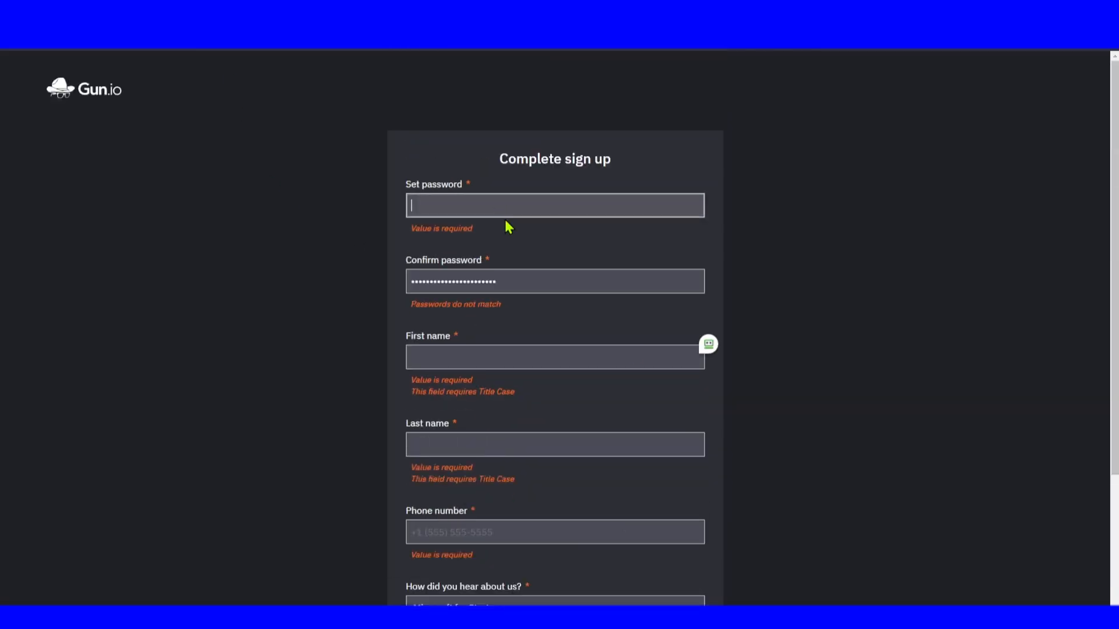
- Answer the goal question with 'To Find Work'
scroll("down", 3)
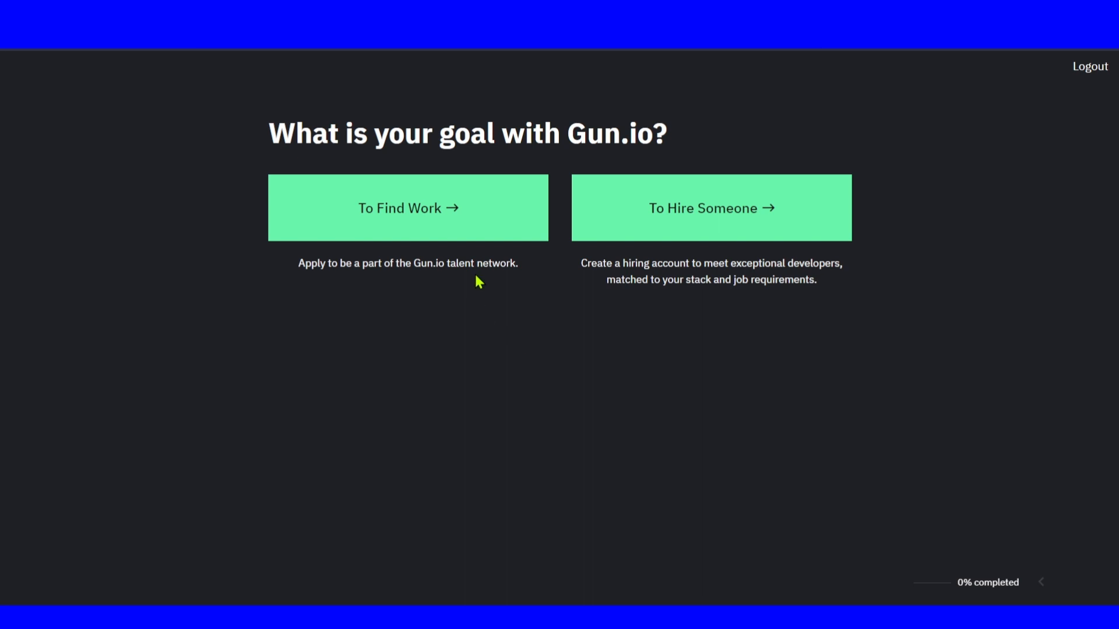
mouse_move(421, 262)
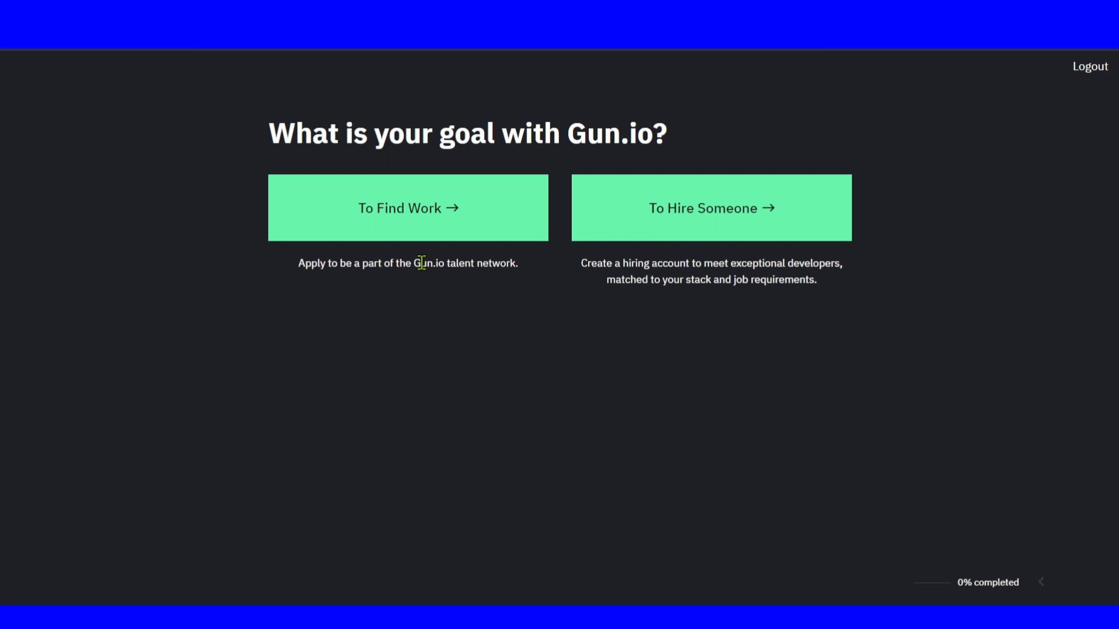
mouse_move(427, 281)
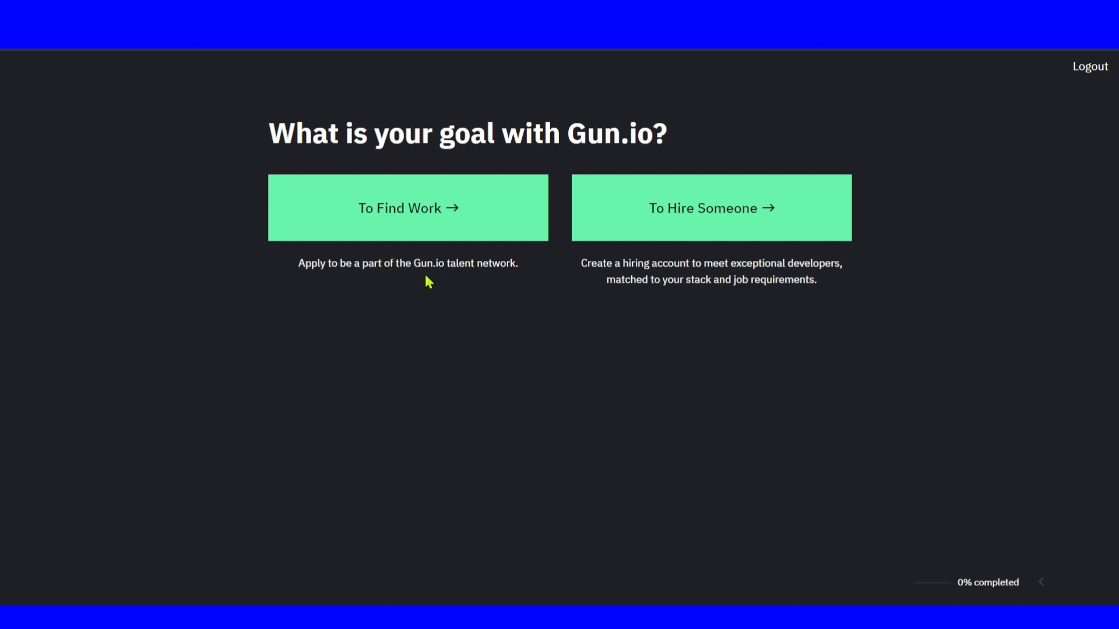
mouse_move(413, 223)
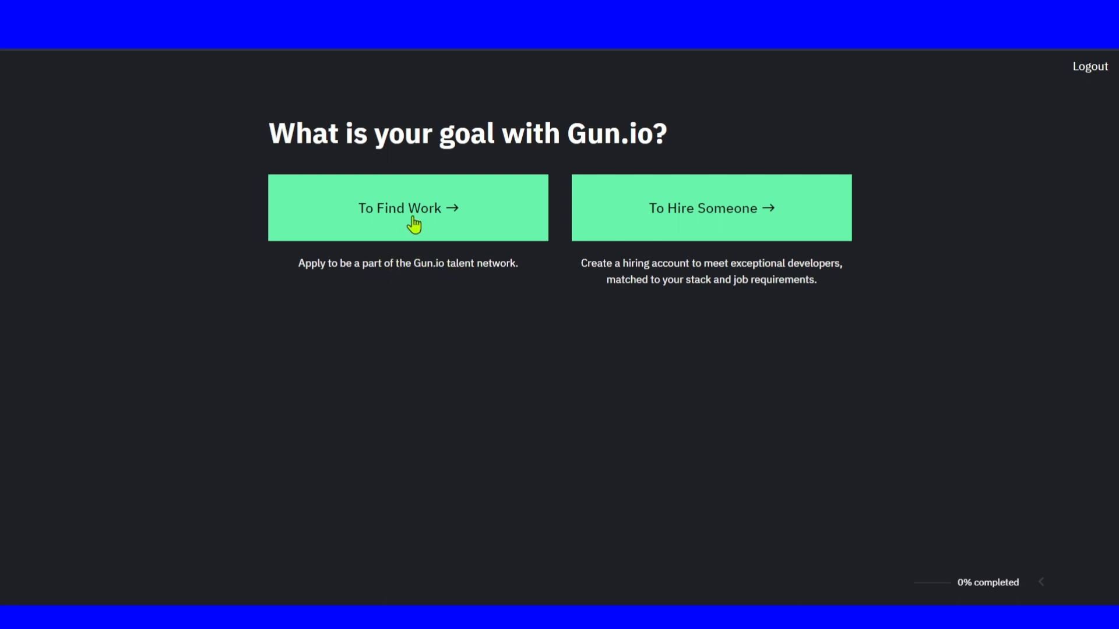
mouse_move(622, 235)
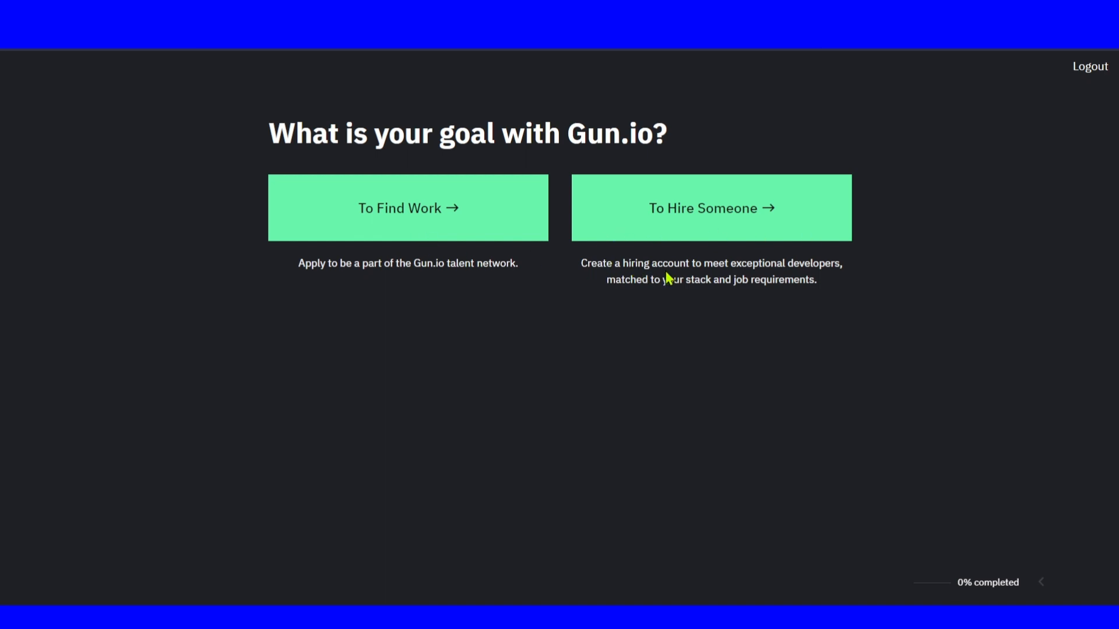
mouse_move(698, 327)
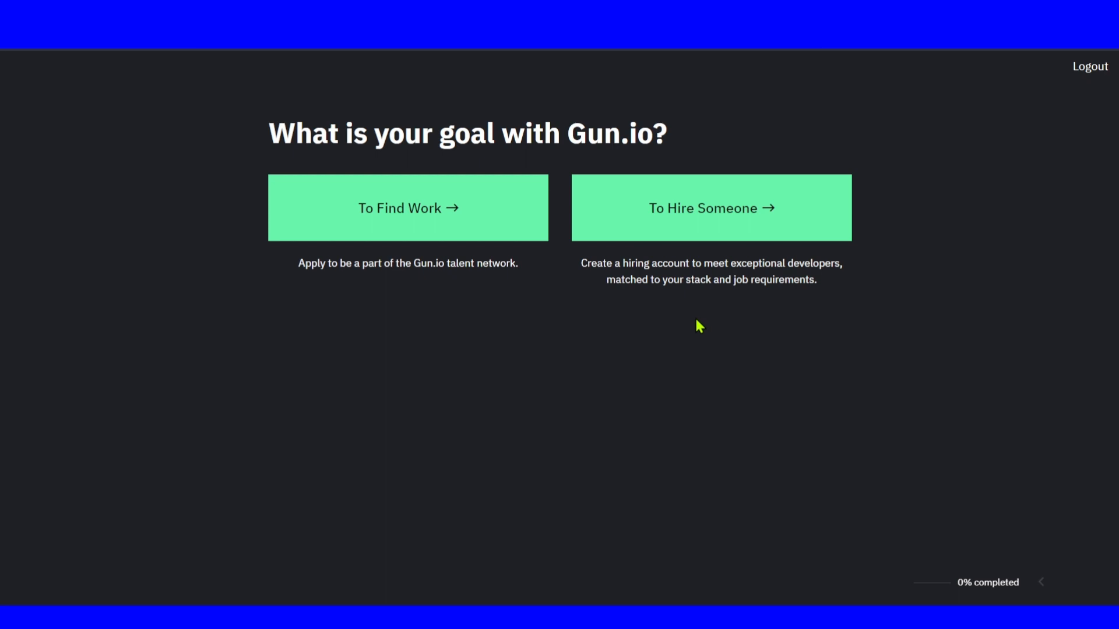
mouse_move(528, 255)
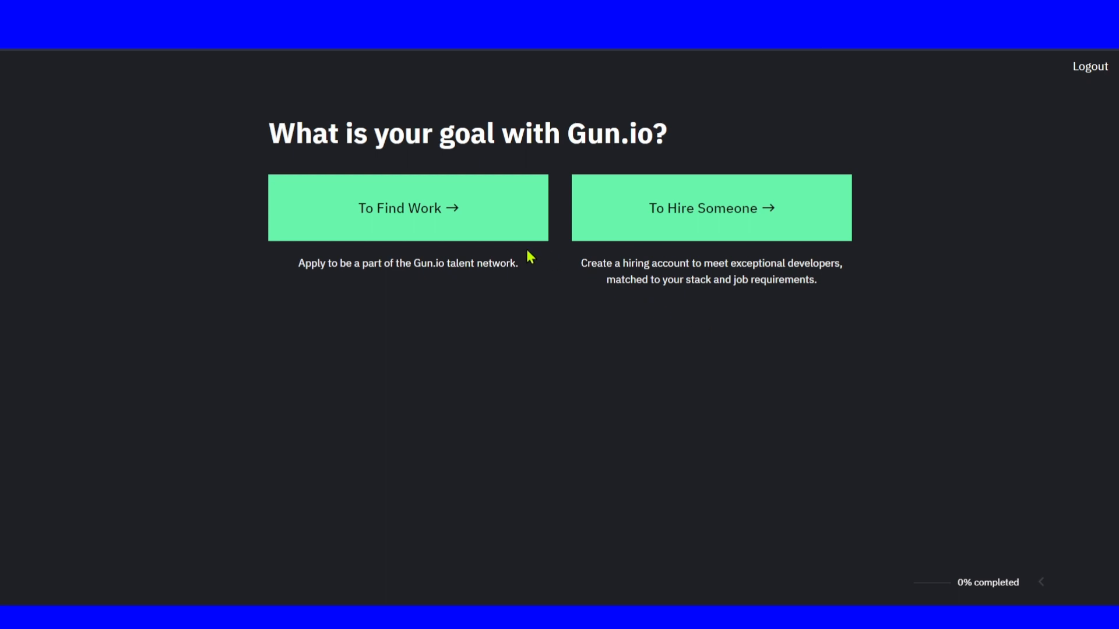
left_click(408, 208)
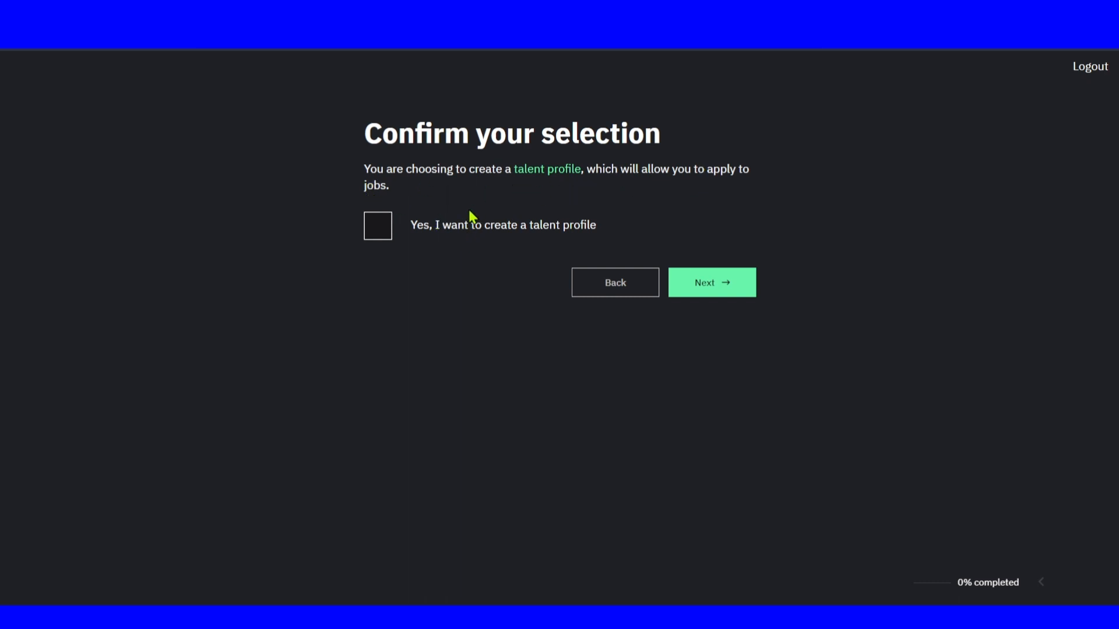
- Confirm 'Yes, I want to create a talent profile' and continue past the Welcome to Gun.io page
left_click(377, 225)
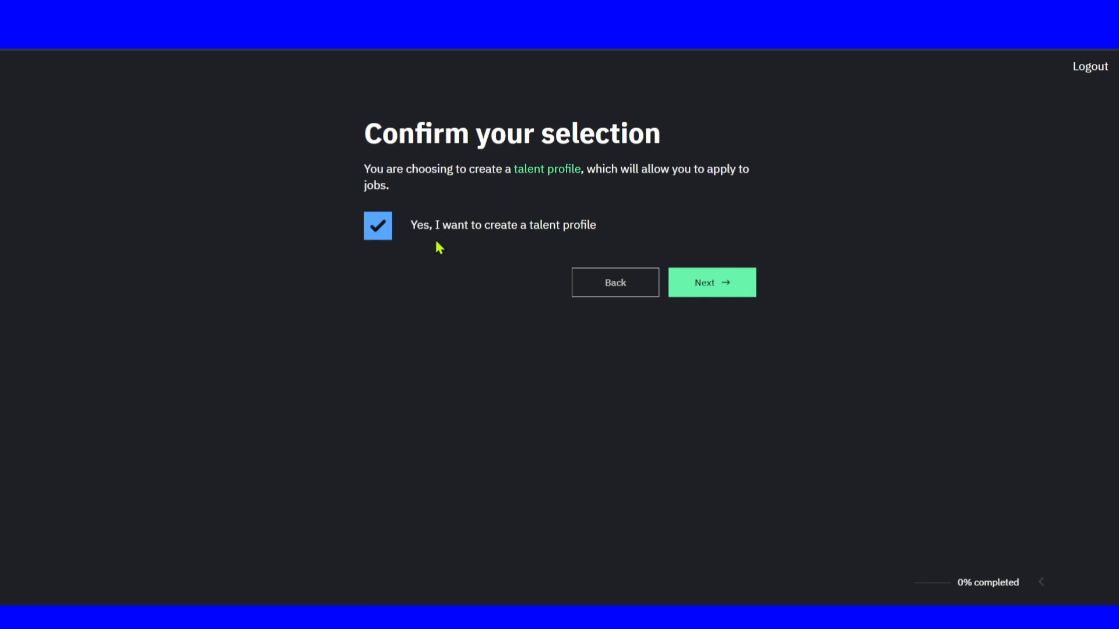
left_click(711, 282)
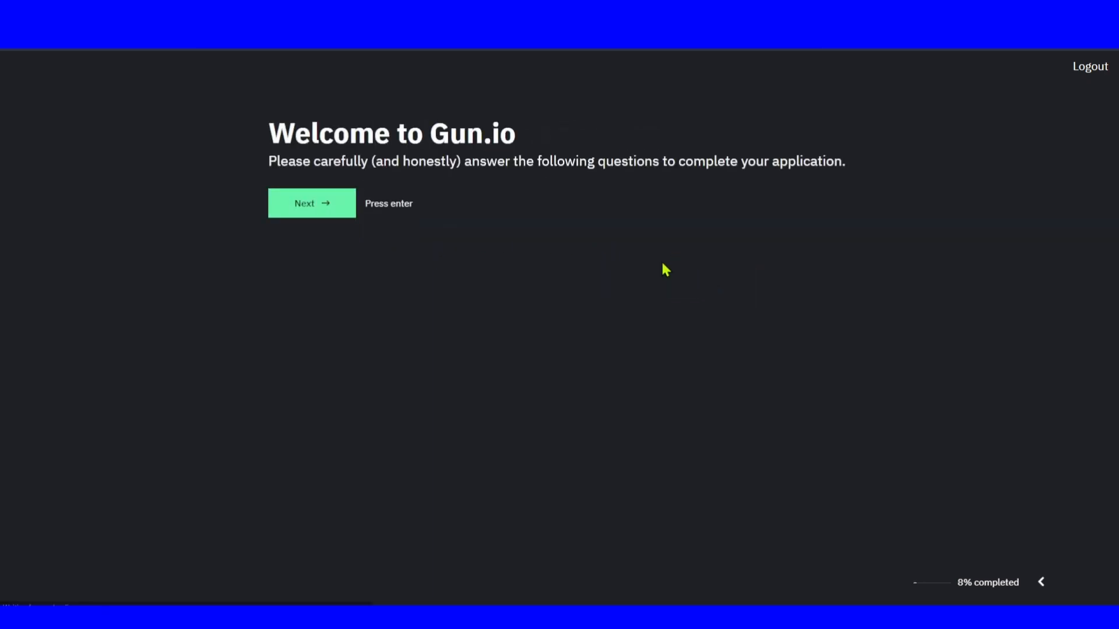
mouse_move(562, 148)
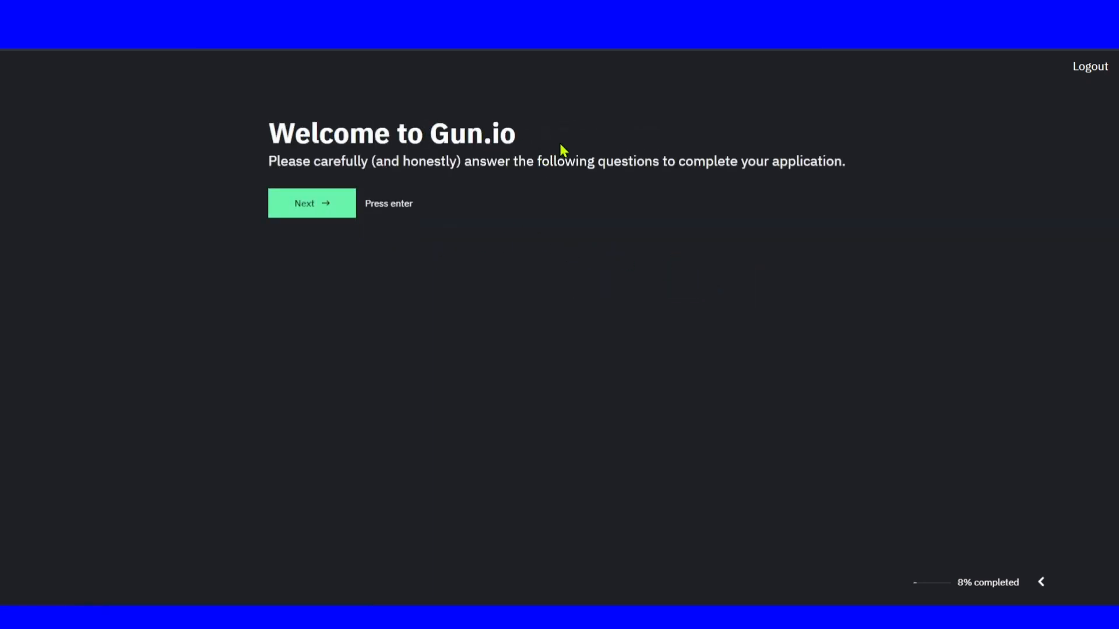
mouse_move(401, 182)
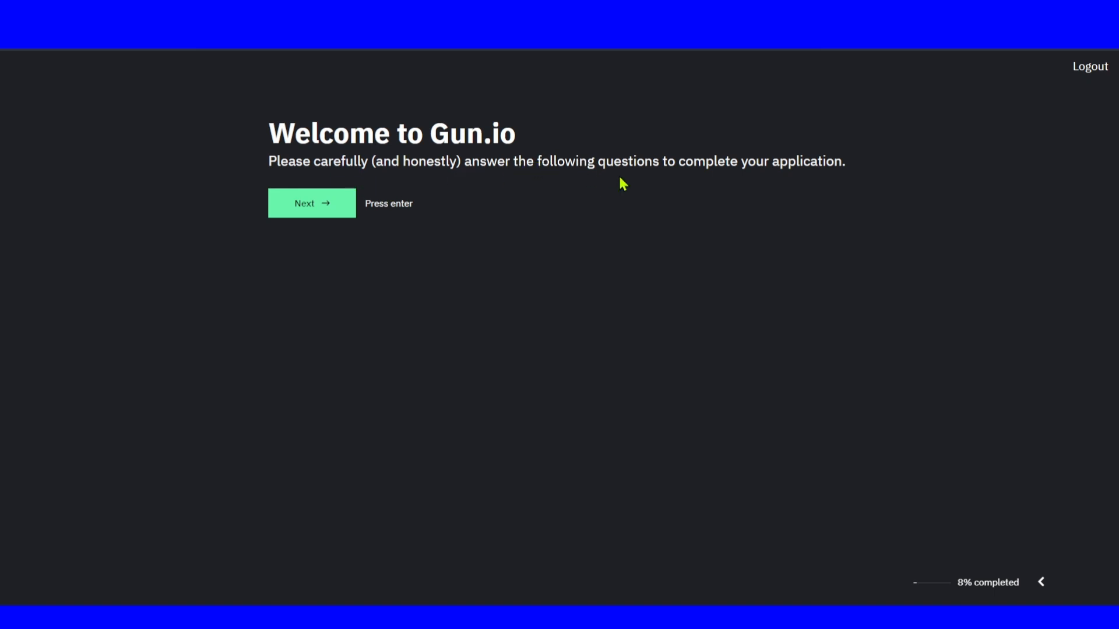
mouse_move(510, 190)
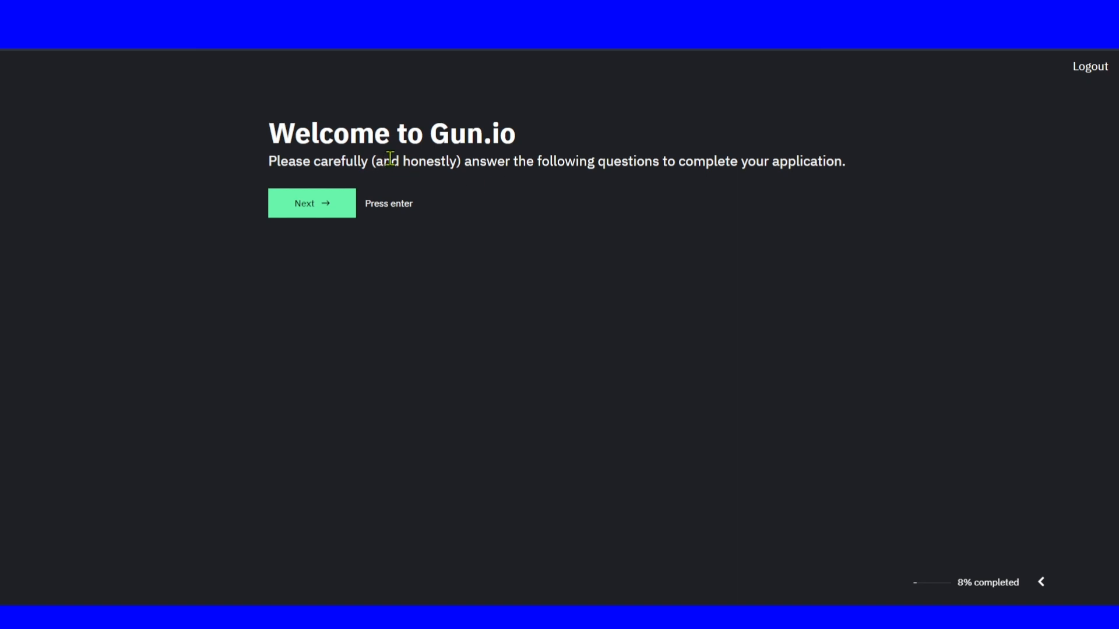
mouse_move(371, 198)
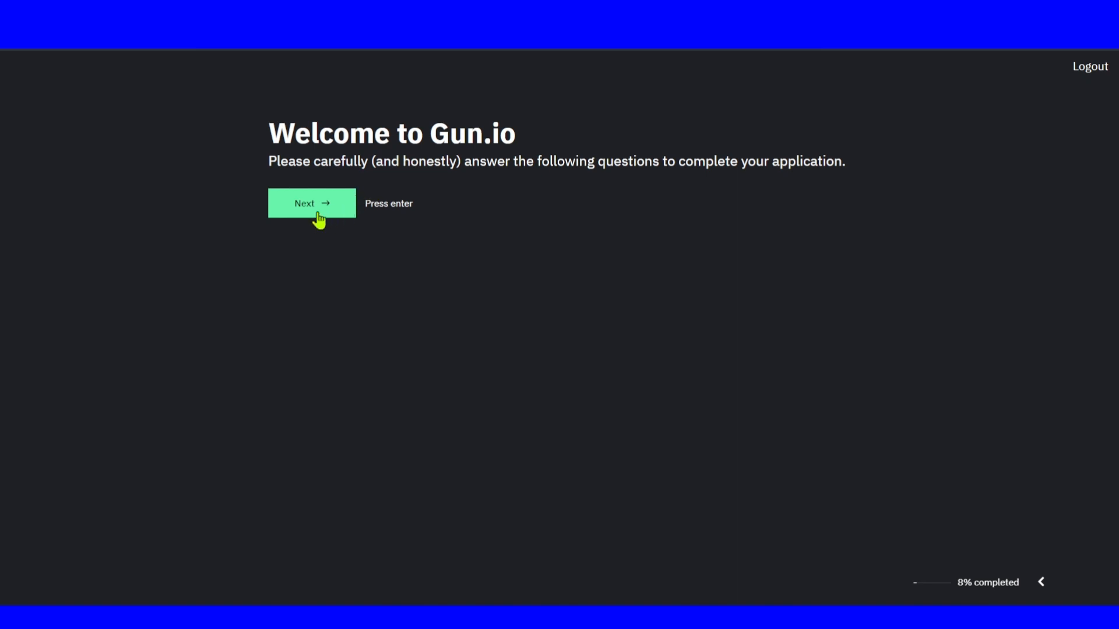
left_click(311, 202)
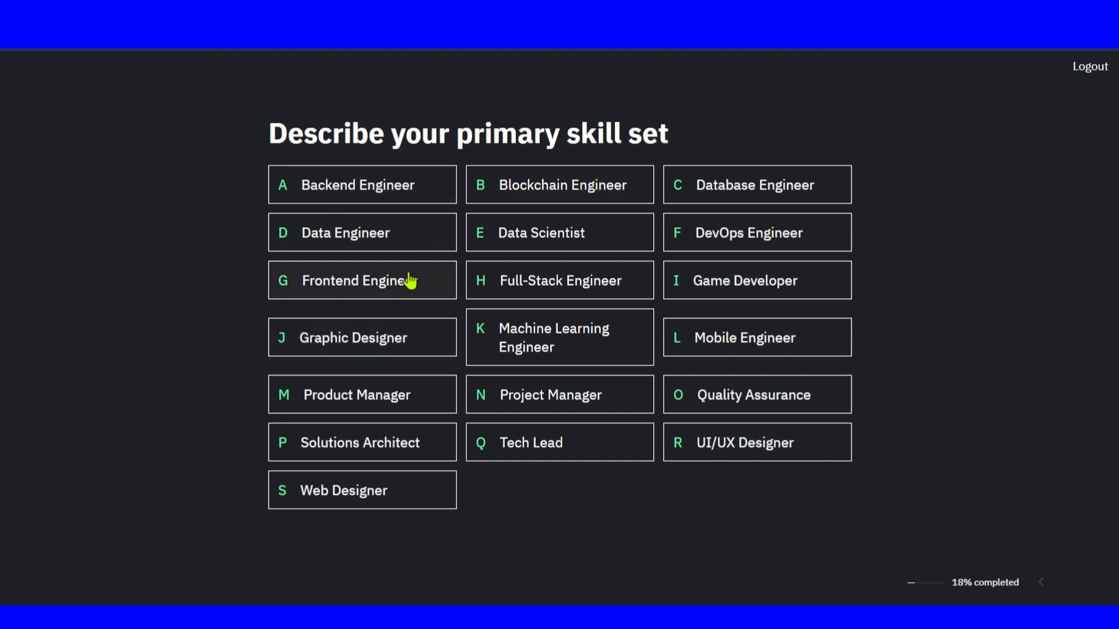
mouse_move(409, 137)
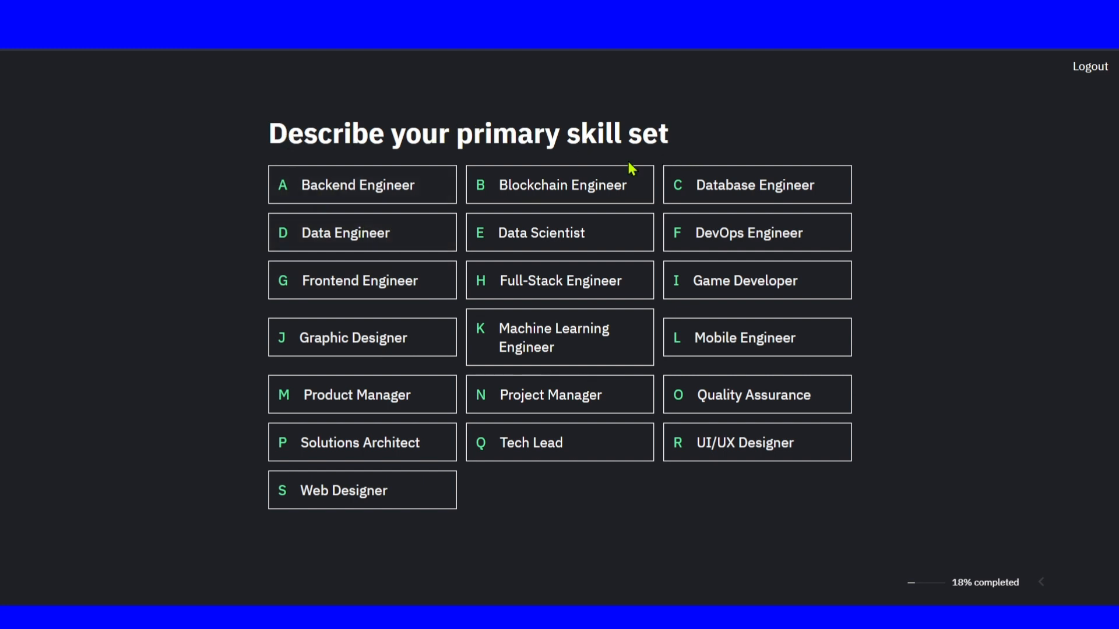
mouse_move(370, 408)
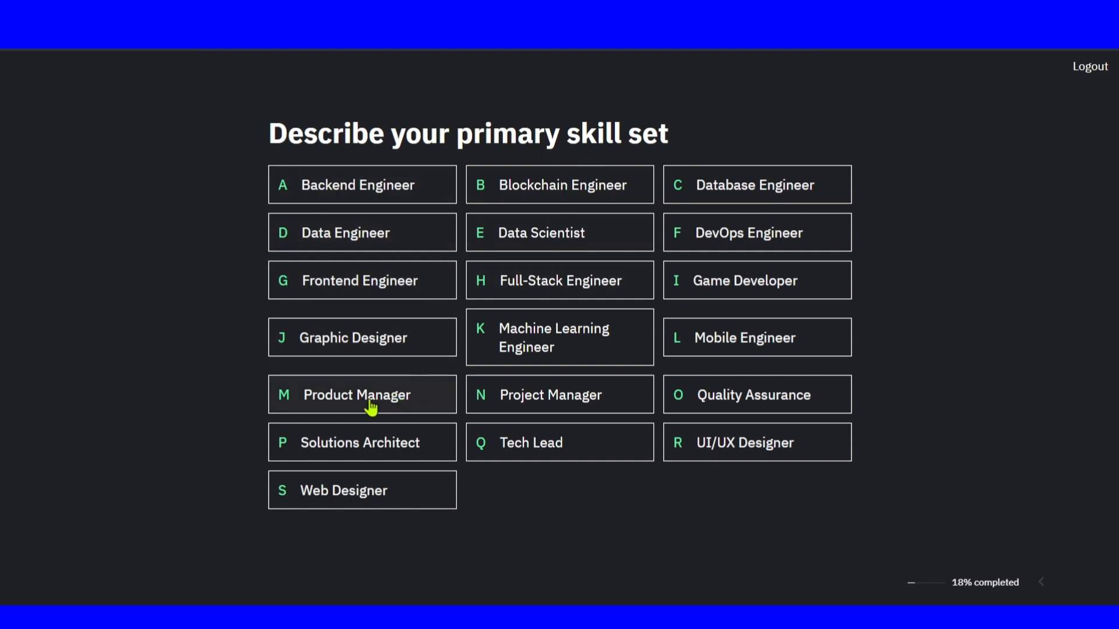
- Choose Web Designer as the primary skill set and continue to the technologies question
left_click(357, 491)
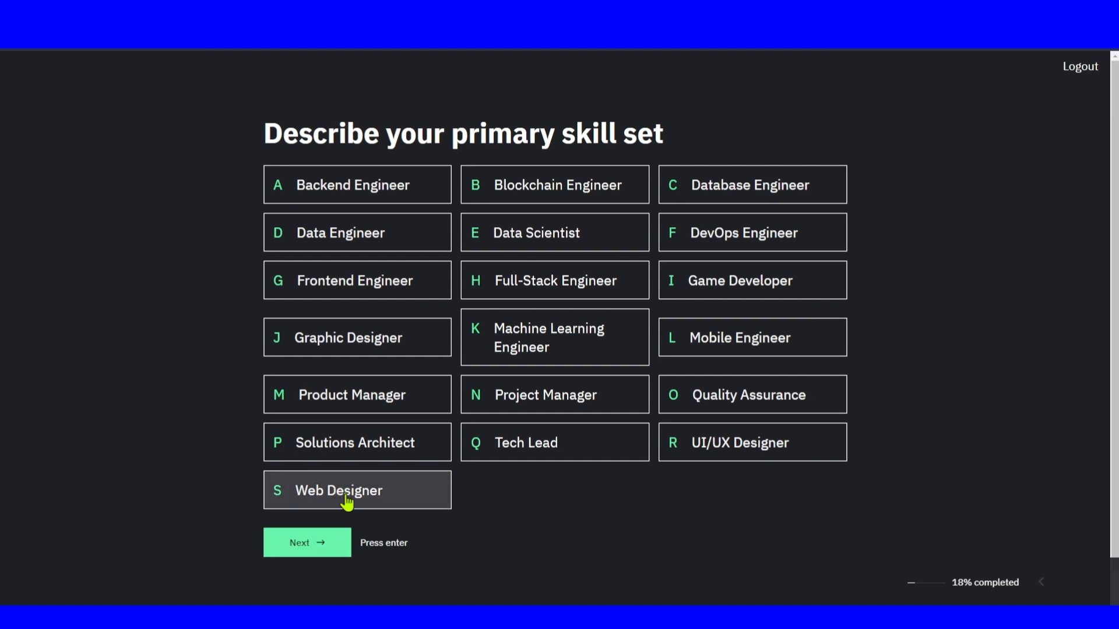
left_click(307, 542)
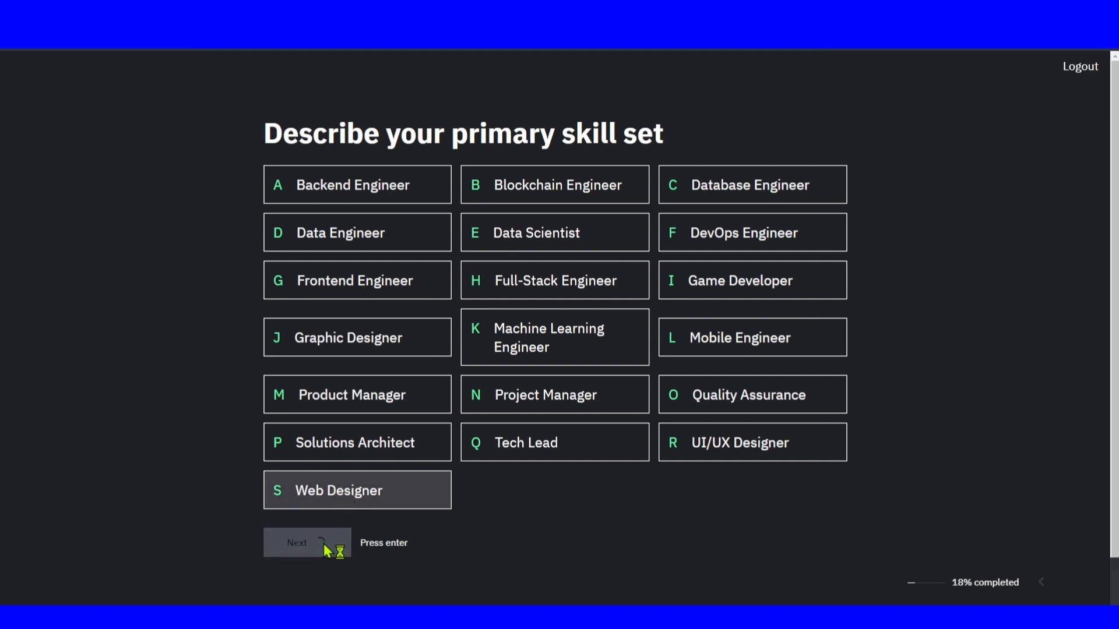
left_click(306, 542)
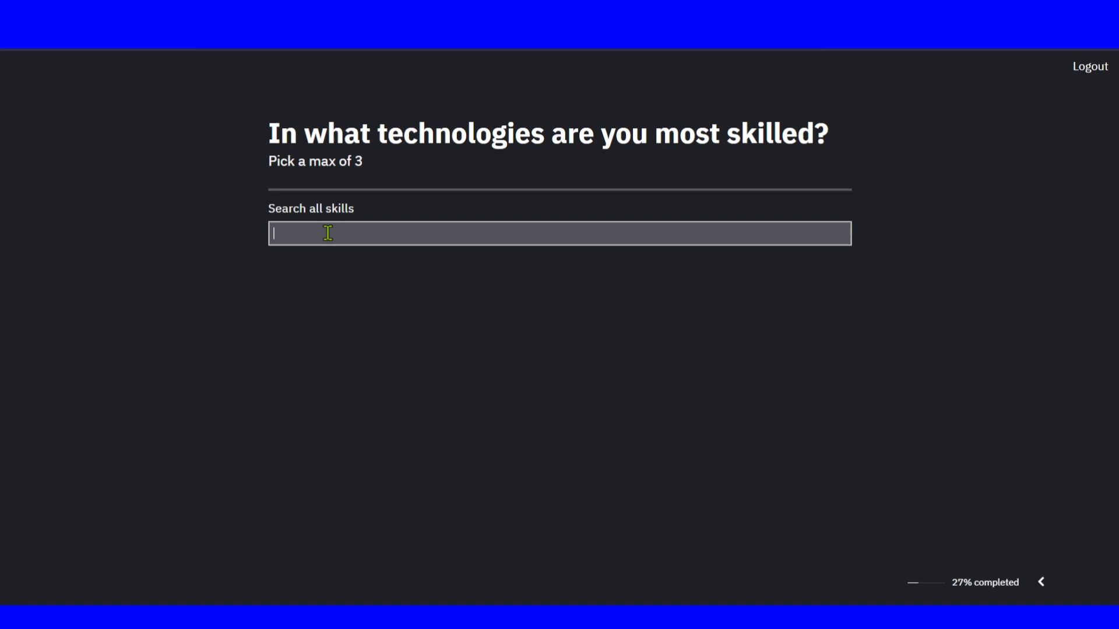
mouse_move(516, 176)
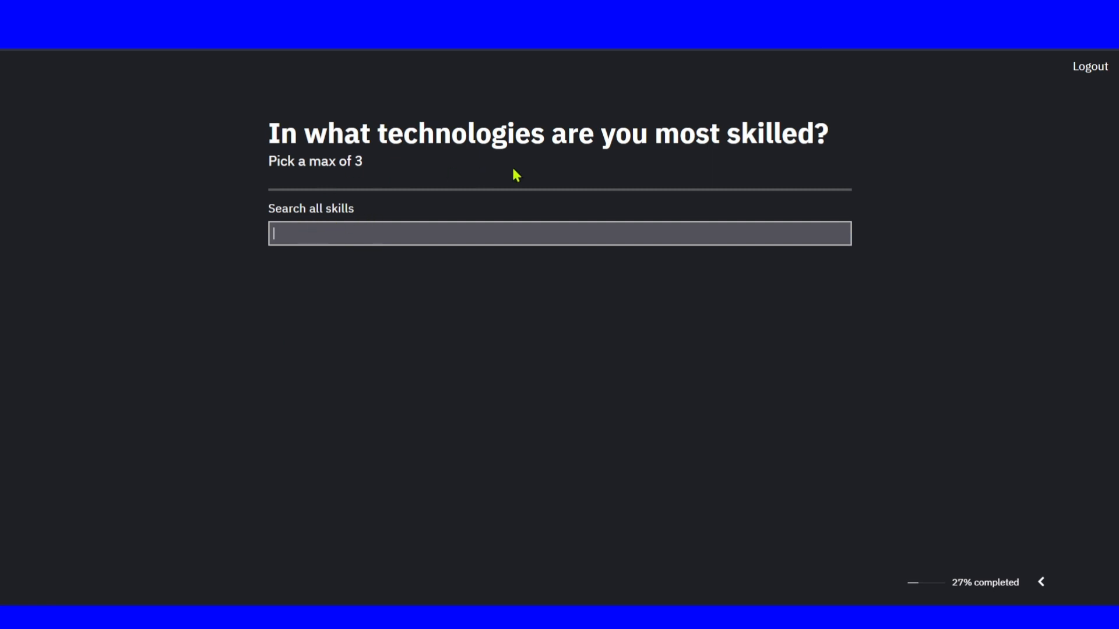
mouse_move(605, 169)
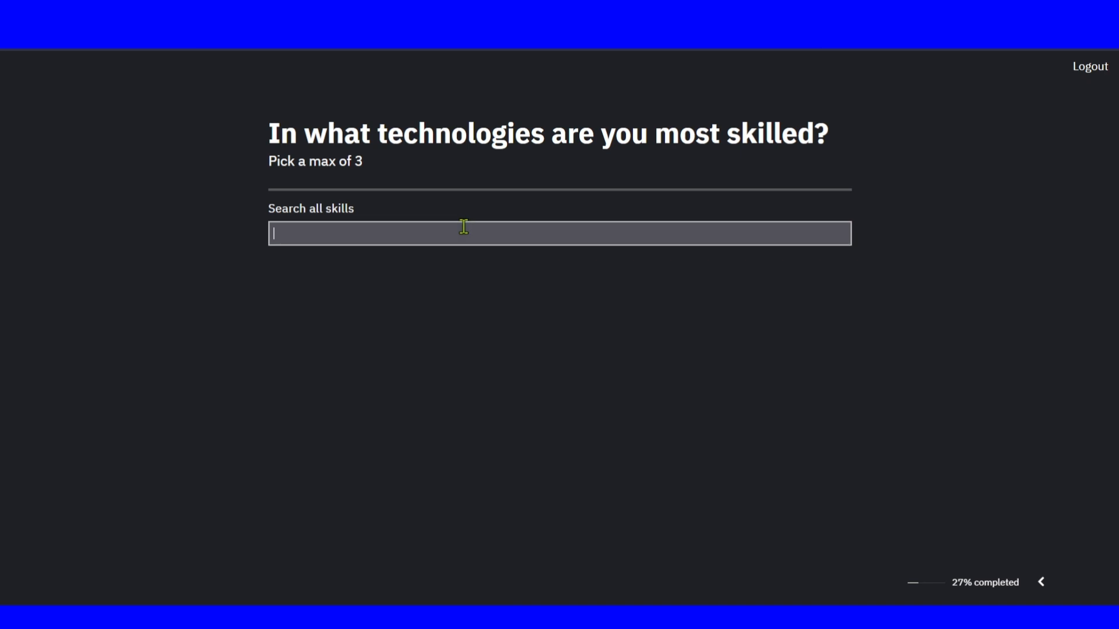
- Search skills for 'adob' and add Adobe Creative Suite
type("s")
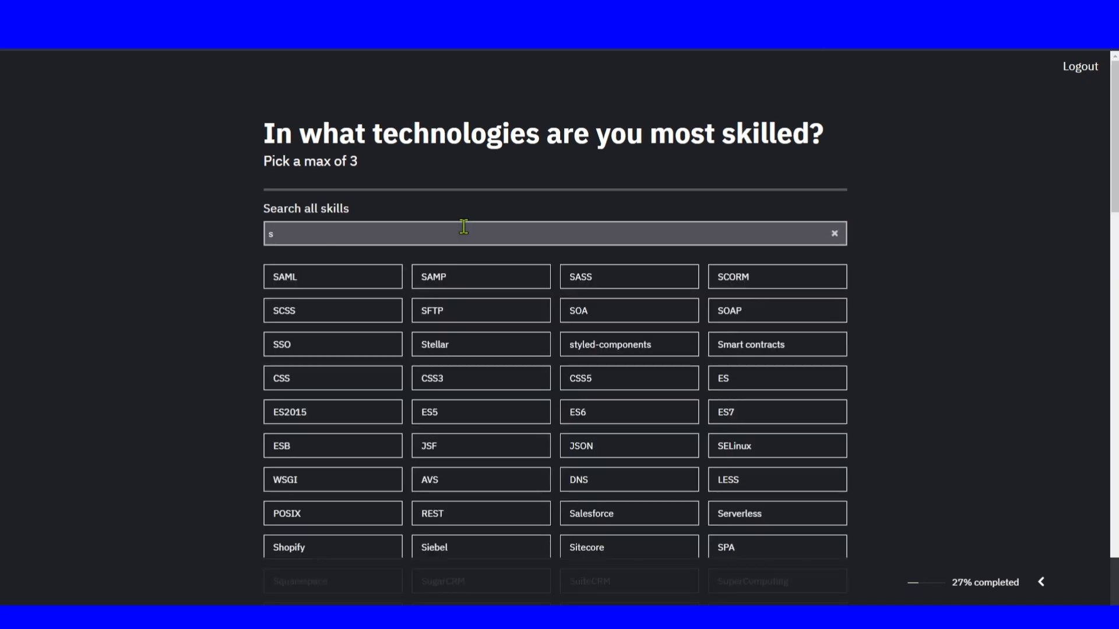
type("f")
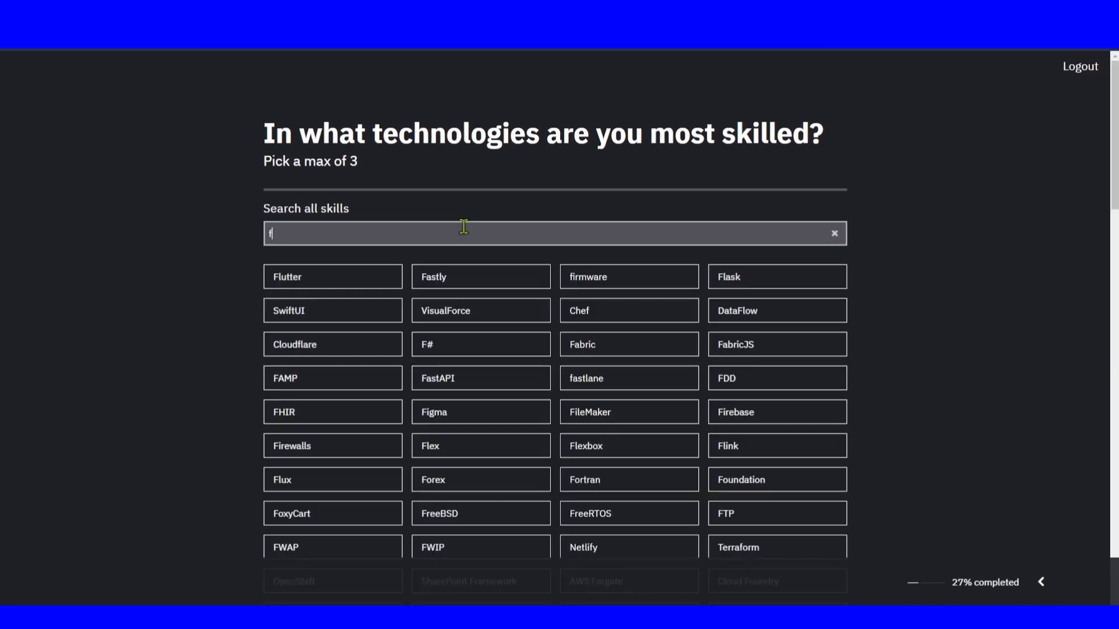
type("adob")
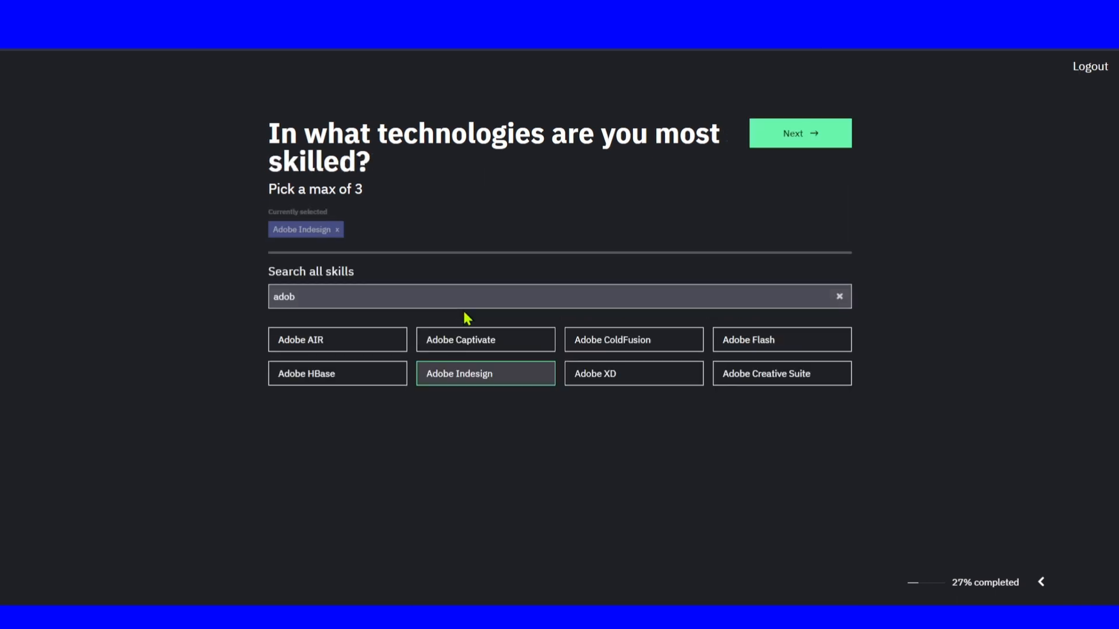
mouse_move(400, 284)
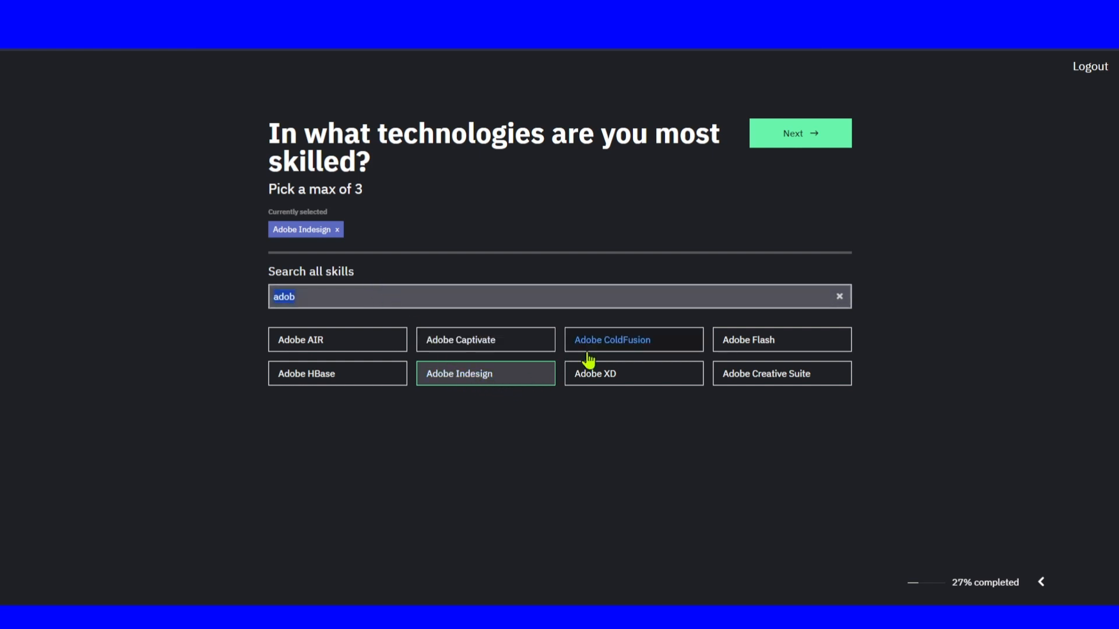
left_click(766, 373)
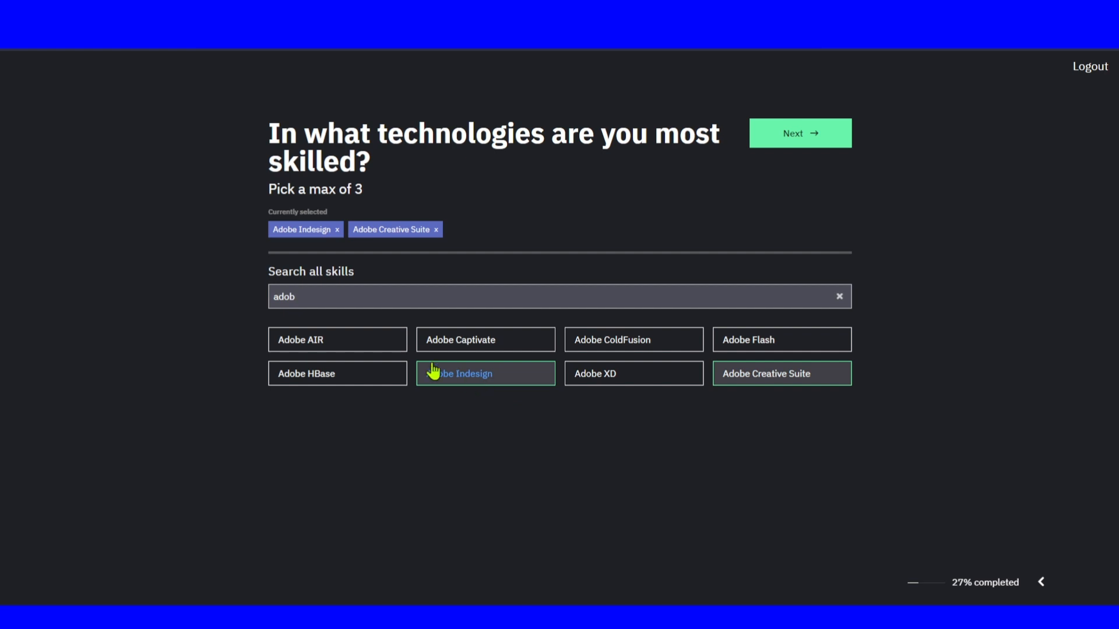
- Search 'adobe' again, add Adobe AIR as the third skill, and submit the chosen skills
type("ca")
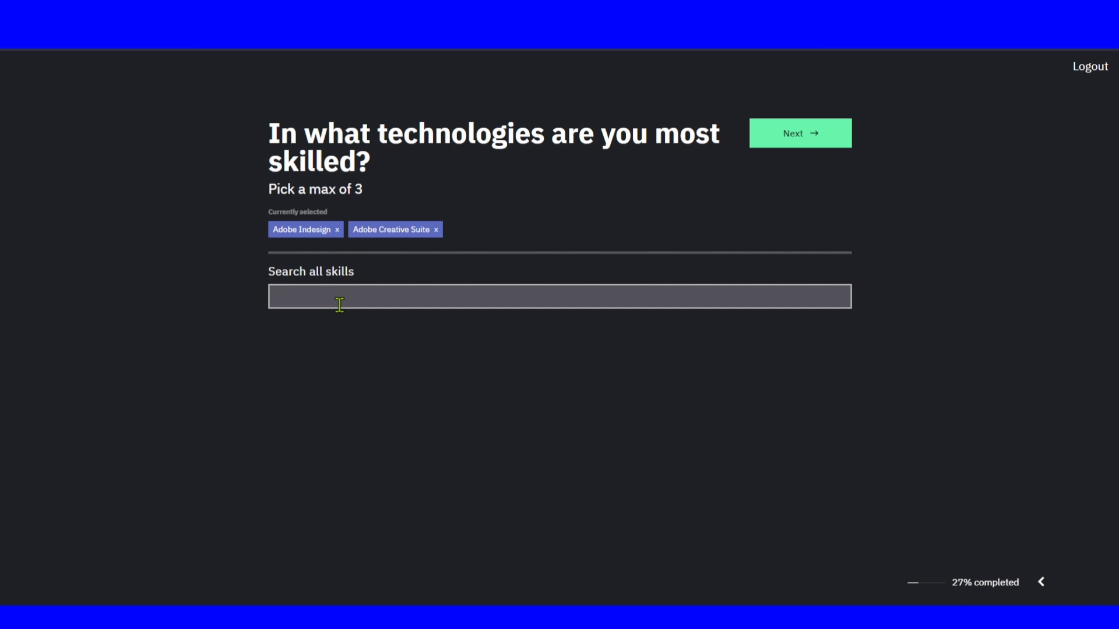
type("a")
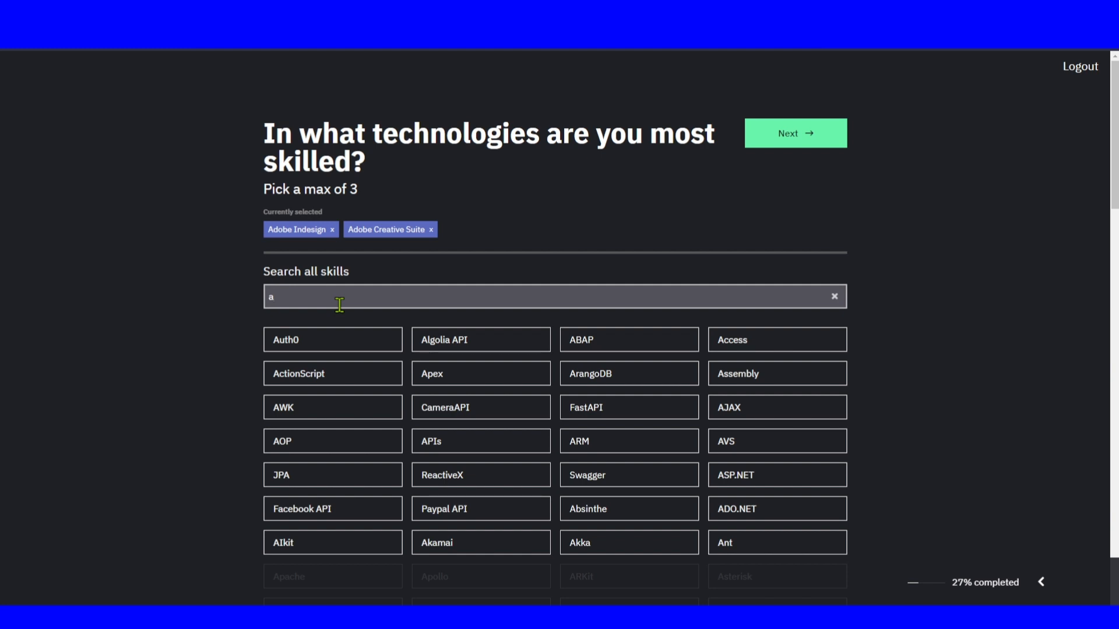
left_click(834, 296)
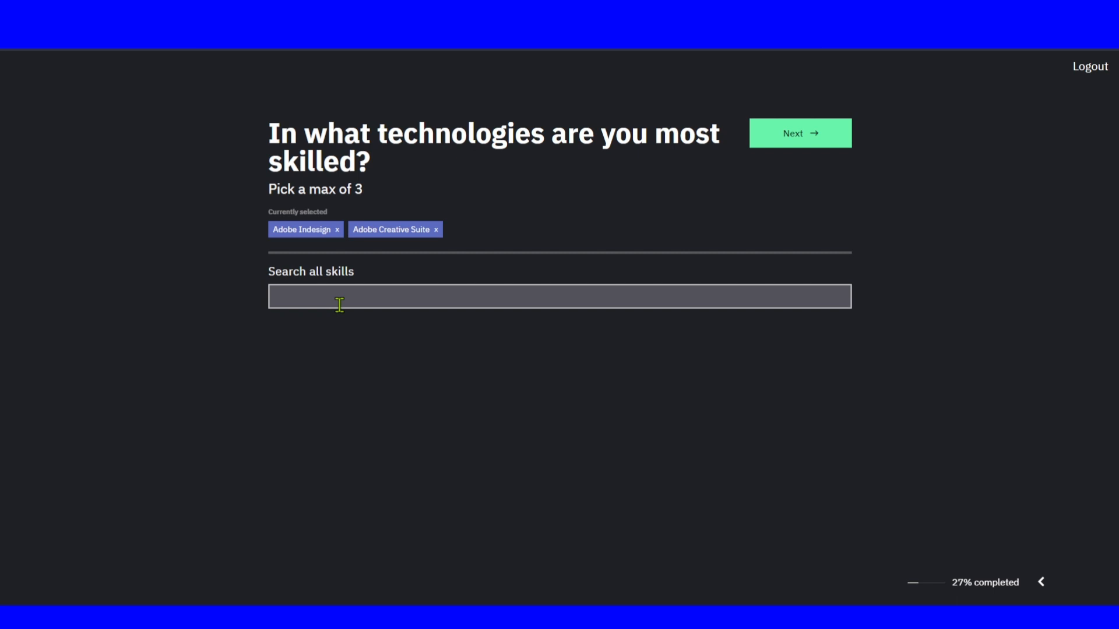
type("ed")
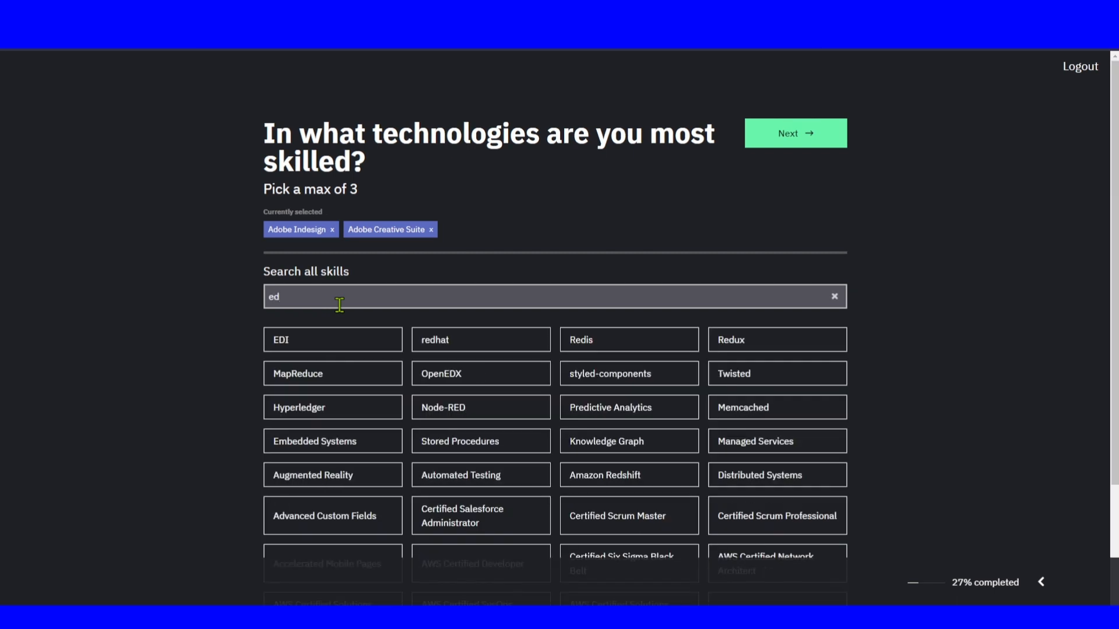
left_click(833, 296)
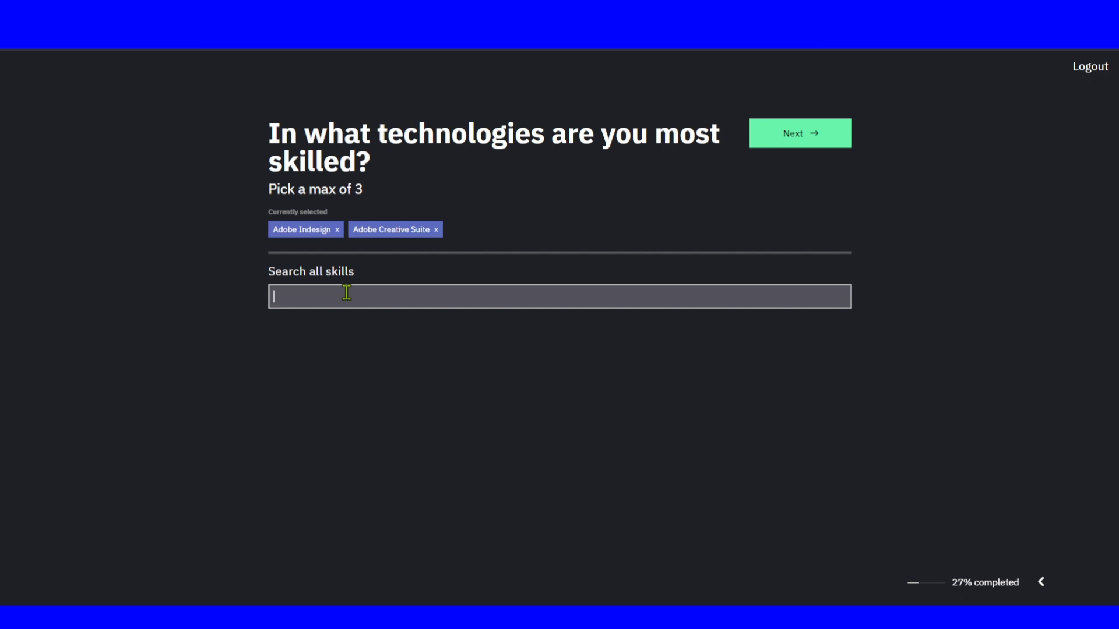
type("adobe")
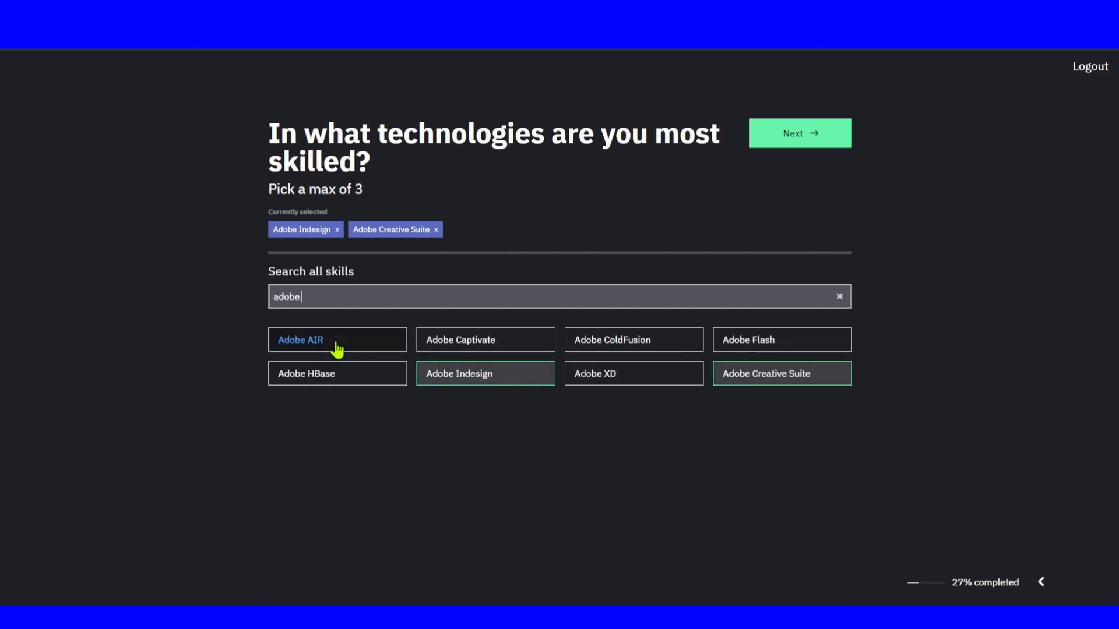
left_click(336, 339)
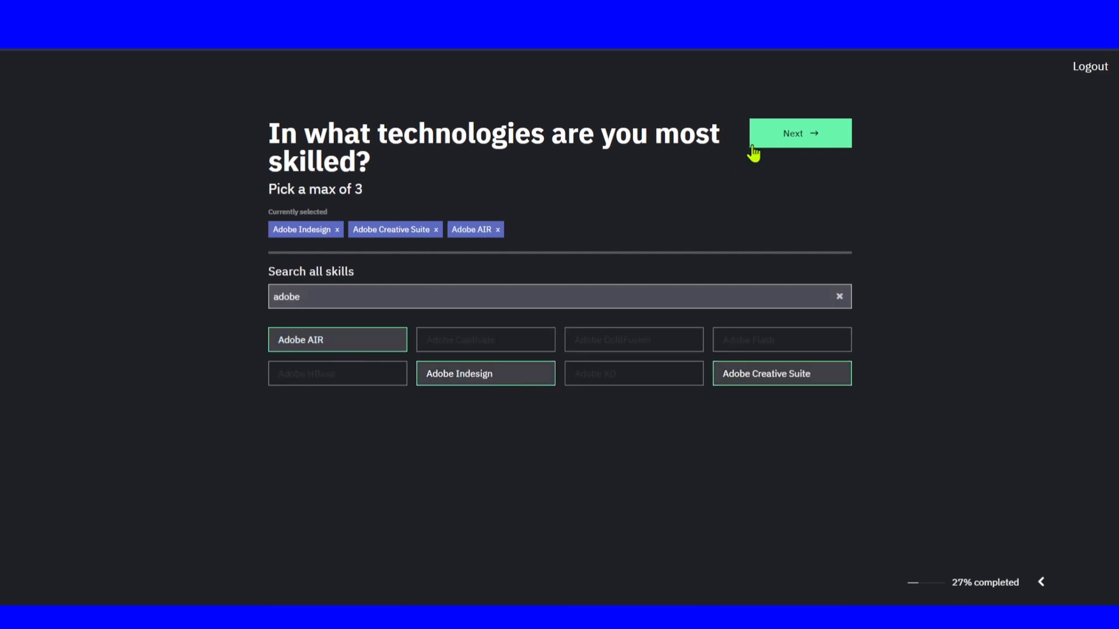
left_click(799, 133)
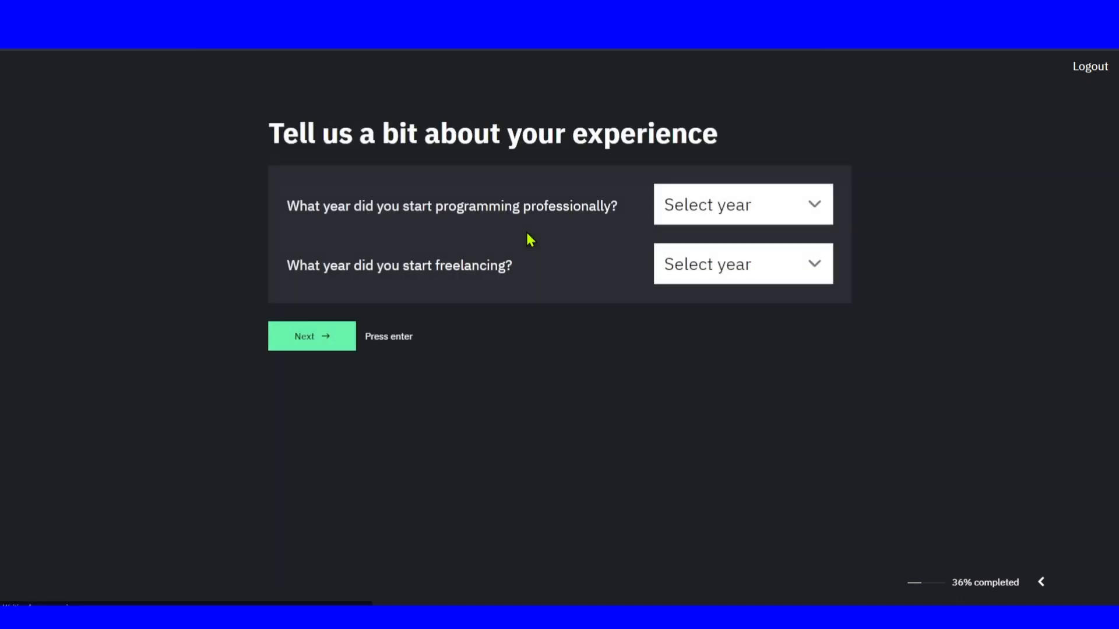
mouse_move(656, 160)
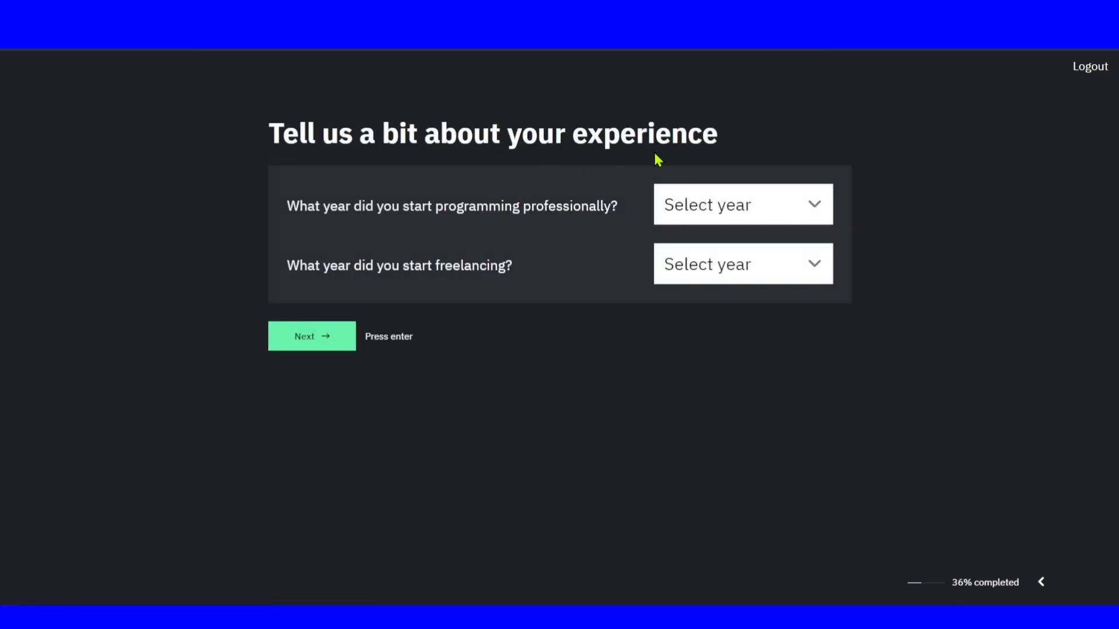
mouse_move(477, 235)
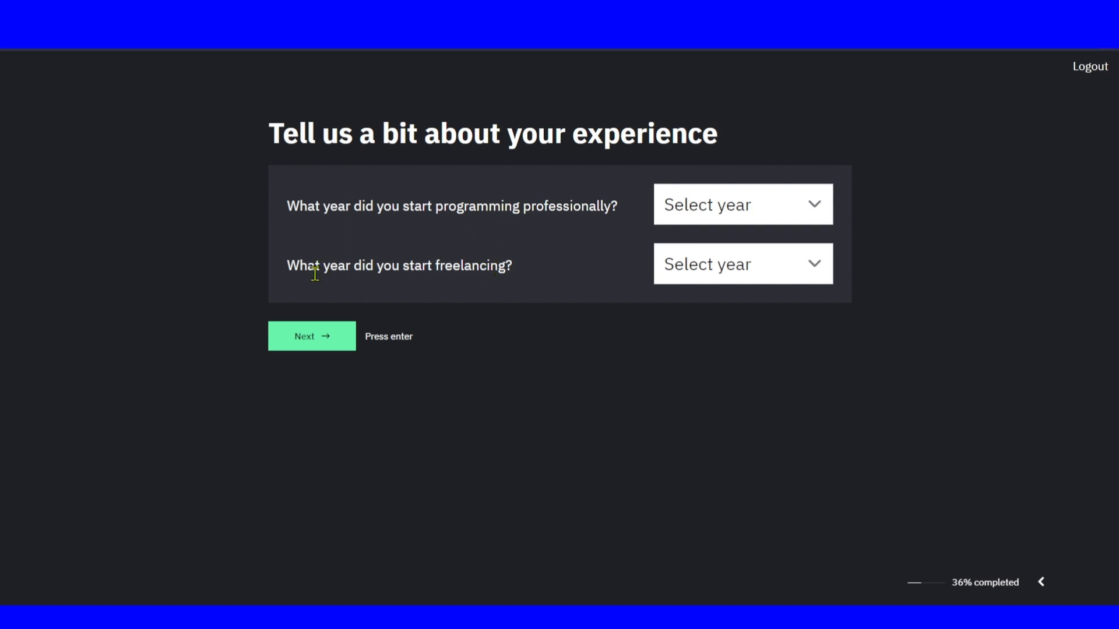
mouse_move(599, 274)
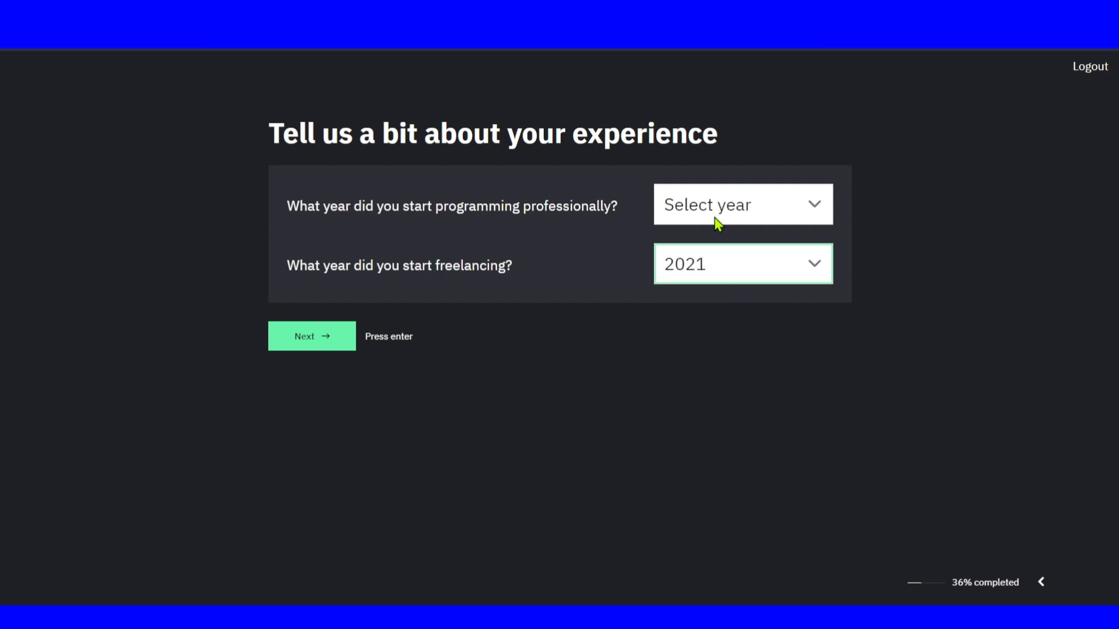
- Record 2022 as the programming start year and submit the experience years
left_click(742, 205)
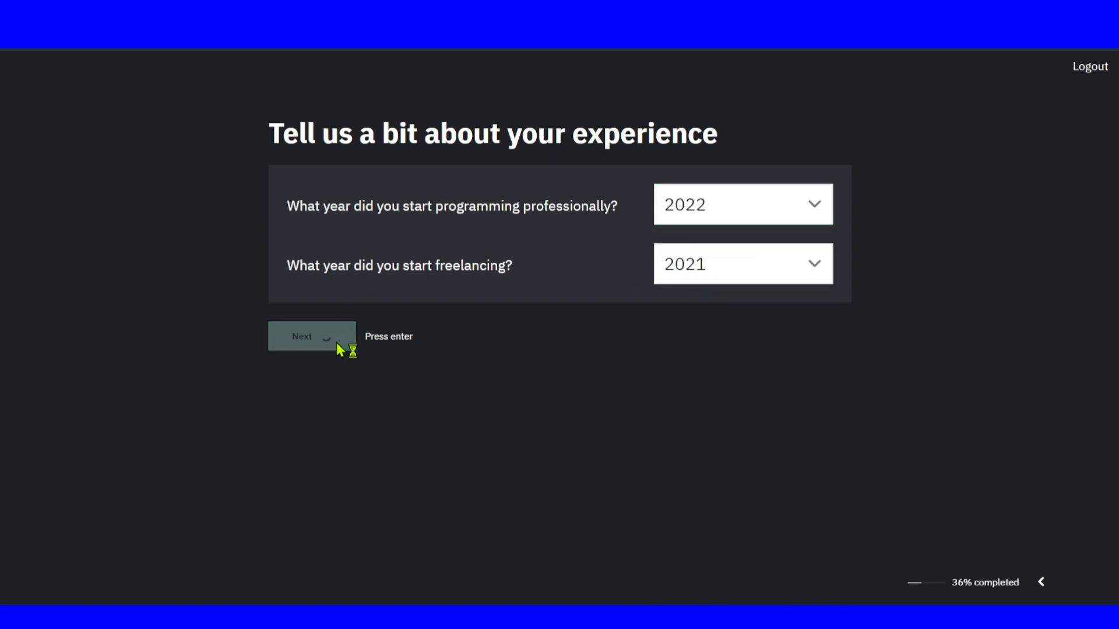
left_click(311, 336)
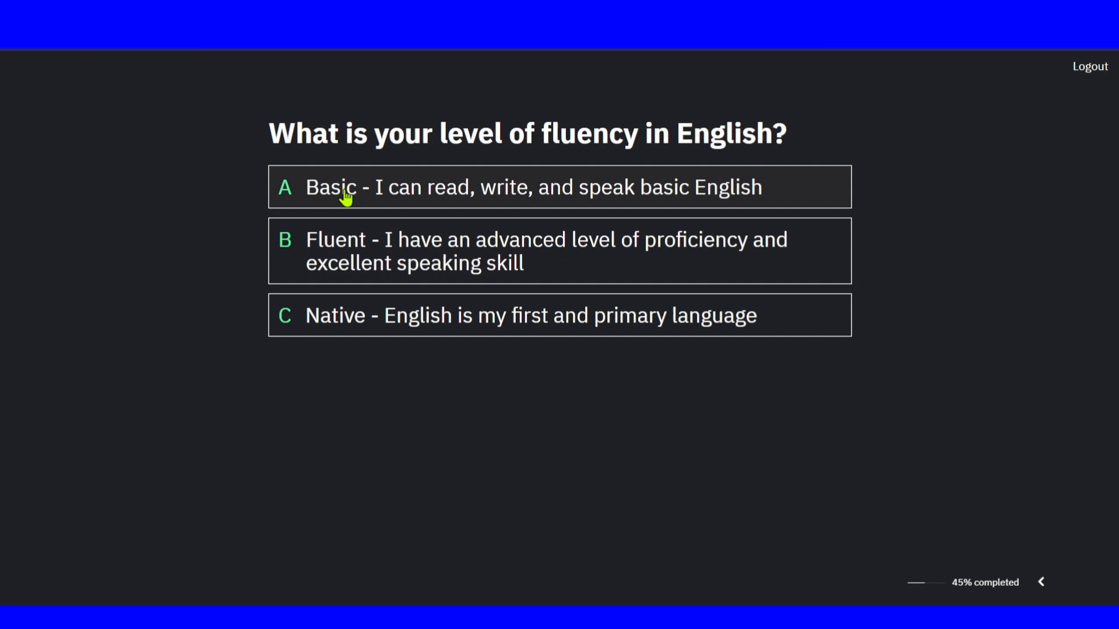
mouse_move(616, 217)
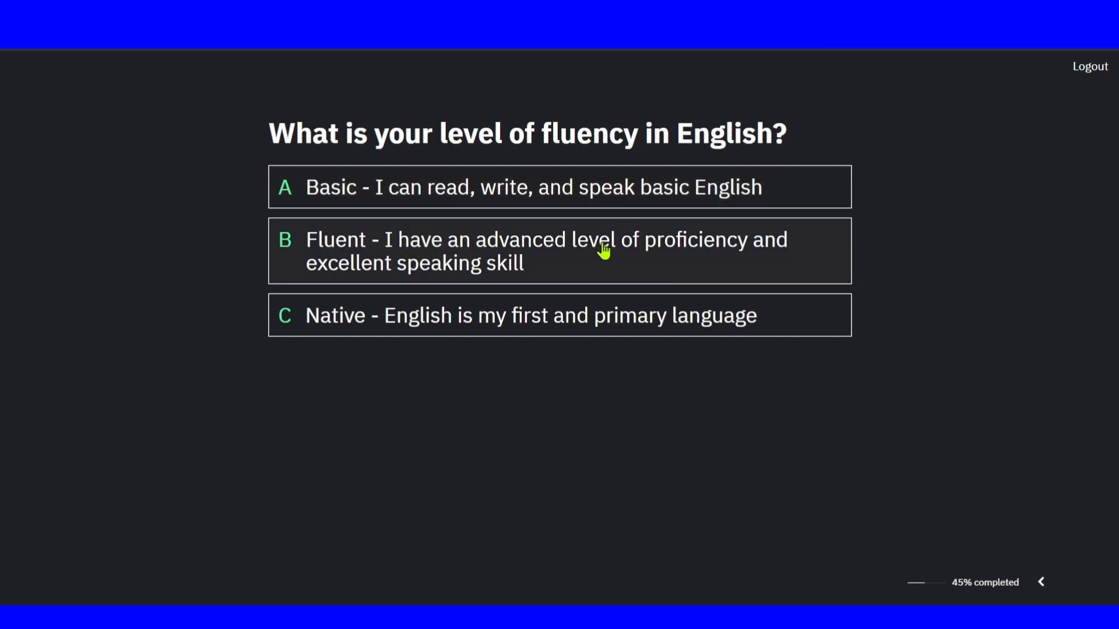
mouse_move(534, 270)
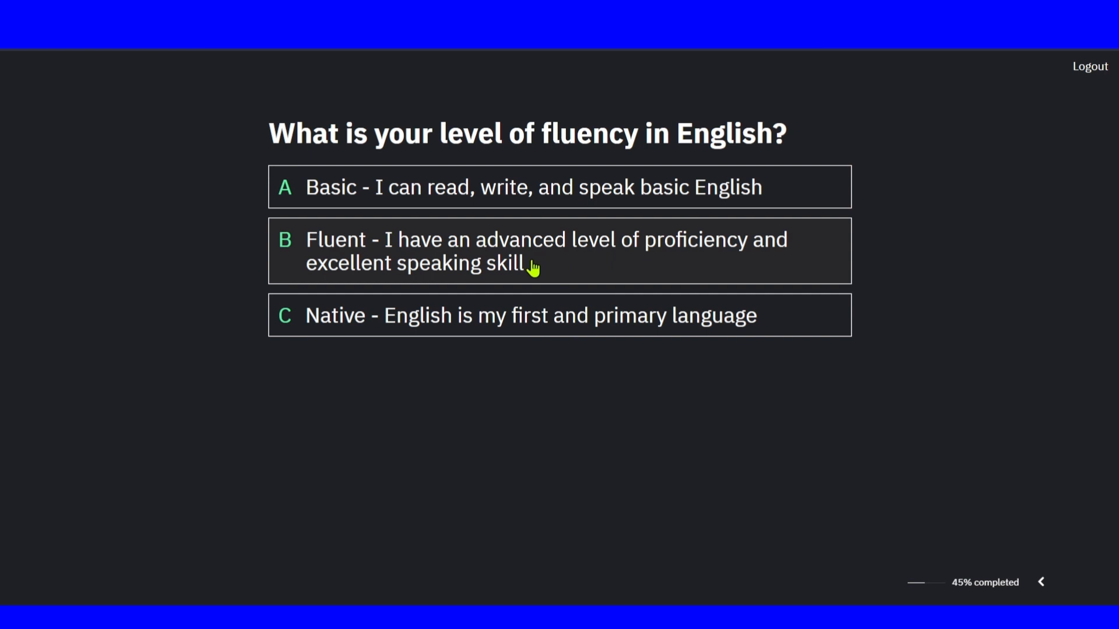
mouse_move(456, 326)
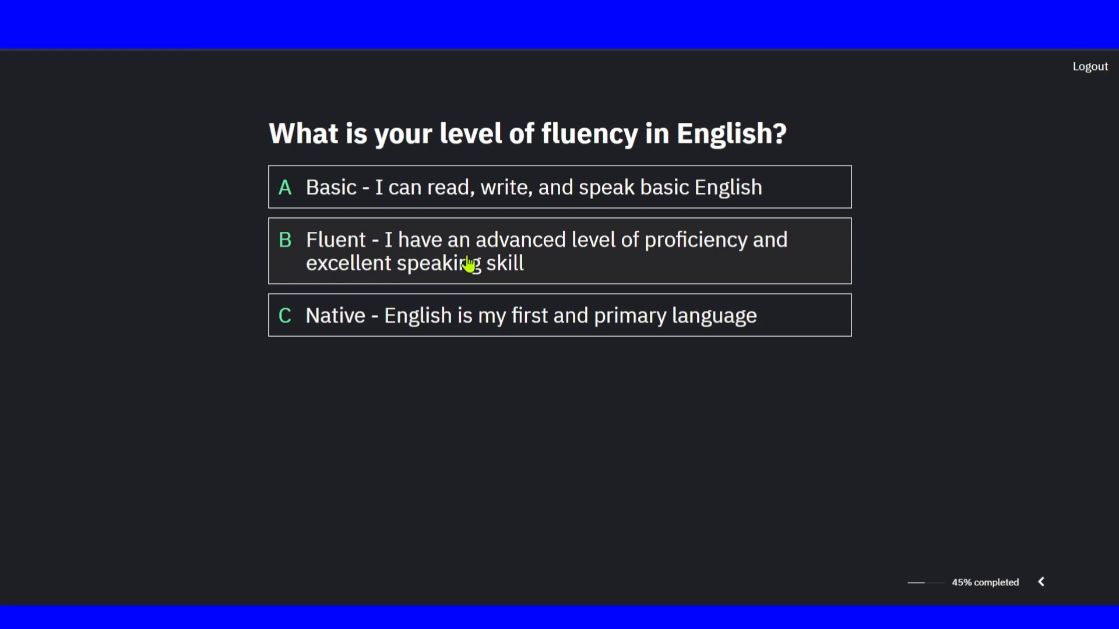
- Answer Fluent English, then submit full-time salaried employment as the wanted type
left_click(558, 250)
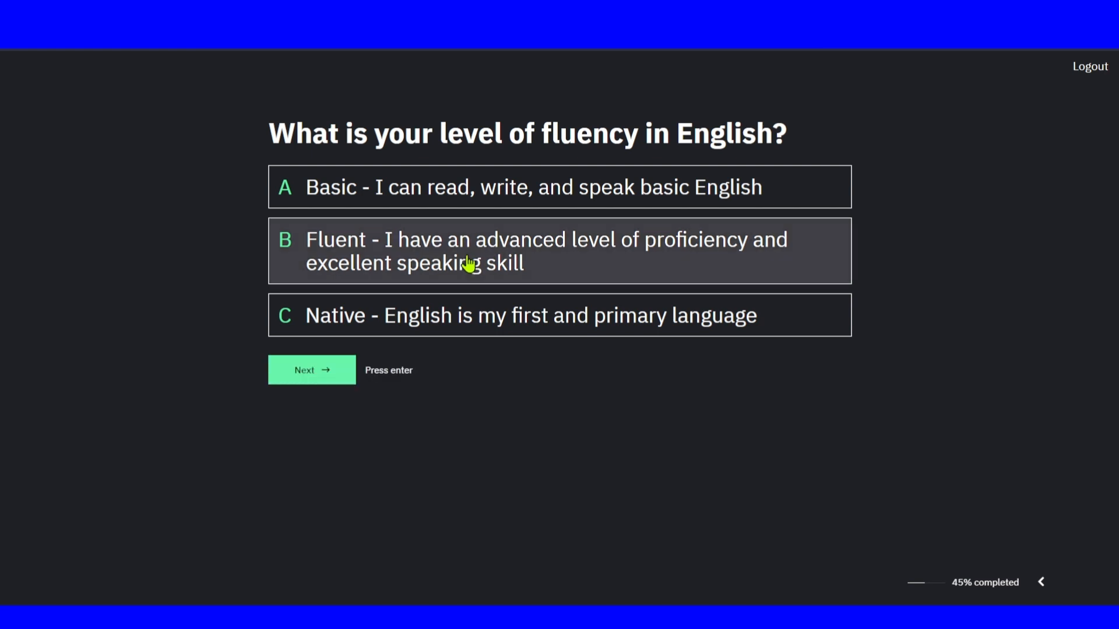
mouse_move(402, 301)
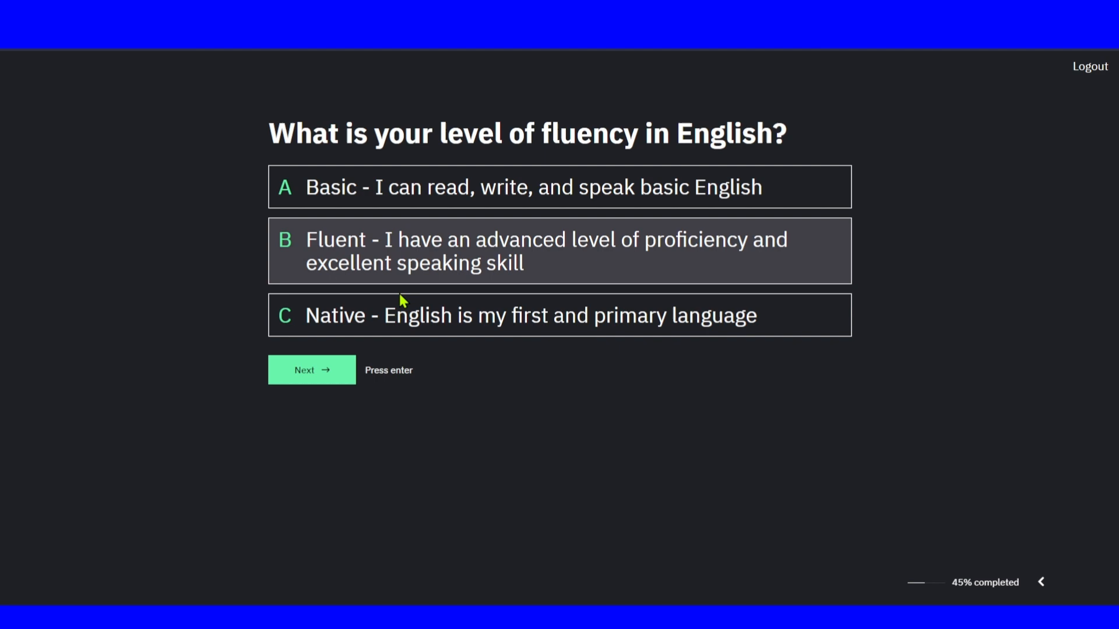
left_click(311, 369)
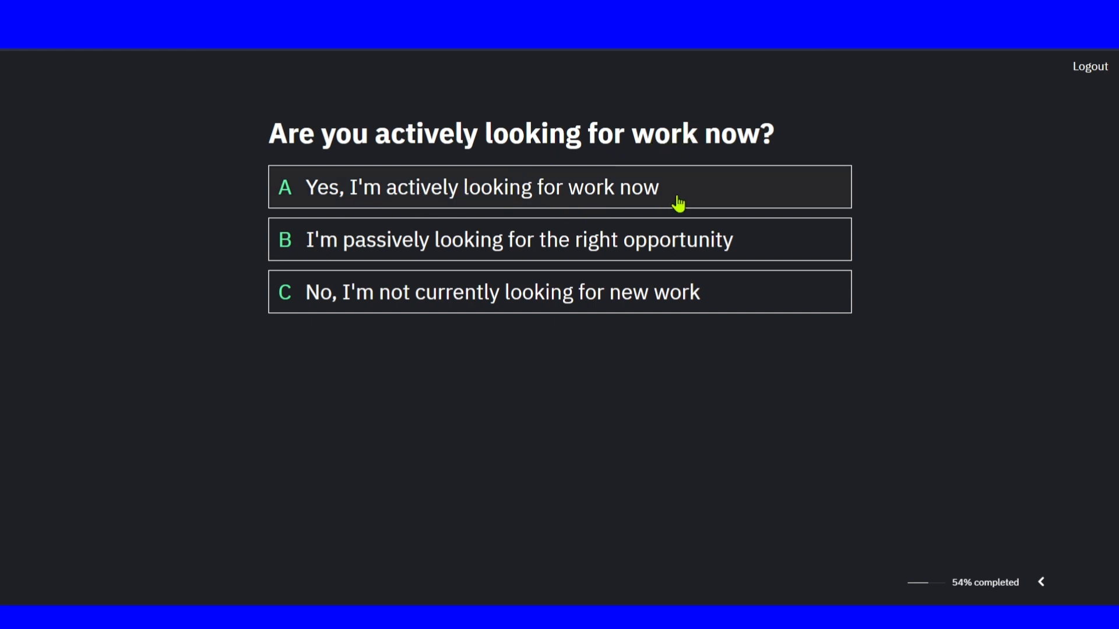
mouse_move(272, 192)
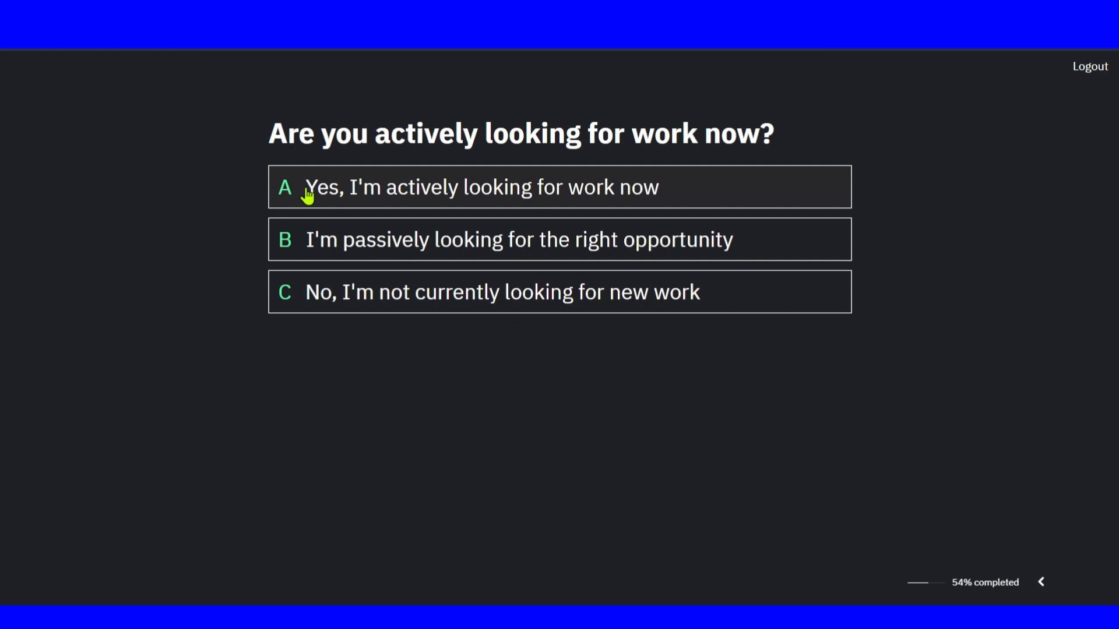
mouse_move(374, 206)
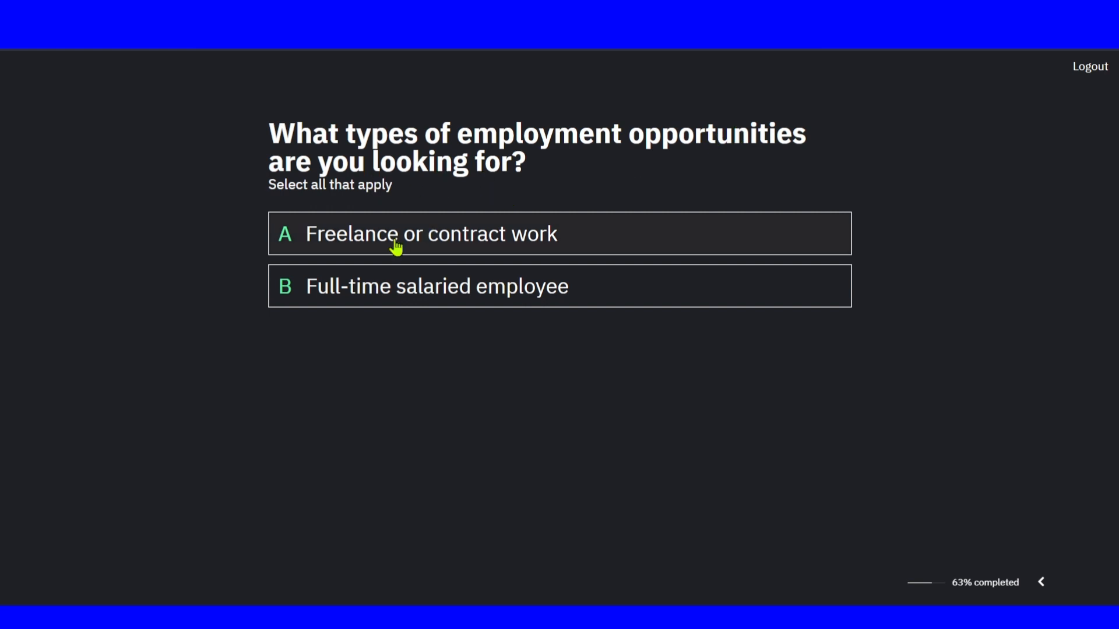
mouse_move(391, 258)
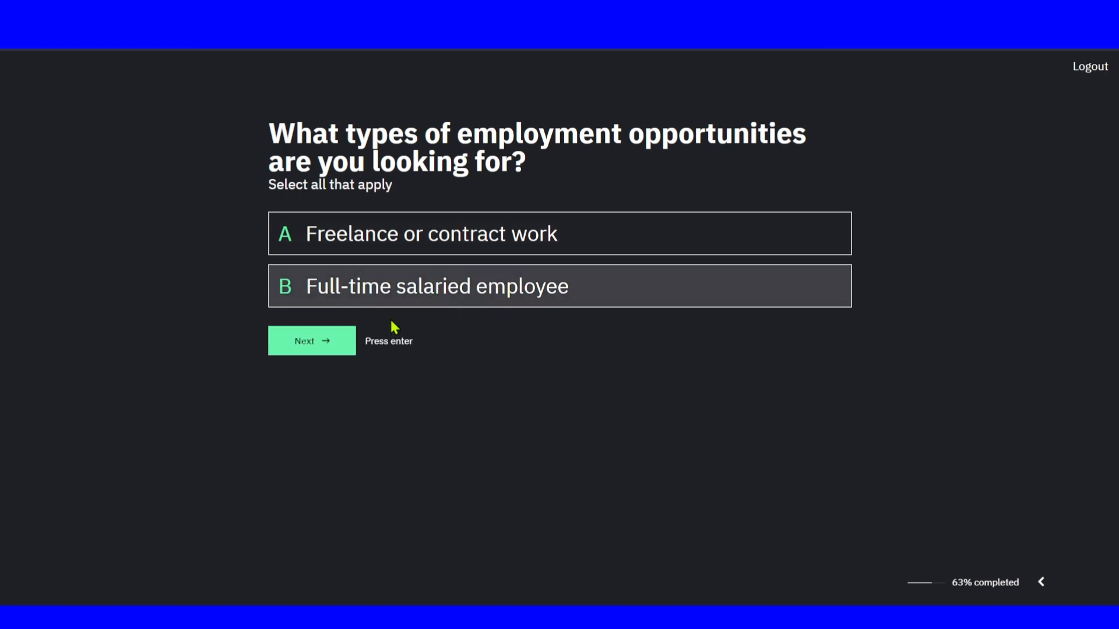
left_click(311, 340)
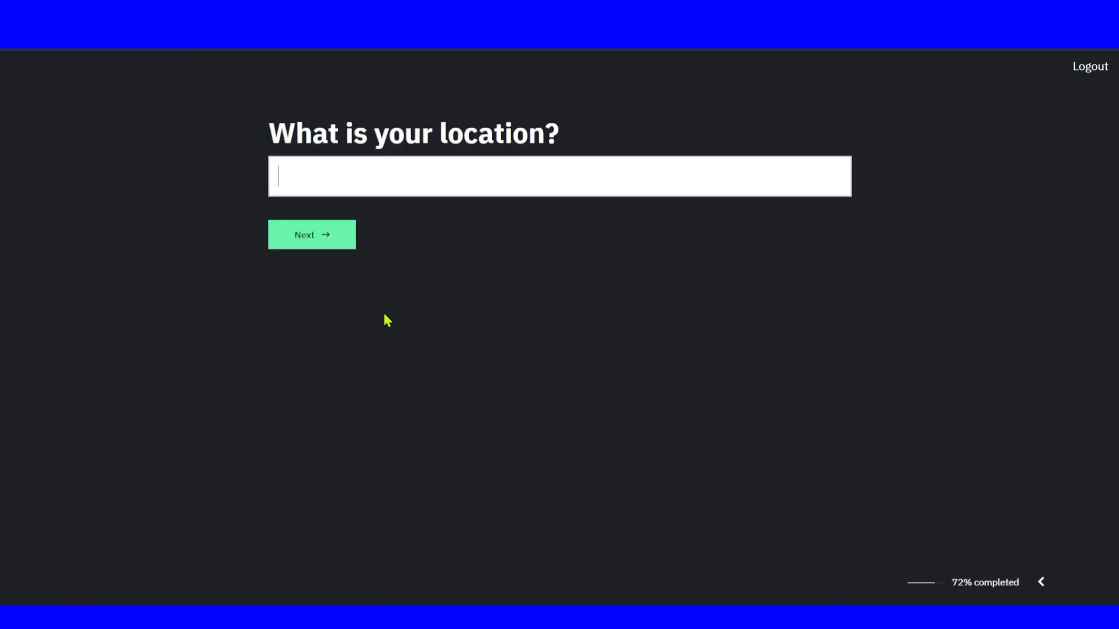
- Search Italy, USA then Austin and choose Austin, TX, USA as the location
type("i")
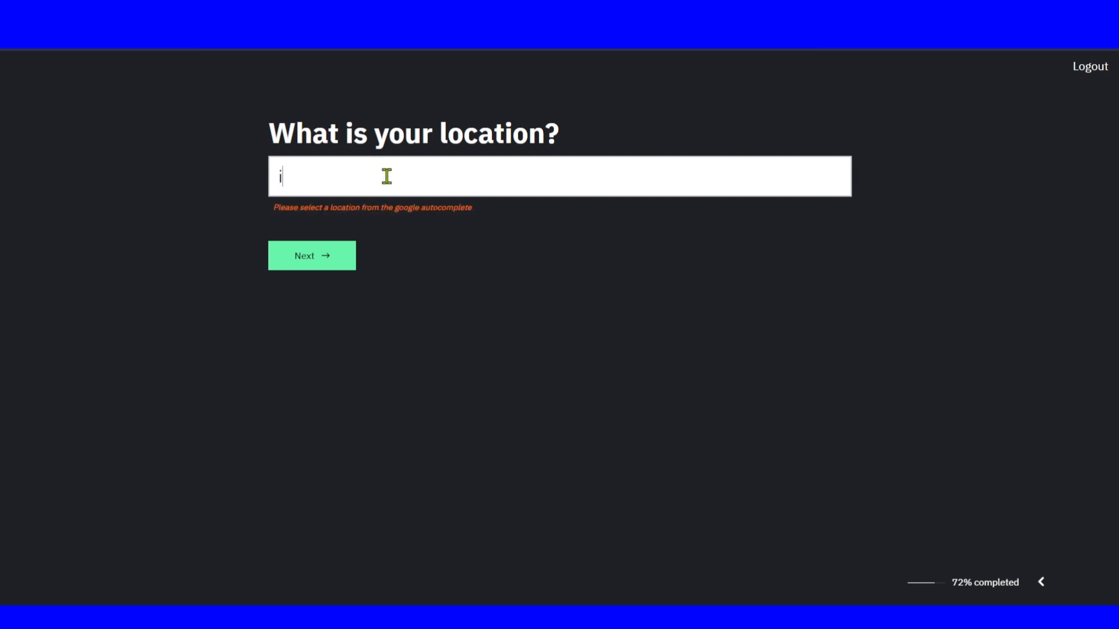
type("taly")
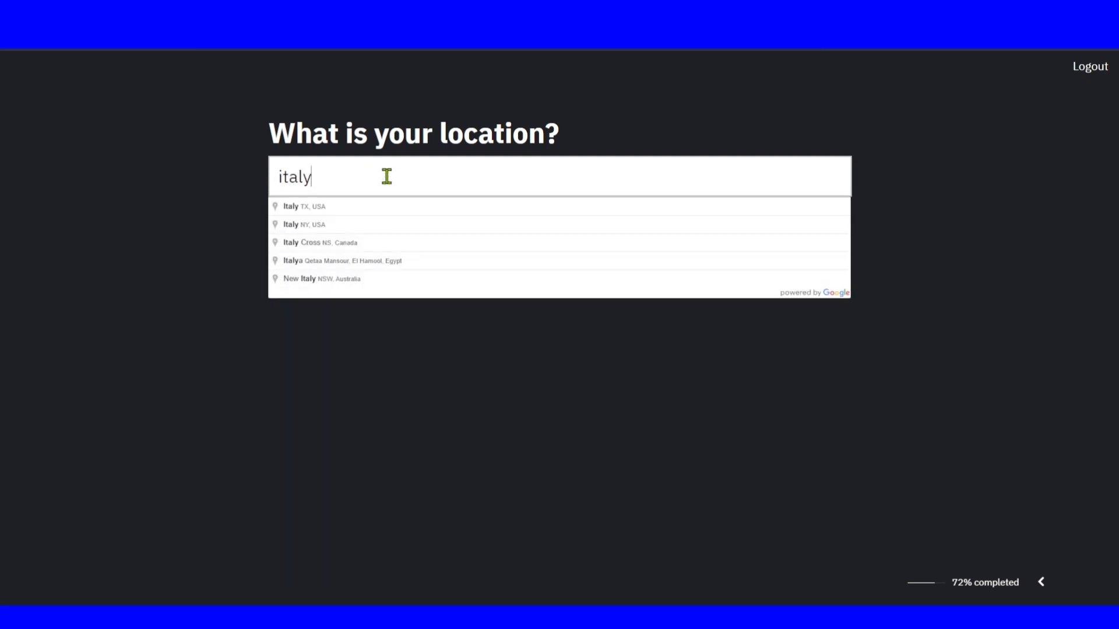
type("usa")
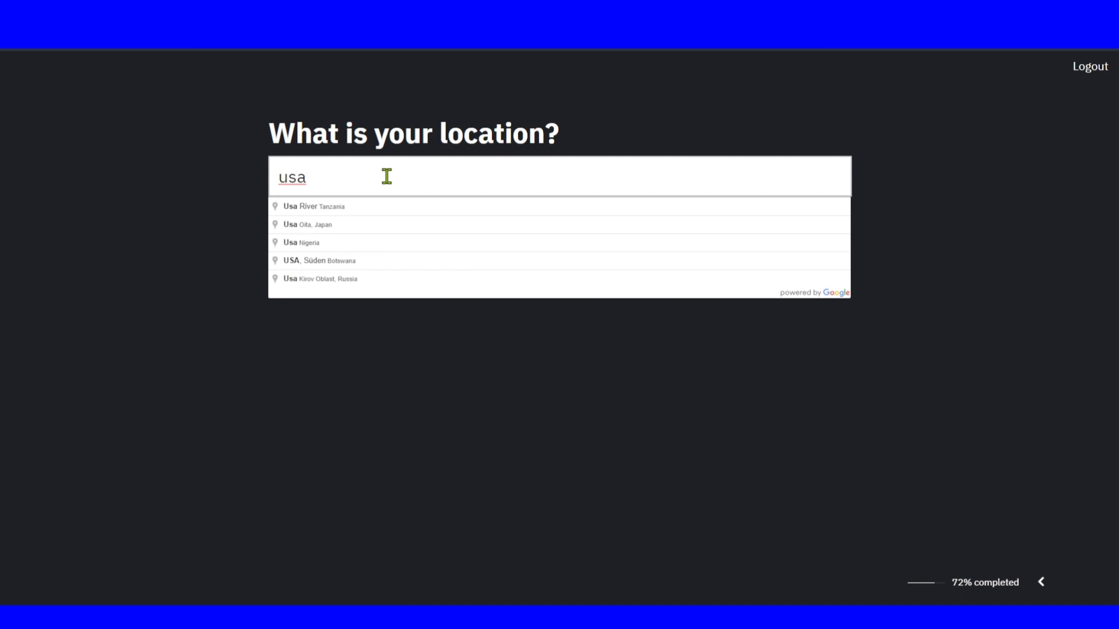
type("austin")
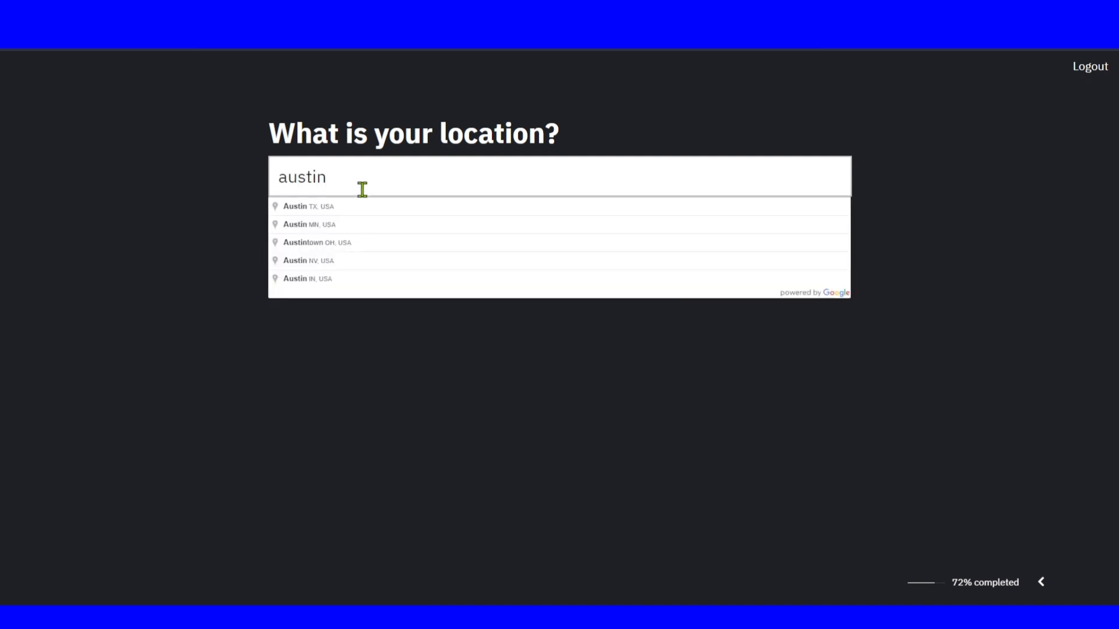
left_click(308, 206)
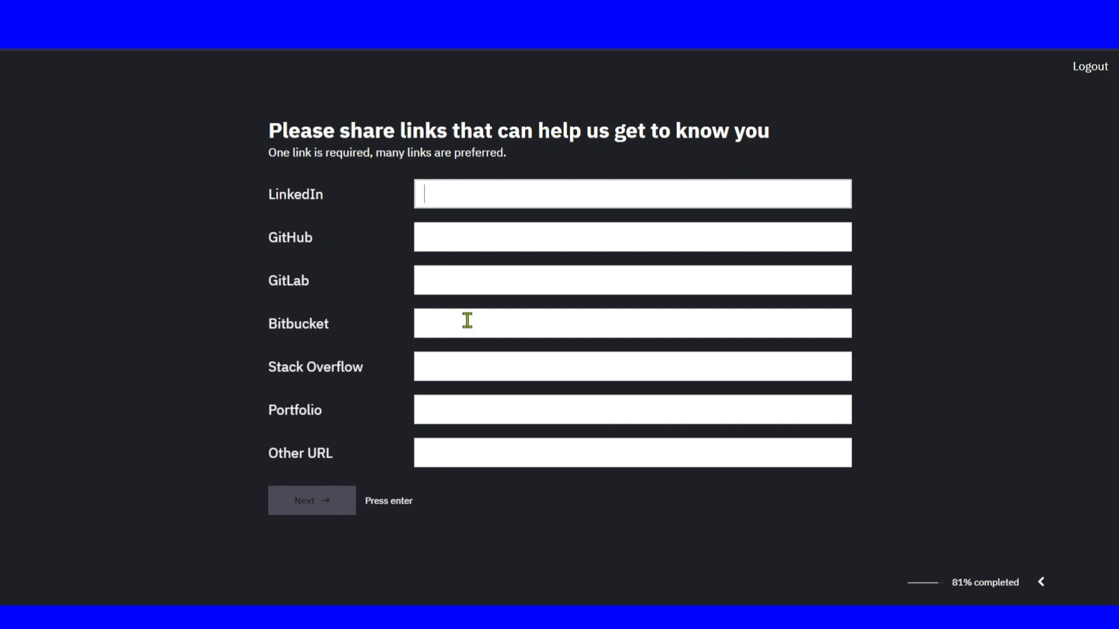
mouse_move(474, 228)
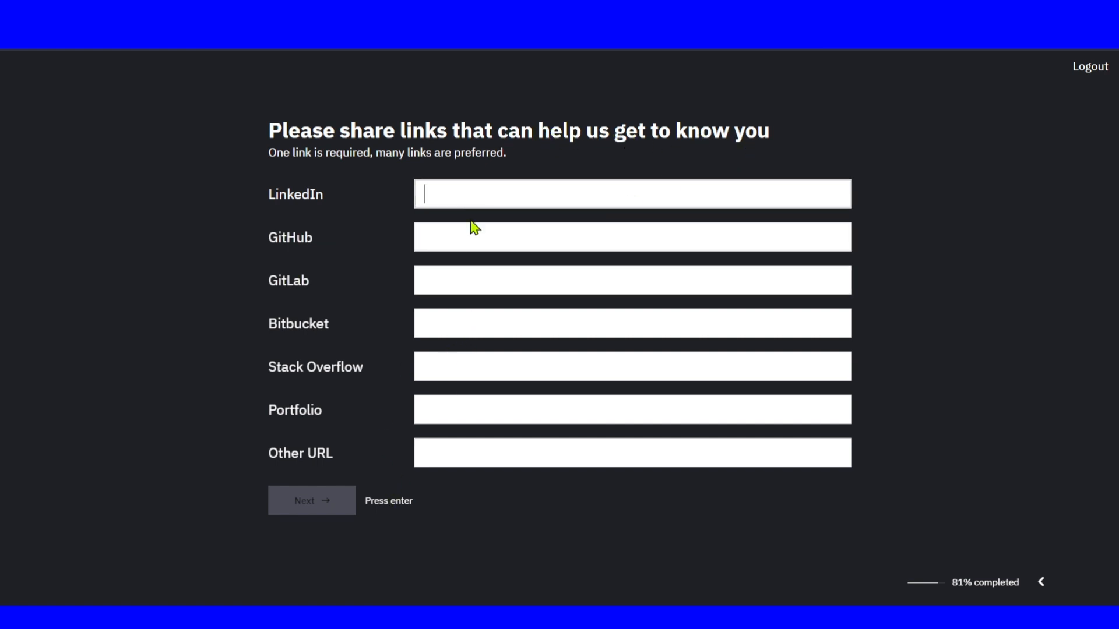
mouse_move(536, 316)
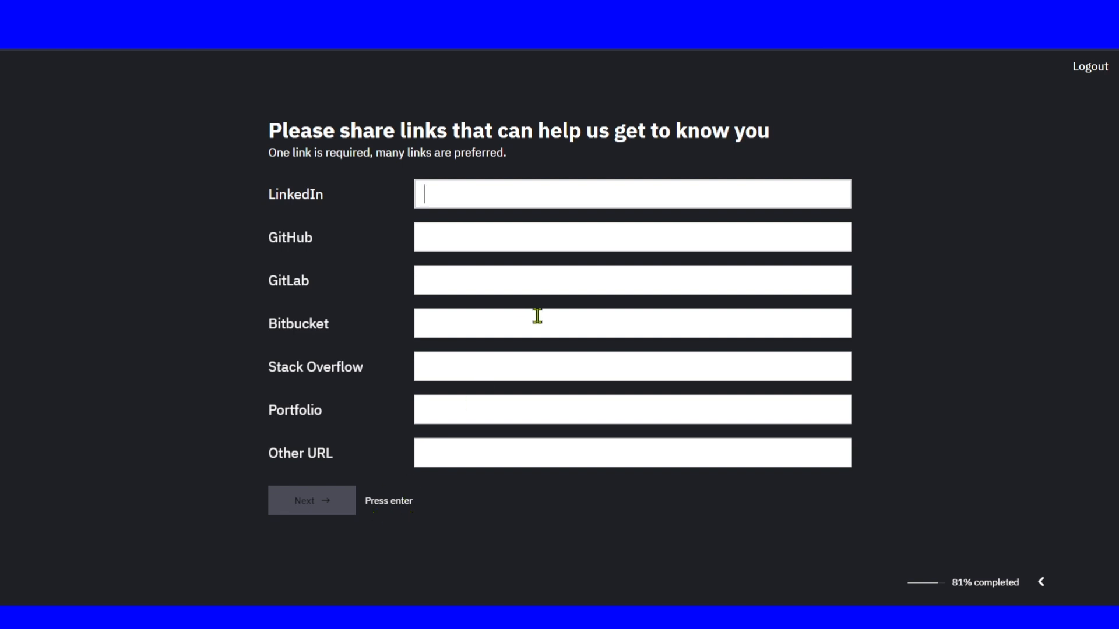
- Enter placeholder profile links ('jh', 'w') and continue to the hiring cost question
type("jh")
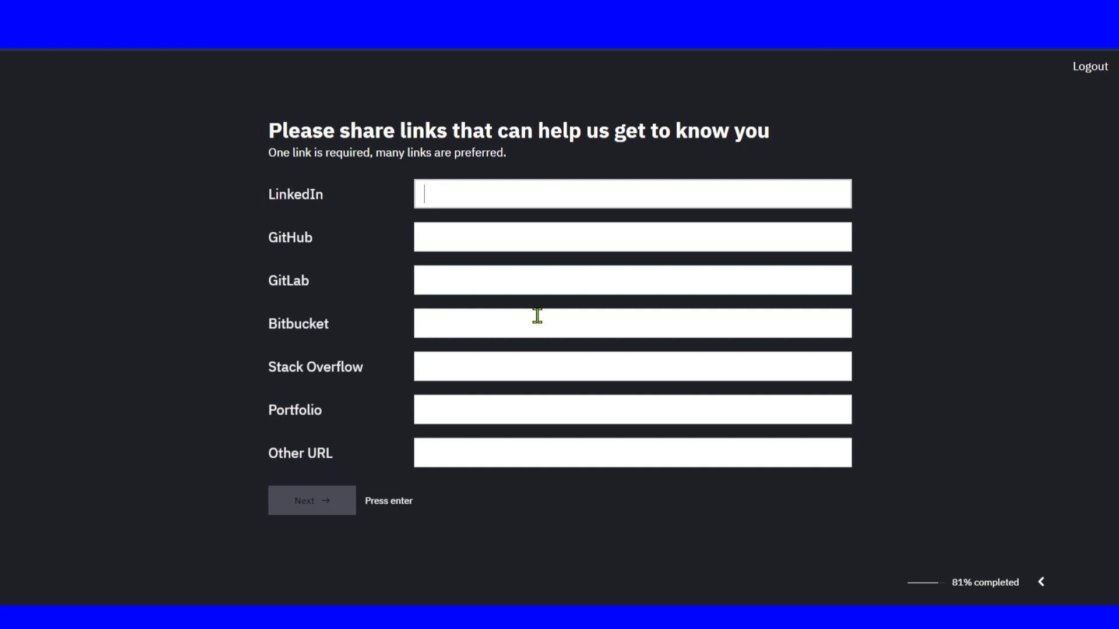
type("w")
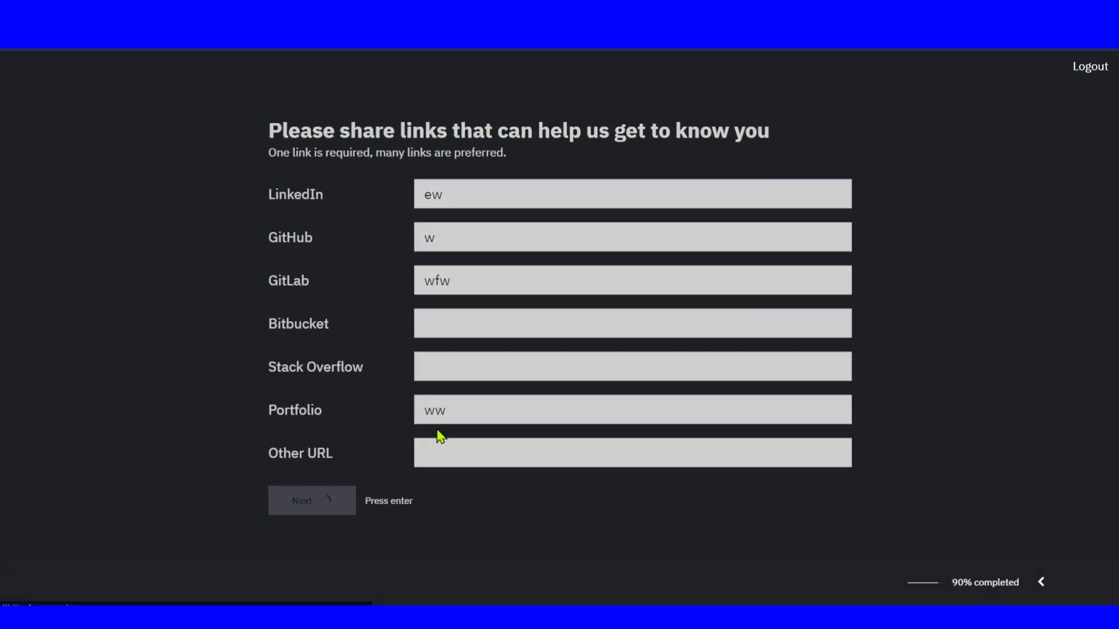
left_click(311, 499)
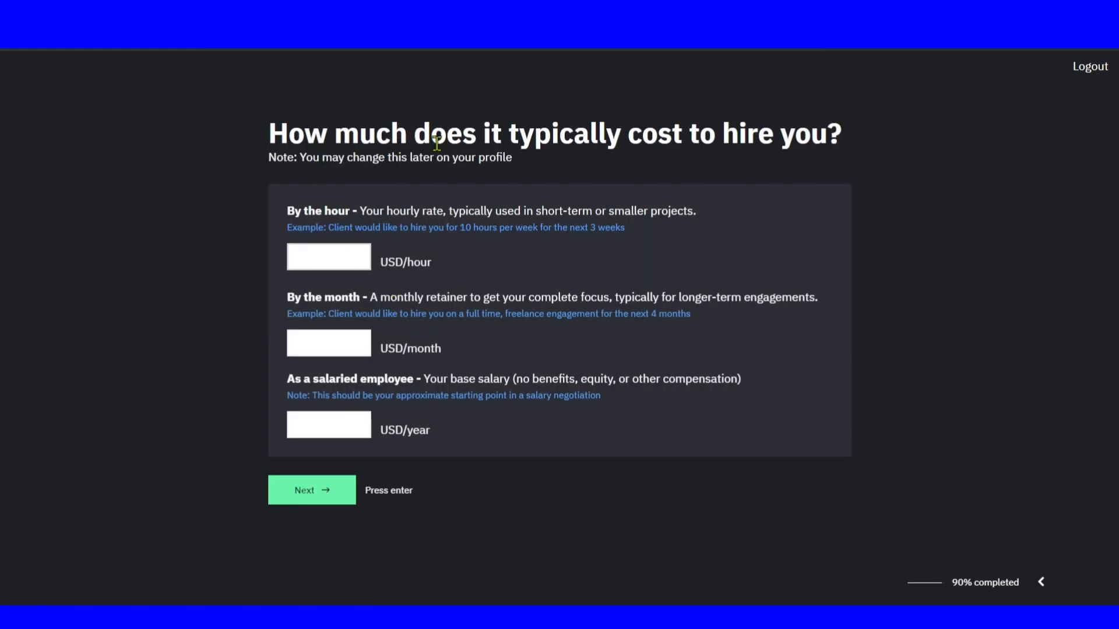
mouse_move(692, 161)
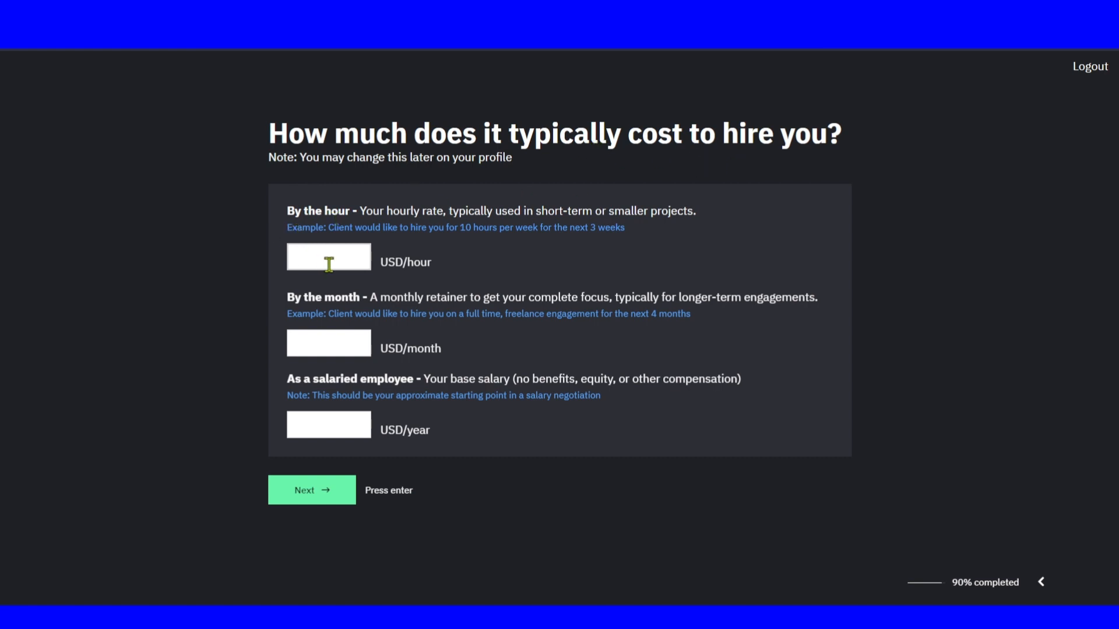
- Enter rates of 12 per hour, 2,222 per month and 223,111 per year and submit the application
type("12")
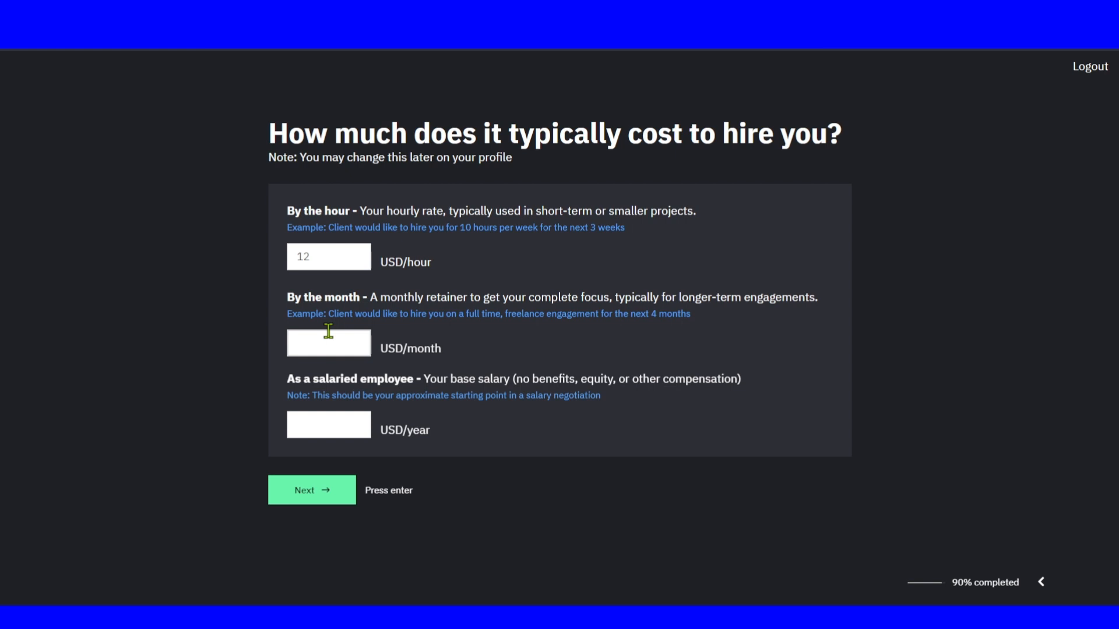
mouse_move(418, 246)
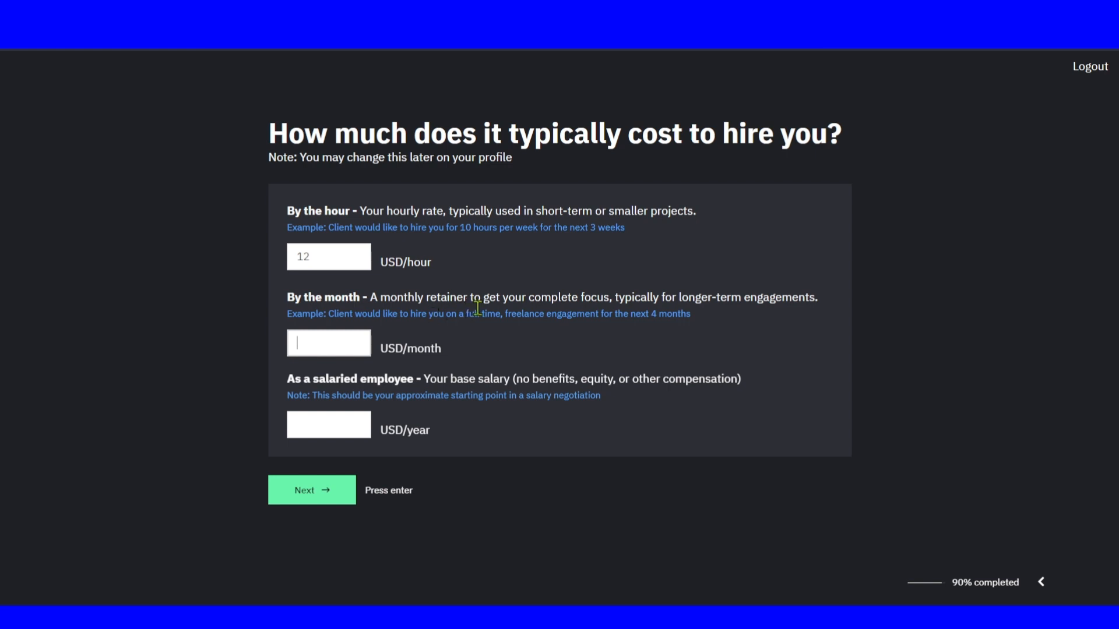
mouse_move(796, 320)
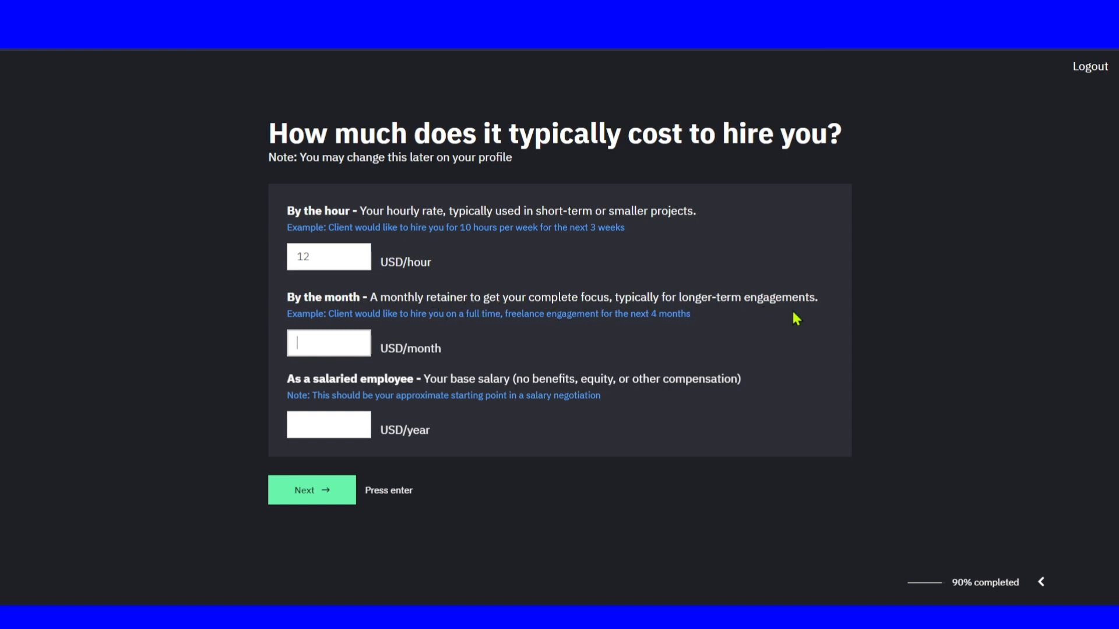
mouse_move(484, 386)
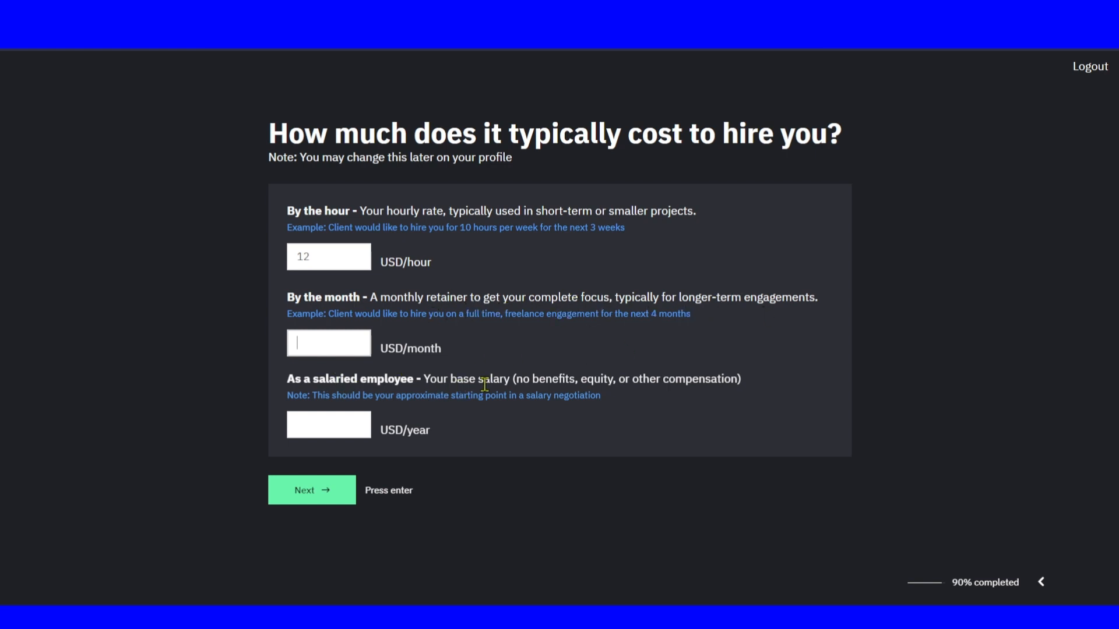
type("2,222")
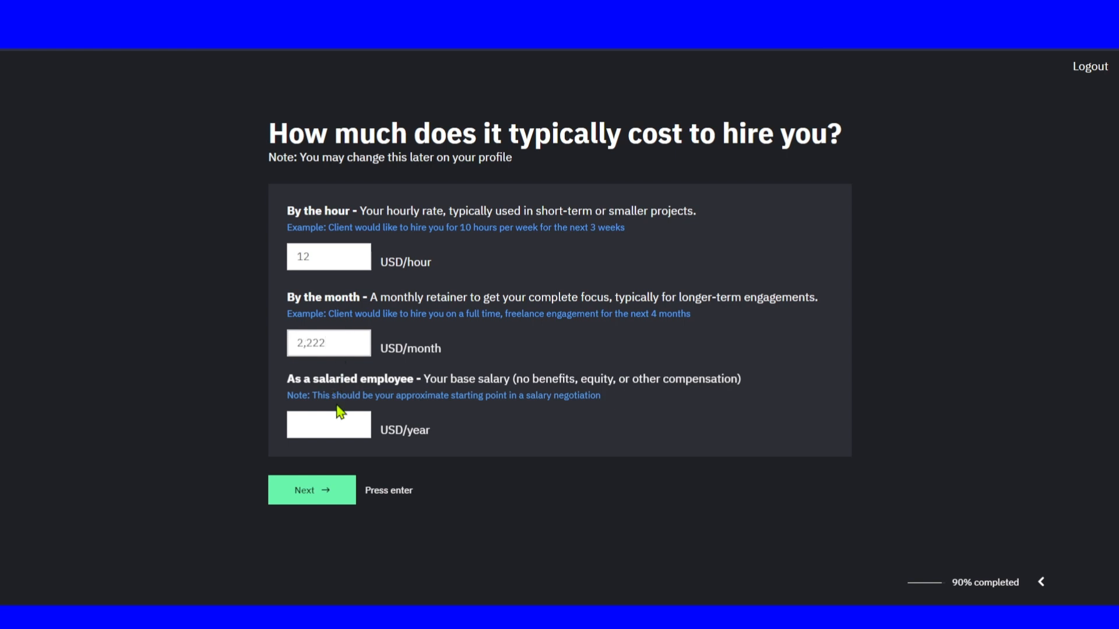
type("22,311")
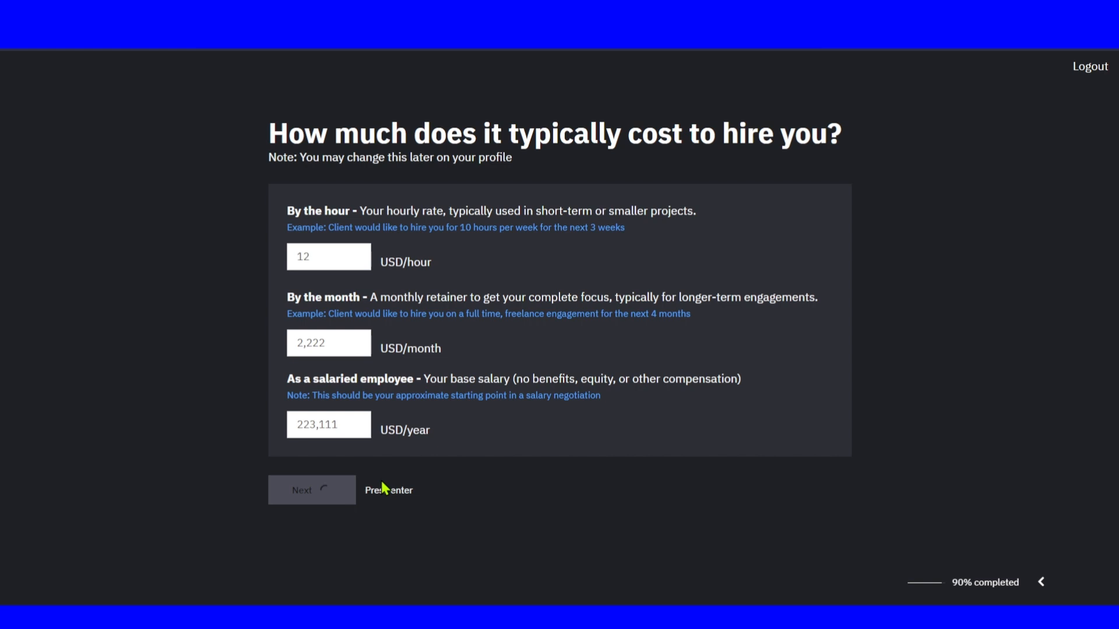
left_click(313, 490)
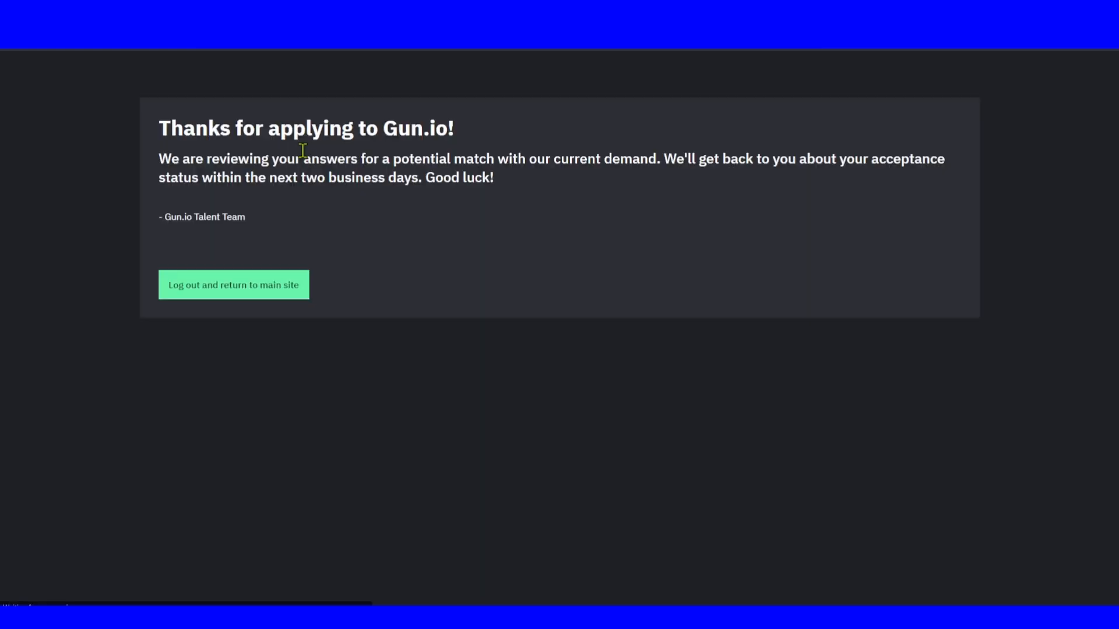
mouse_move(447, 149)
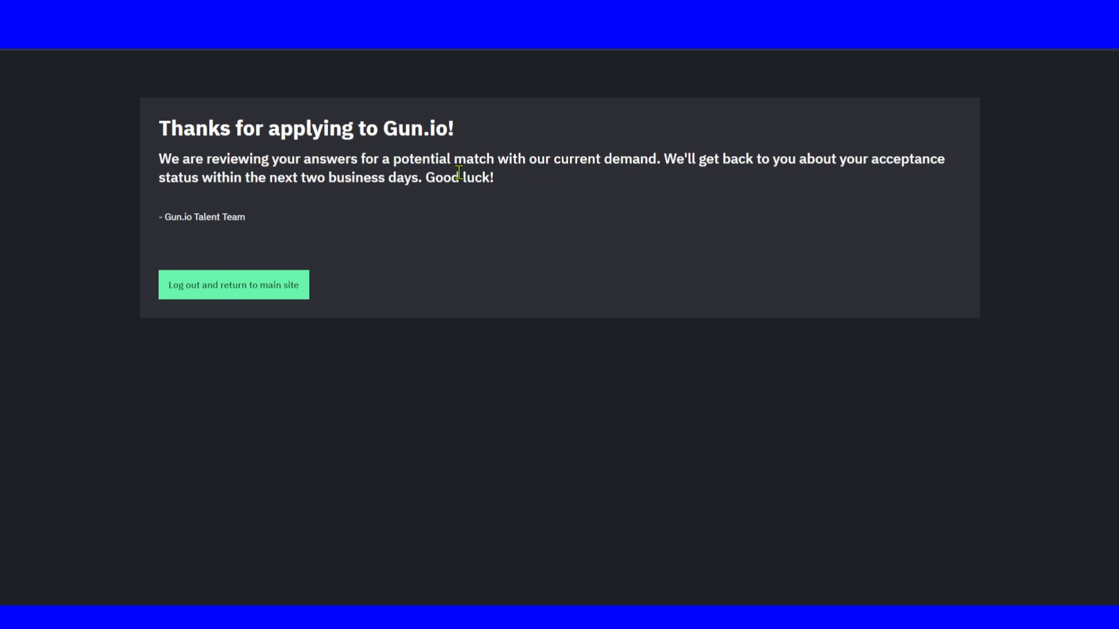
mouse_move(664, 182)
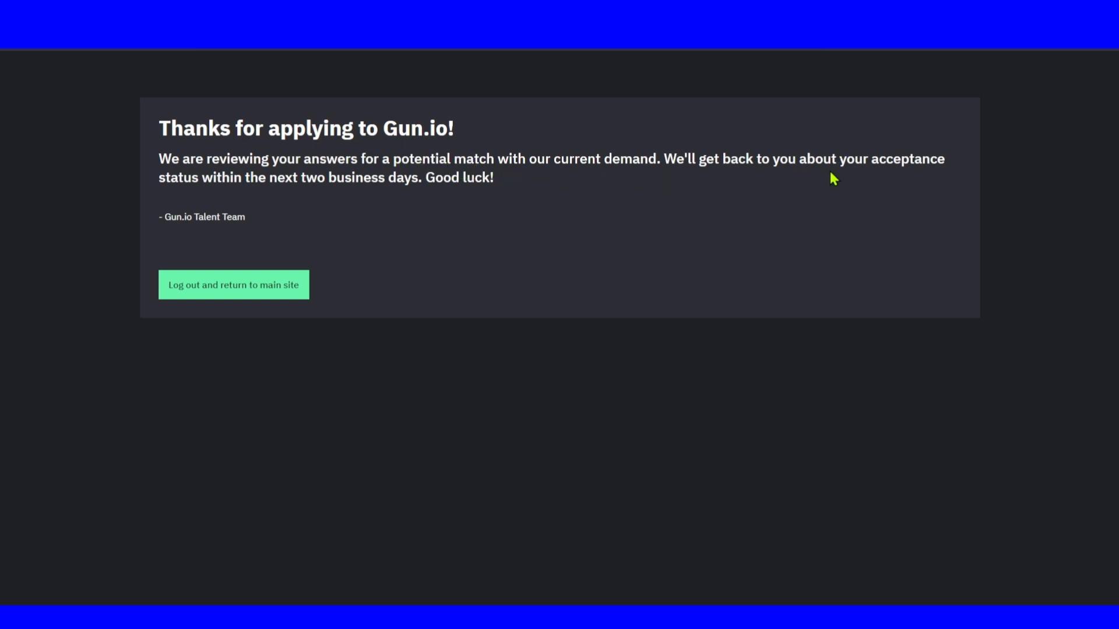
mouse_move(317, 197)
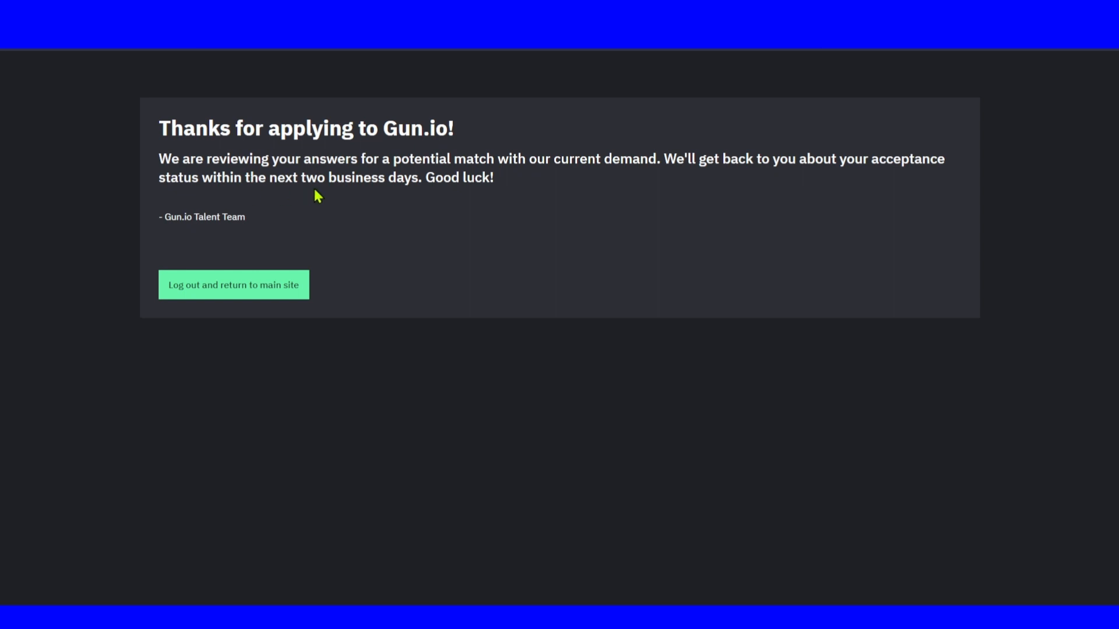
mouse_move(266, 296)
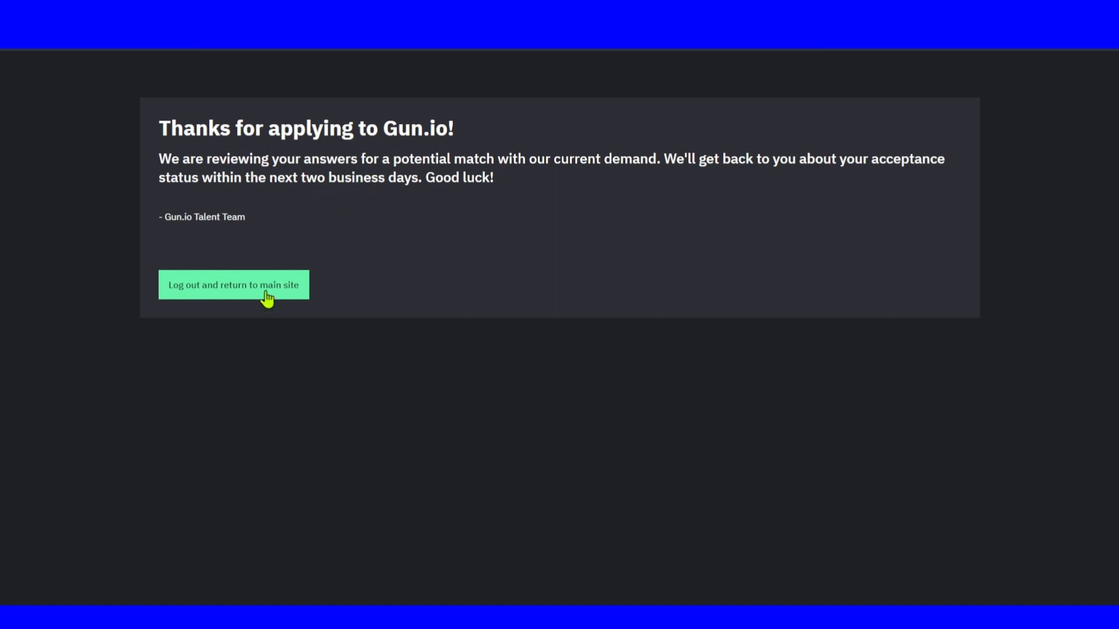
mouse_move(272, 299)
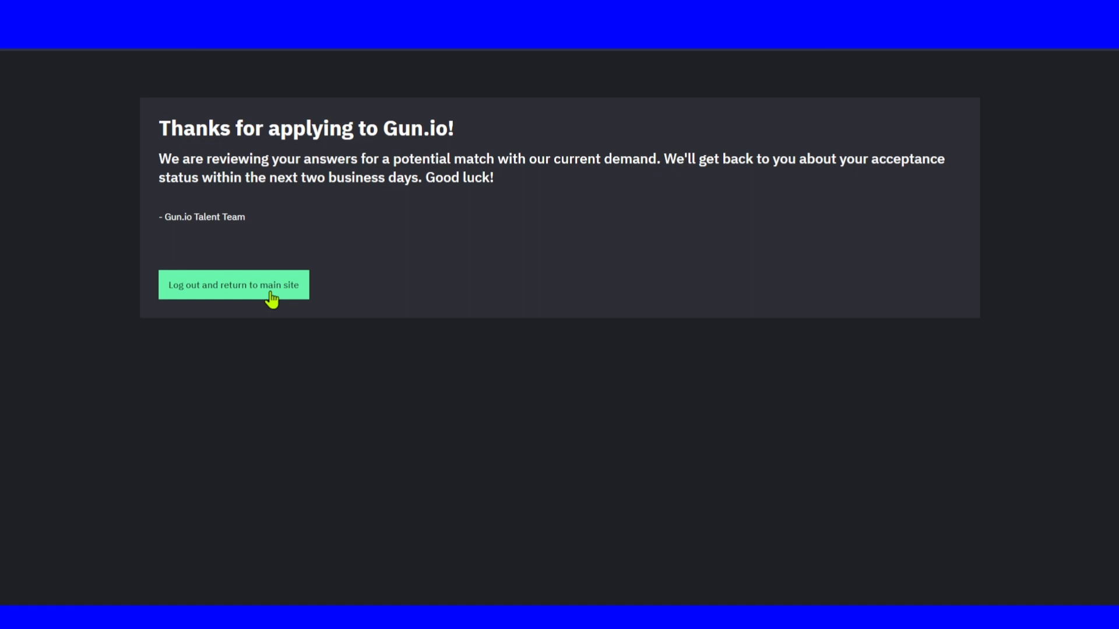
left_click(234, 284)
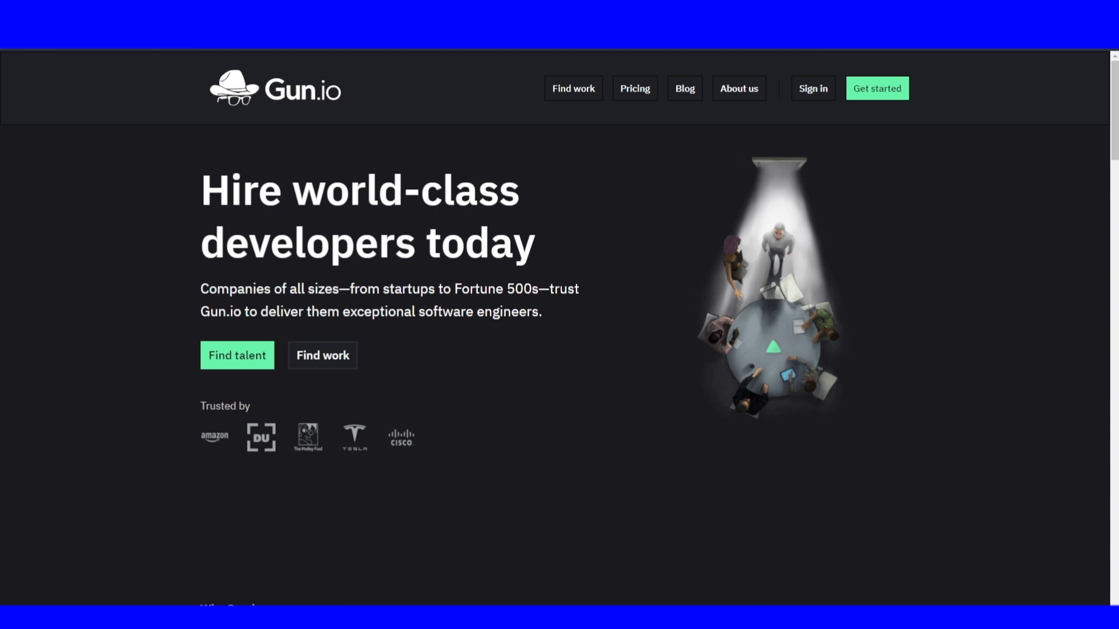
mouse_move(482, 376)
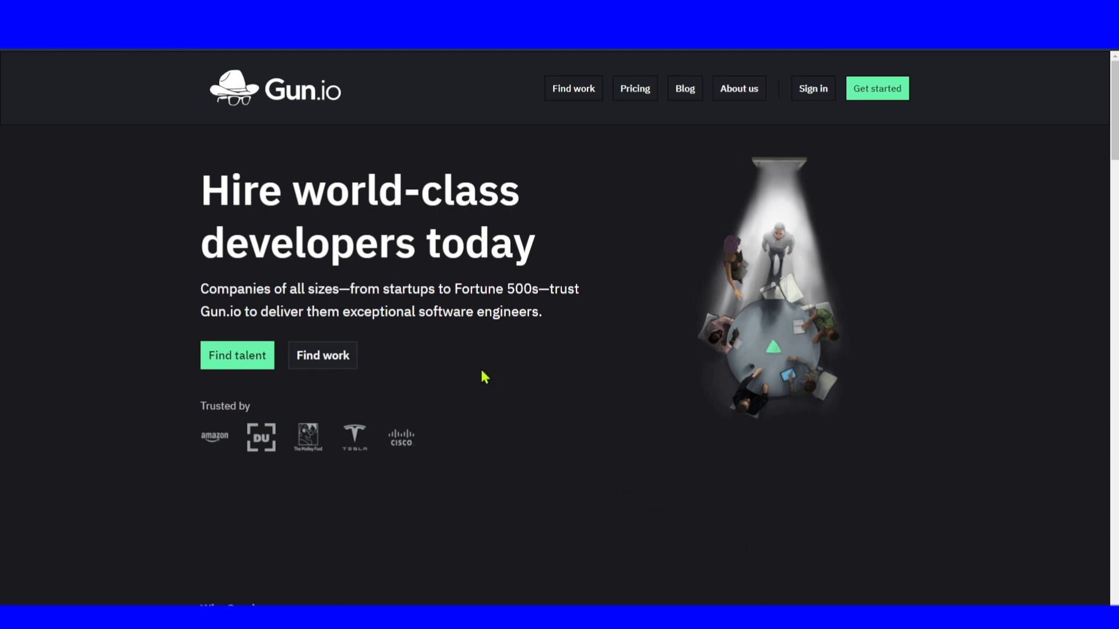